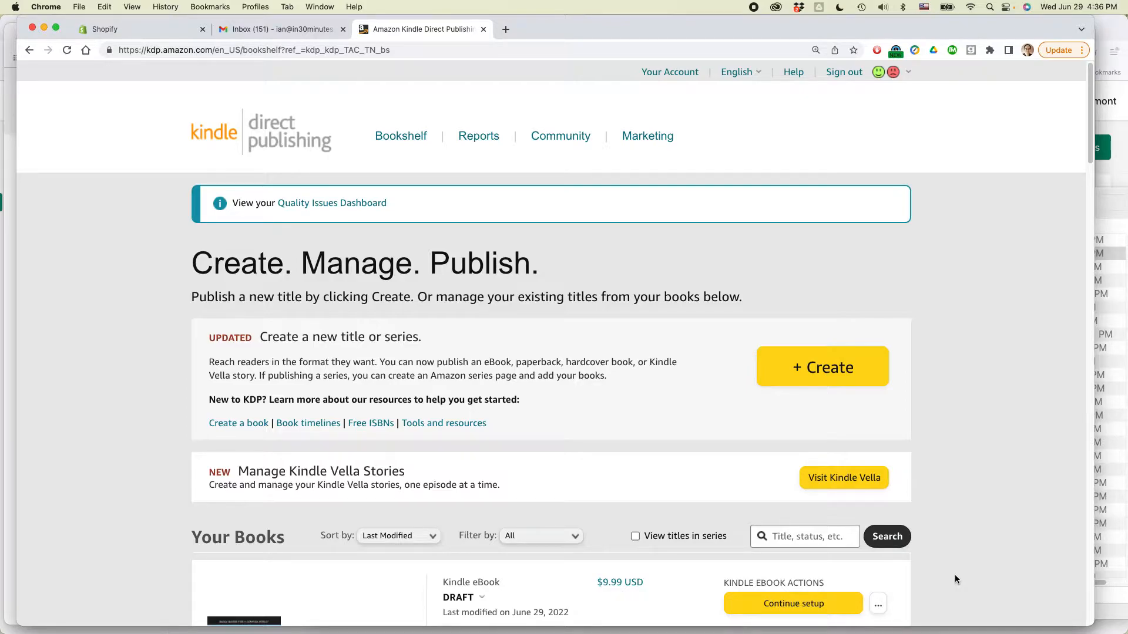
pyautogui.moveTo(970, 390)
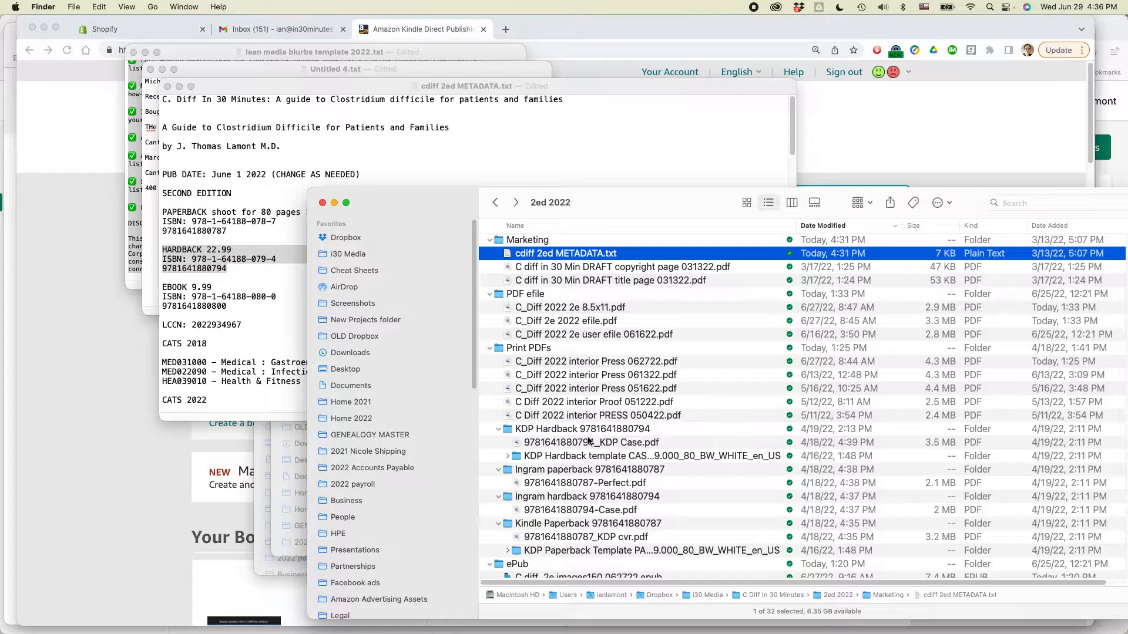
pyautogui.moveTo(591, 361)
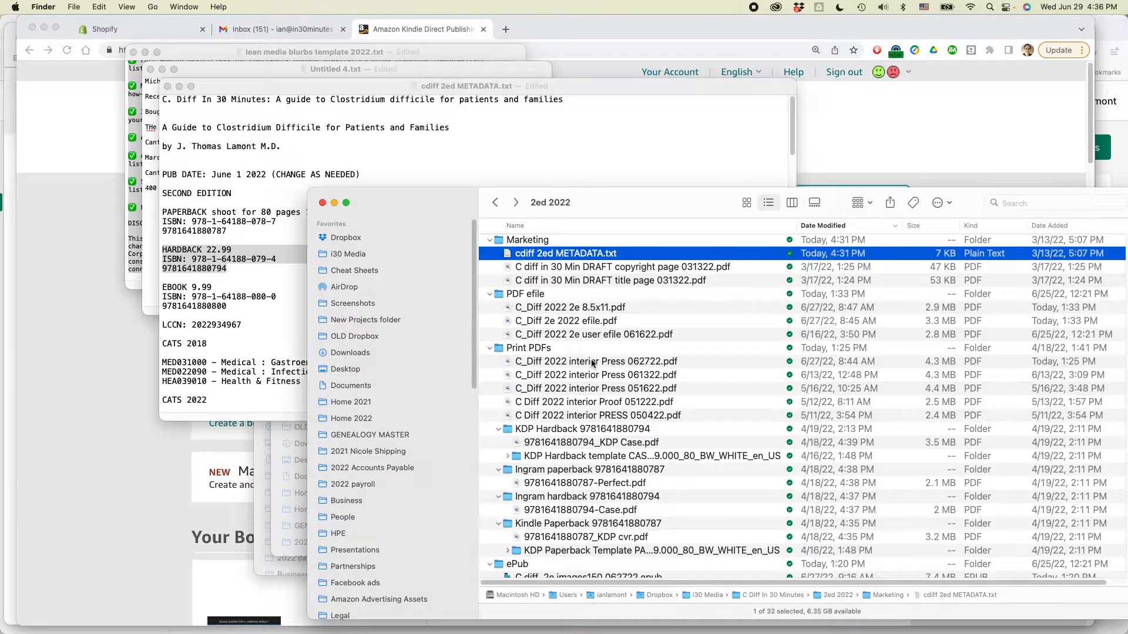
# Locate the C_Diff 2022 interior Press 062722 PDF and the KDP hardback case PDF in Finder
pyautogui.click(595, 361)
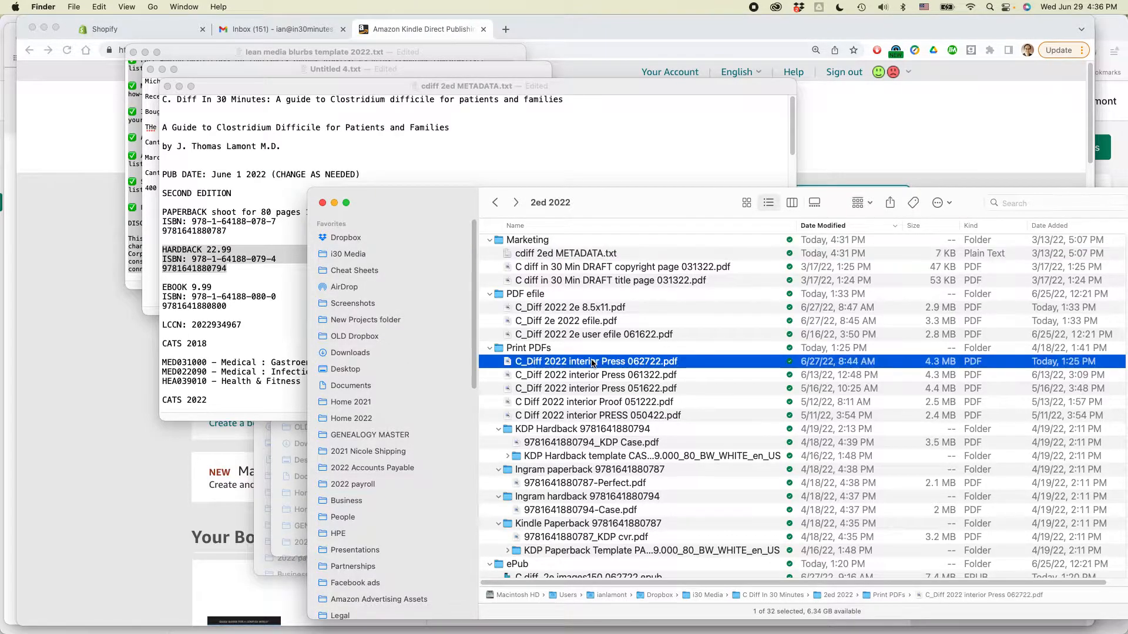
pyautogui.doubleClick(594, 360)
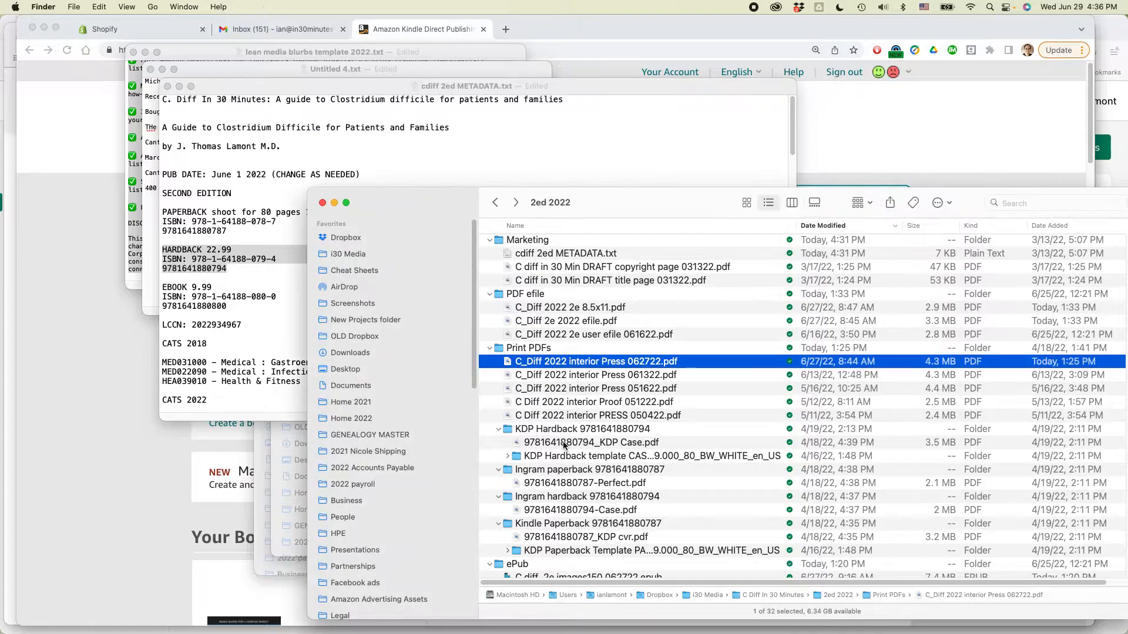
pyautogui.doubleClick(591, 443)
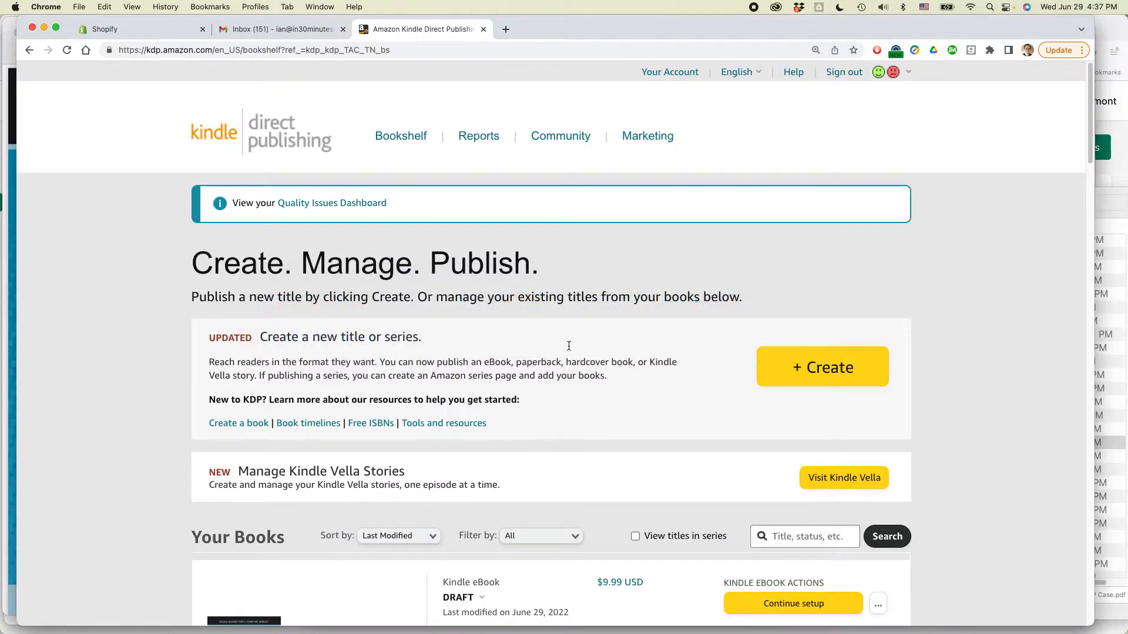
pyautogui.moveTo(830, 247)
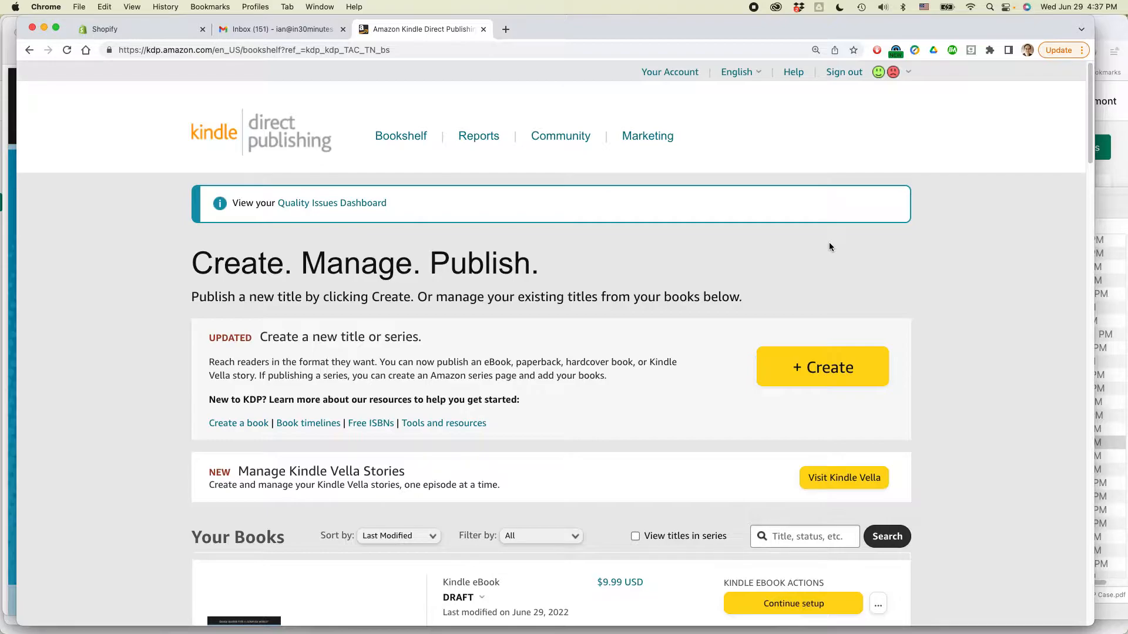
pyautogui.moveTo(932, 267)
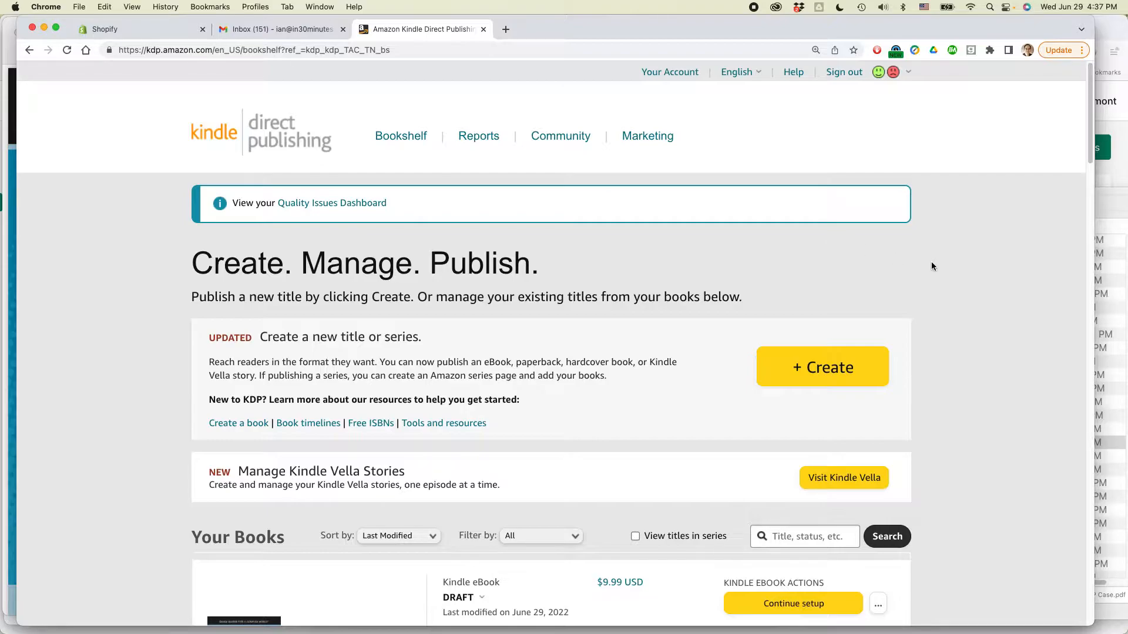
# Check the paperback and eBook DRAFT status explanations for C. Diff In 30 Minutes
pyautogui.scroll(-3)
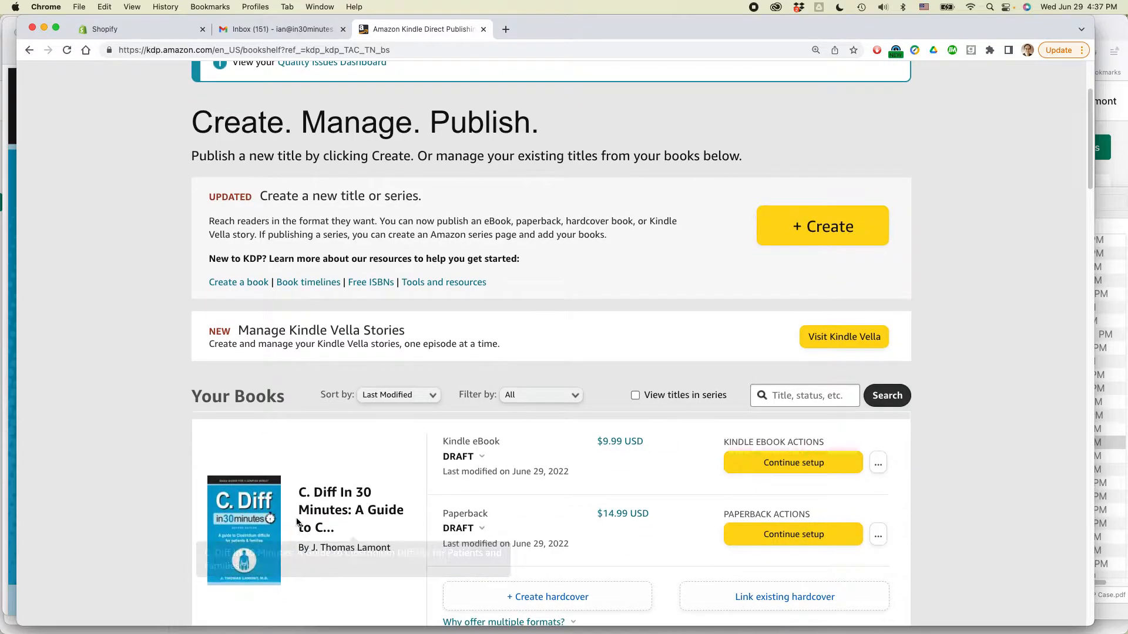
pyautogui.scroll(-3)
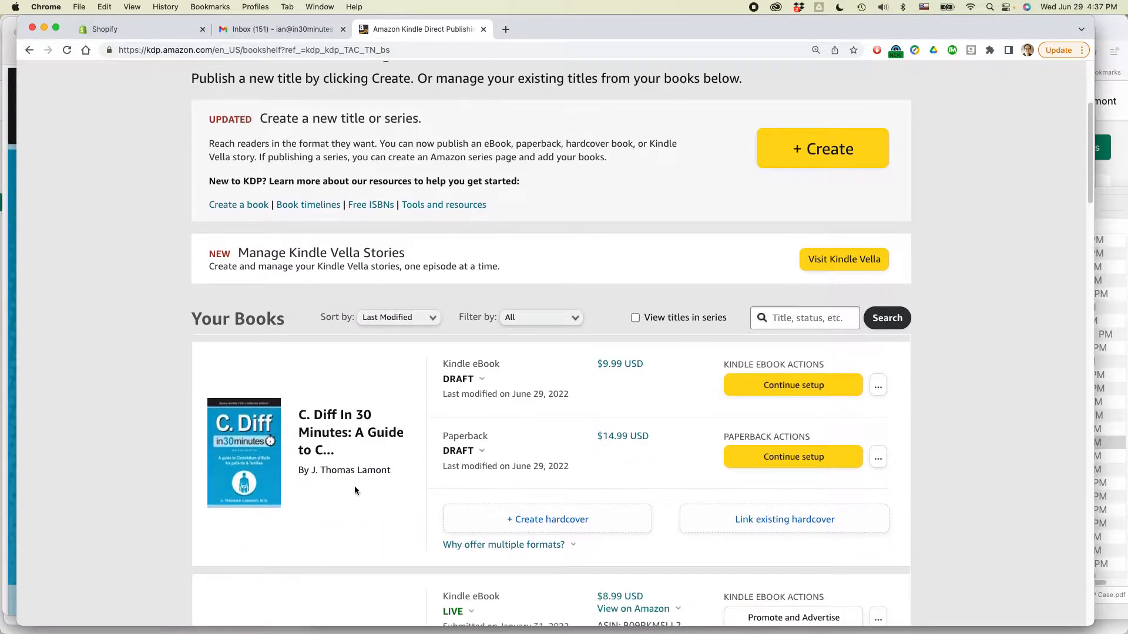
pyautogui.click(458, 450)
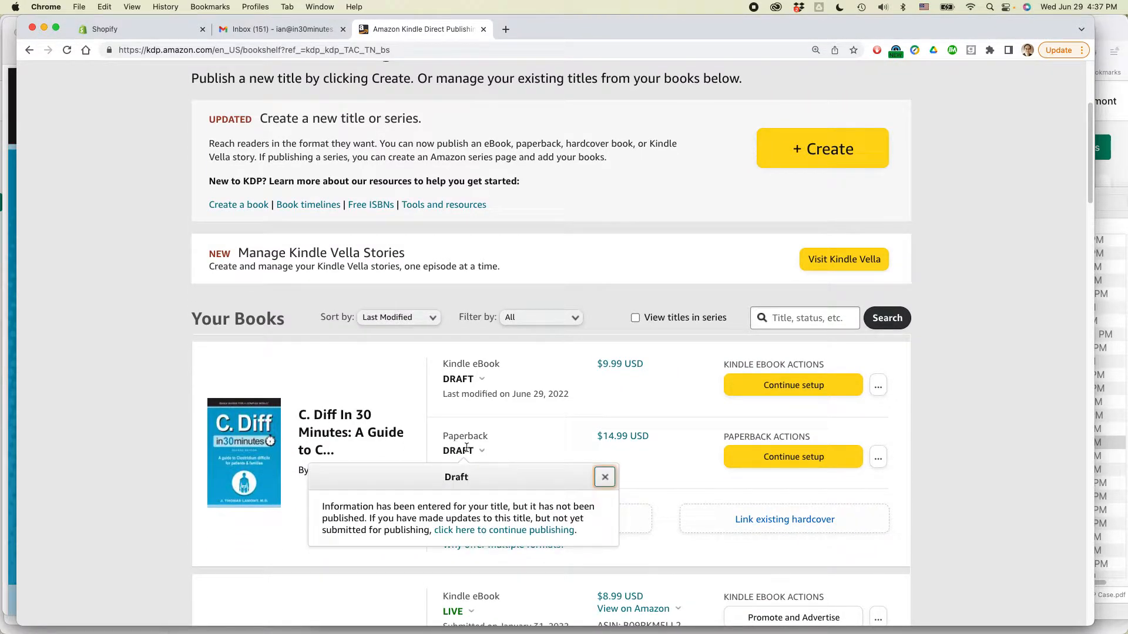
pyautogui.click(464, 379)
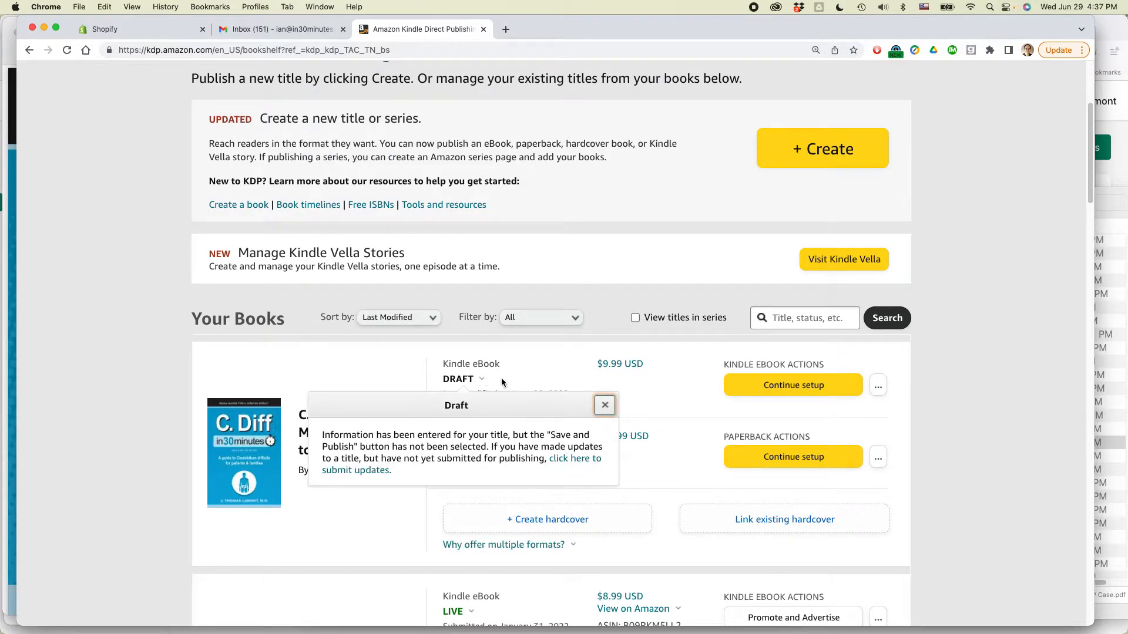
pyautogui.click(604, 405)
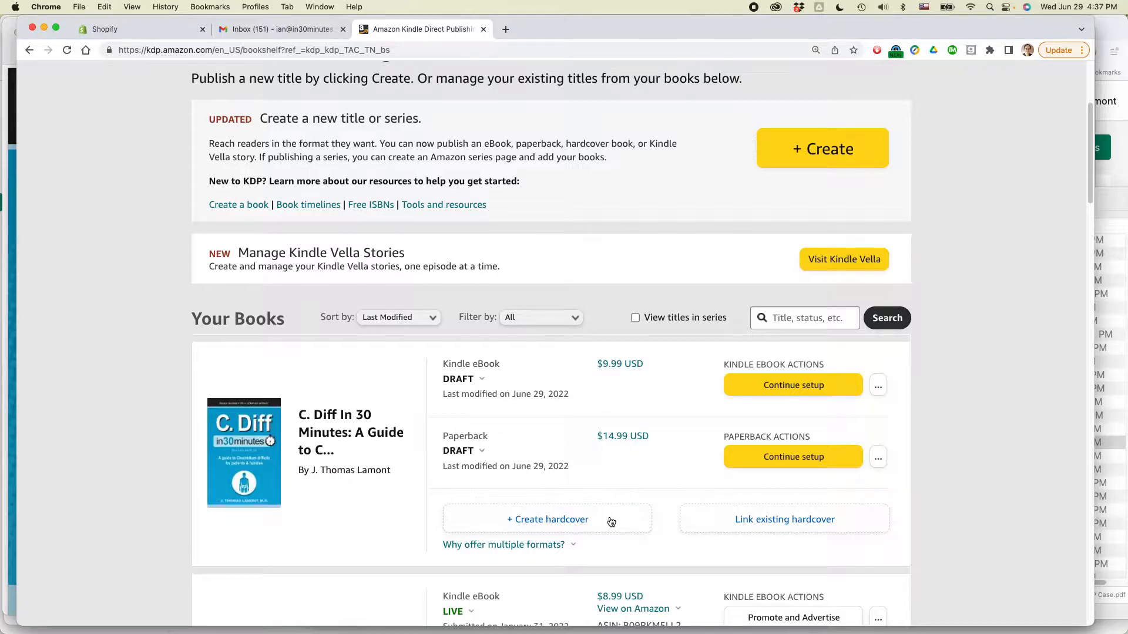
# Start a new hardcover edition of the C. Diff In 30 Minutes book
pyautogui.click(546, 519)
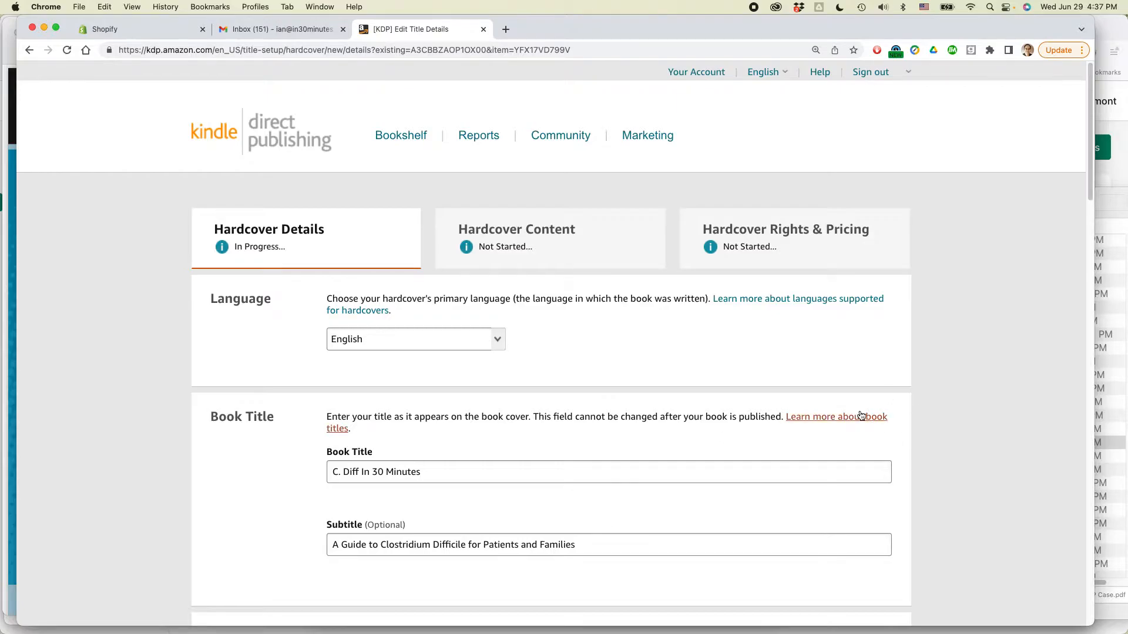
pyautogui.moveTo(938, 412)
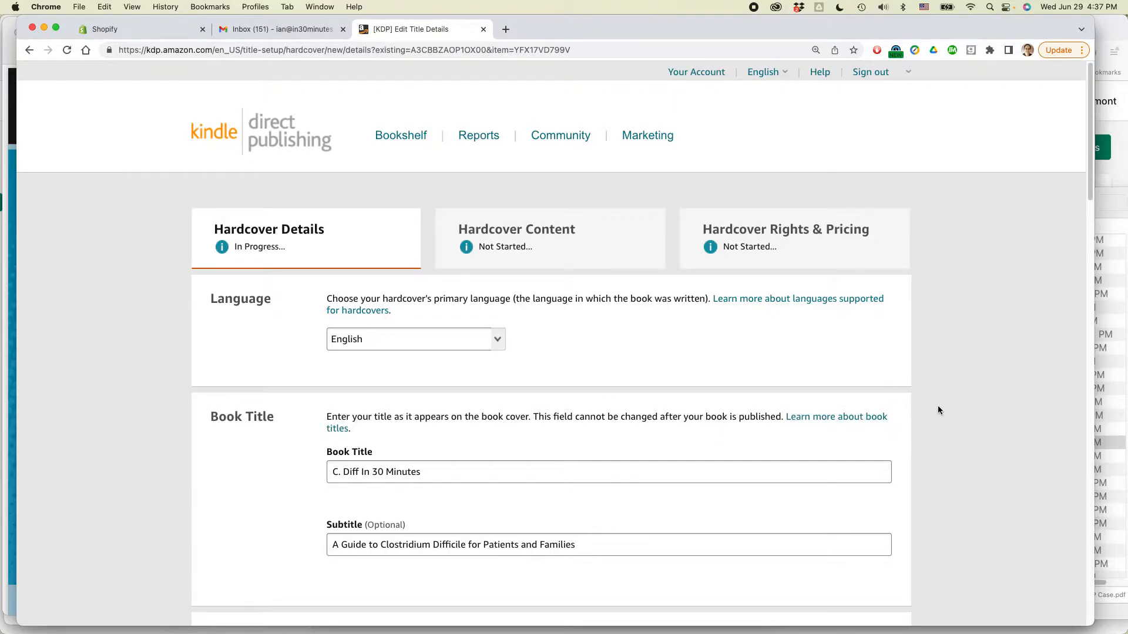
pyautogui.moveTo(938, 394)
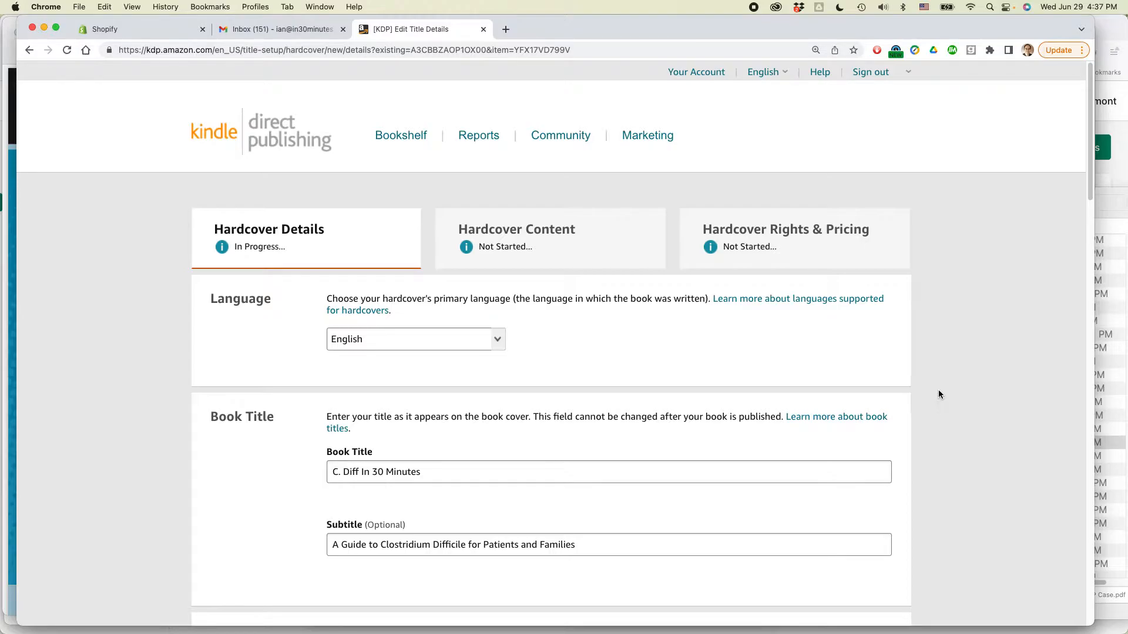
pyautogui.moveTo(930, 387)
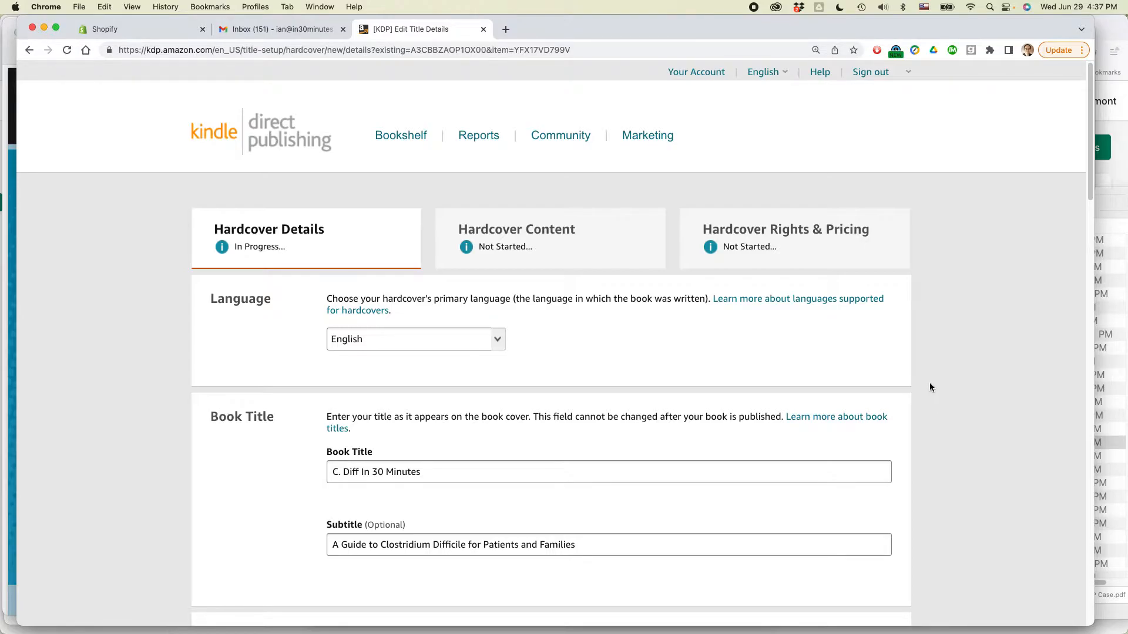
# Review the prefilled hardcover details: language, title, subtitle, edition 2, author, description and keywords
pyautogui.scroll(-3)
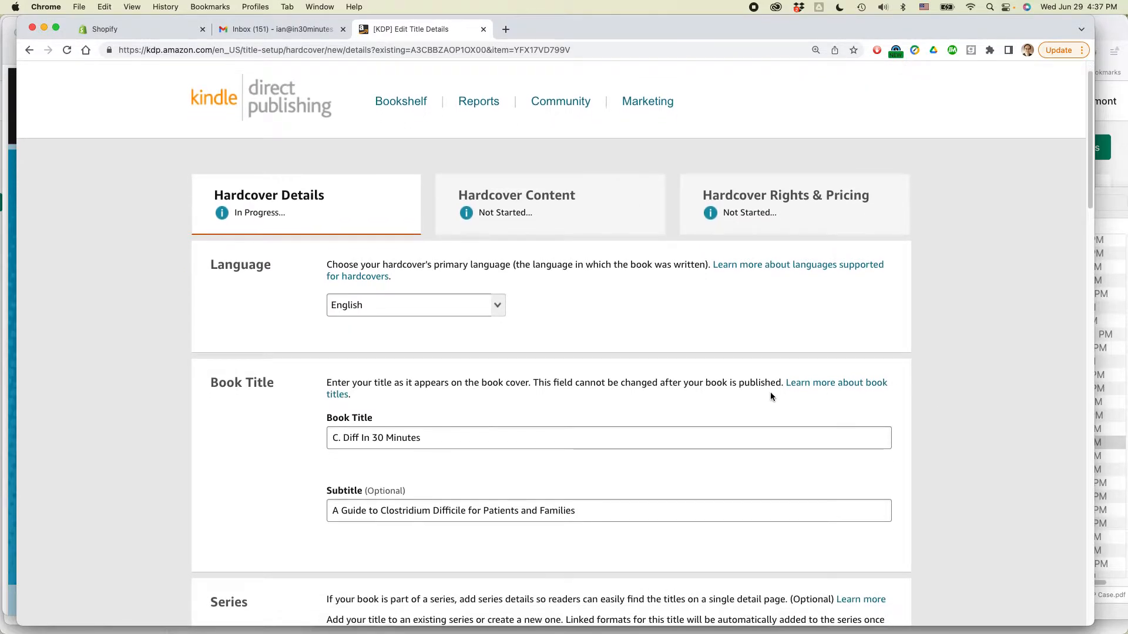
pyautogui.scroll(-3)
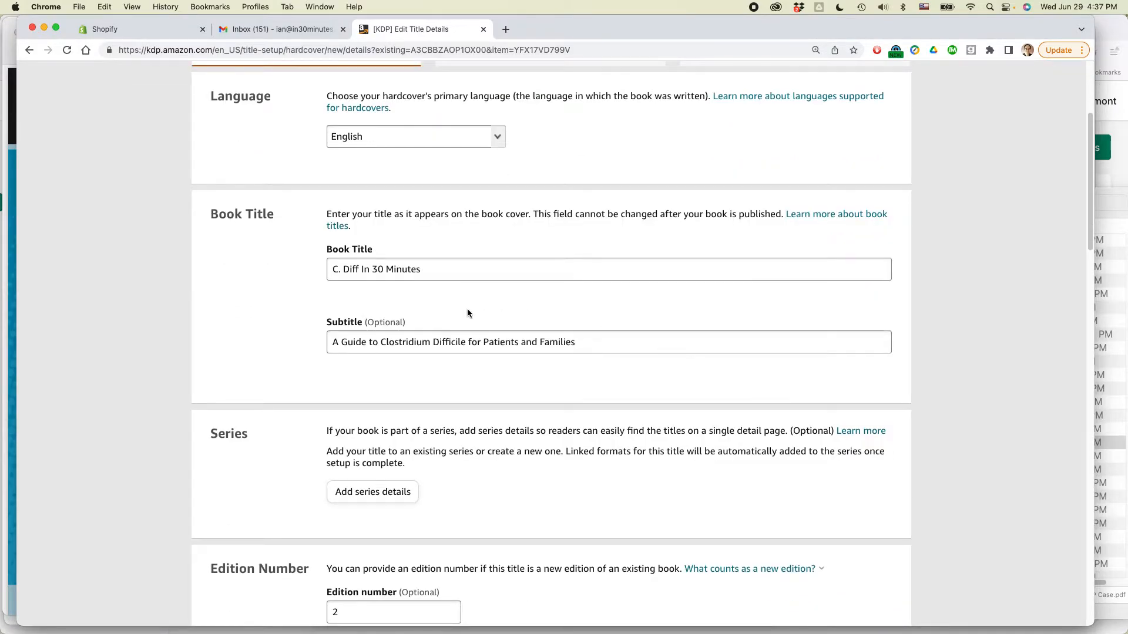
pyautogui.scroll(-3)
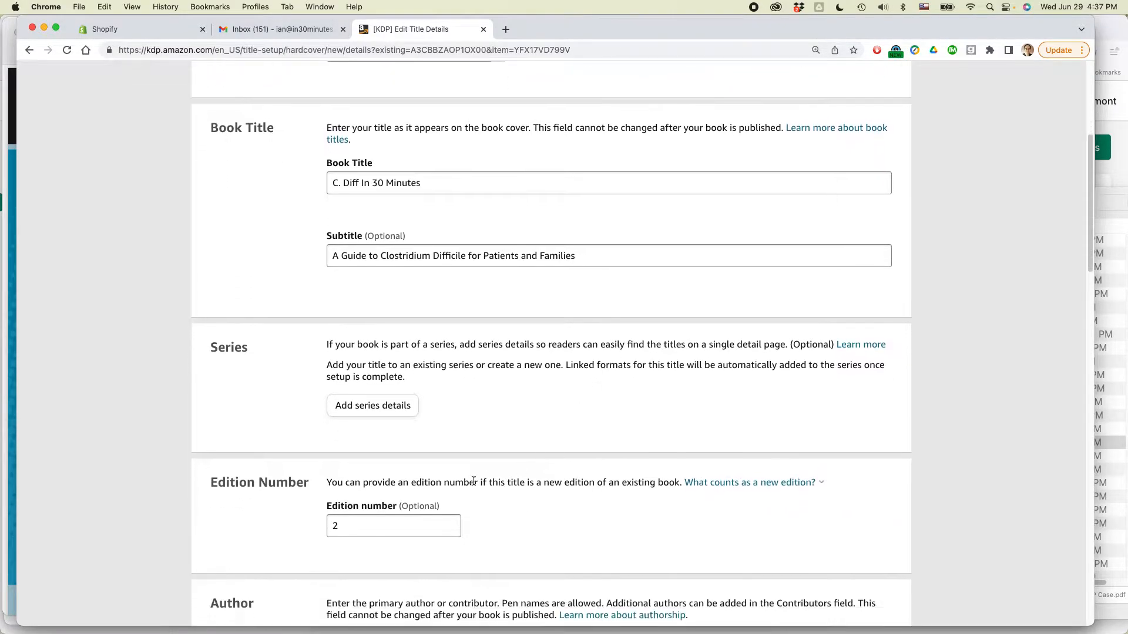
pyautogui.scroll(-3)
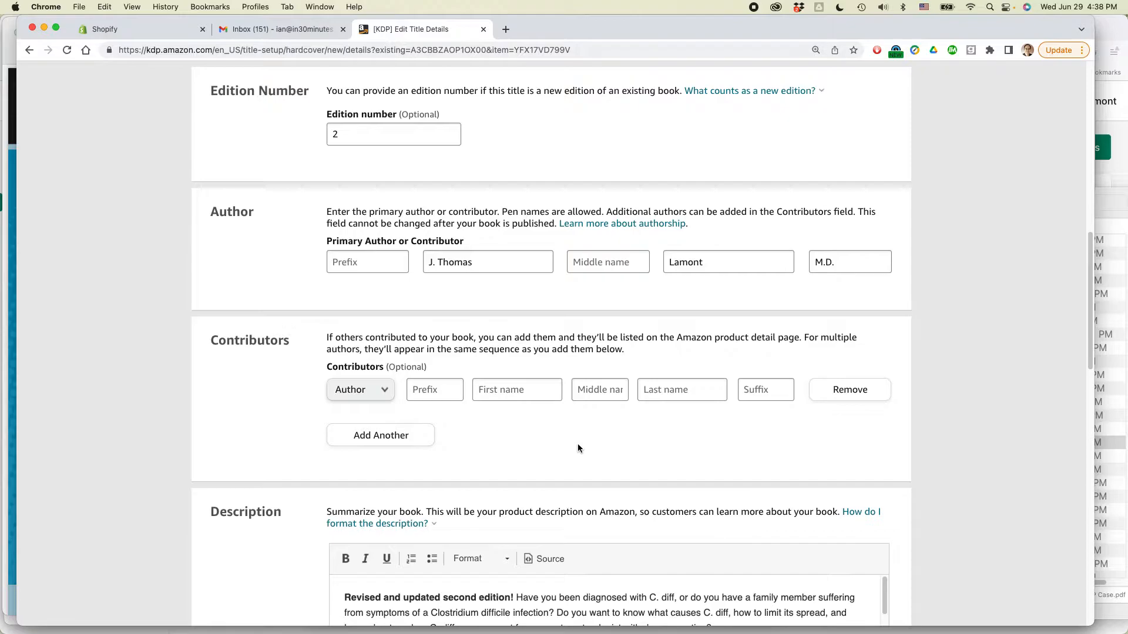
pyautogui.scroll(-3)
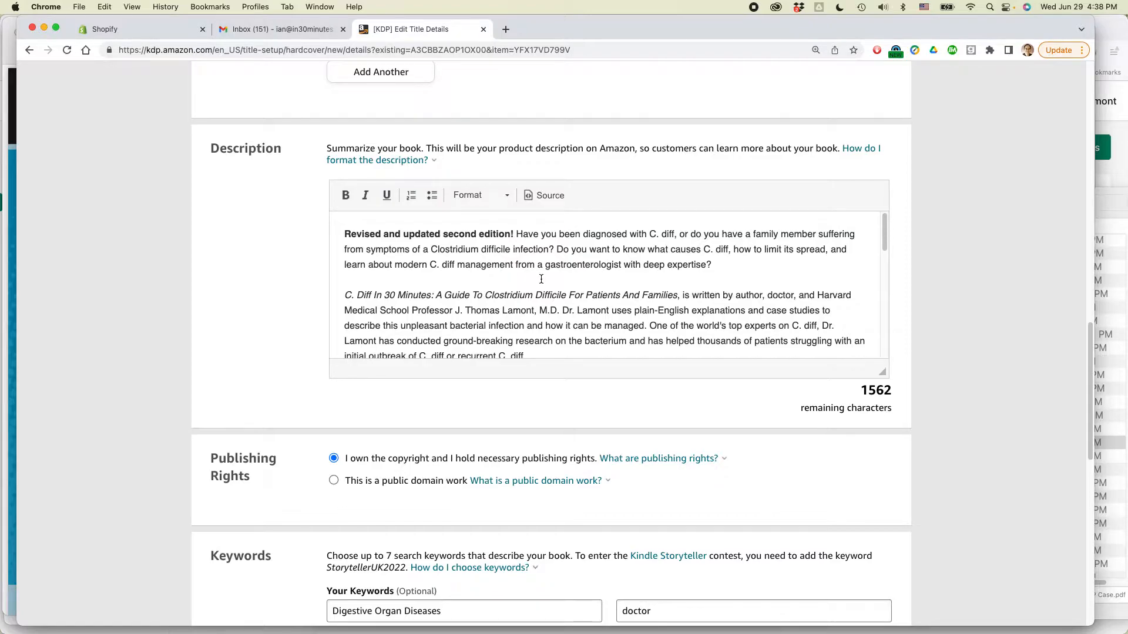
pyautogui.scroll(-3)
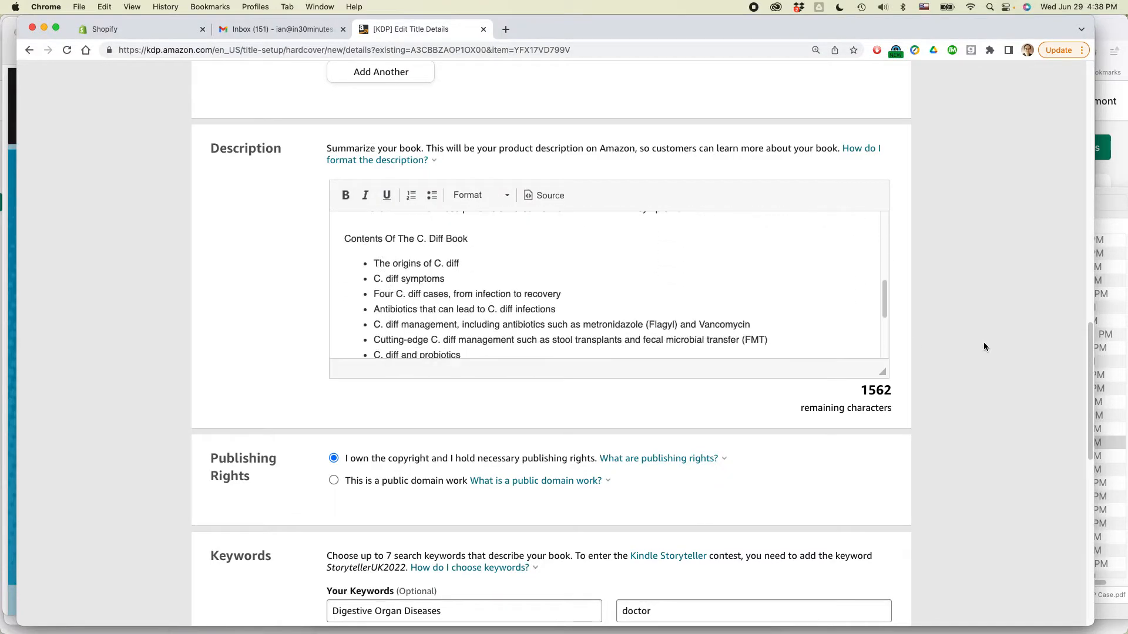
pyautogui.scroll(-3)
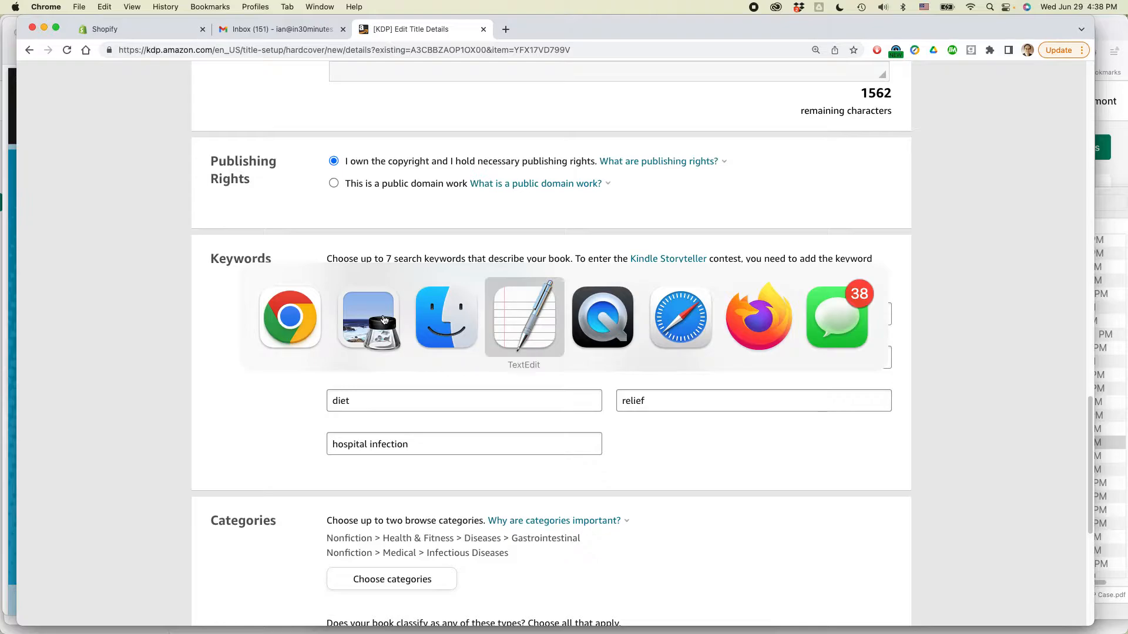
pyautogui.click(524, 318)
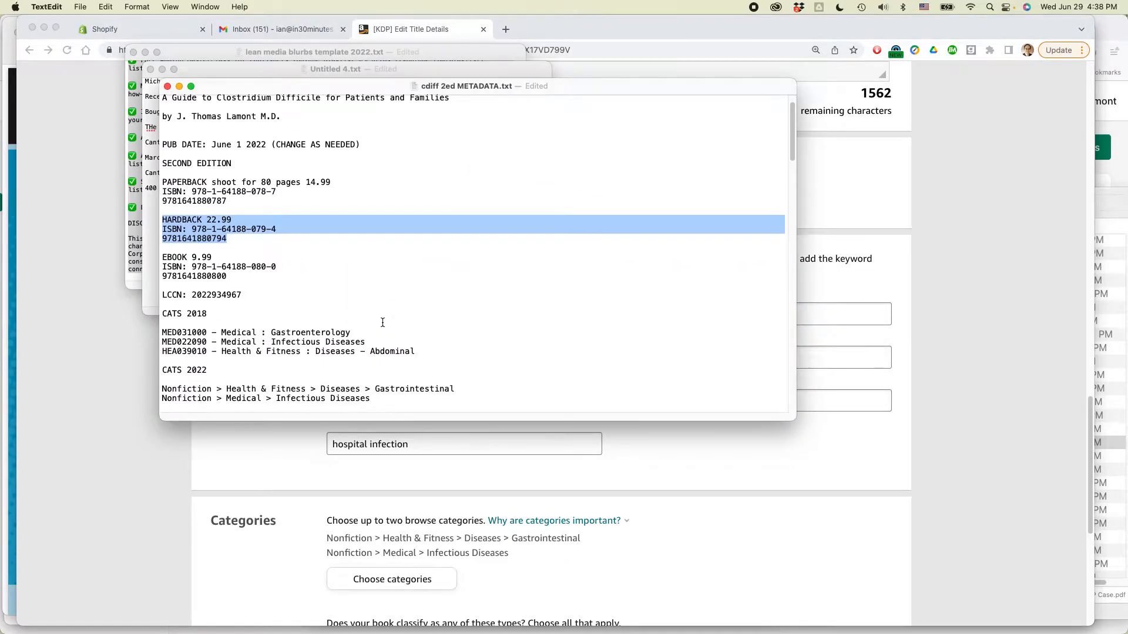
pyautogui.scroll(-3)
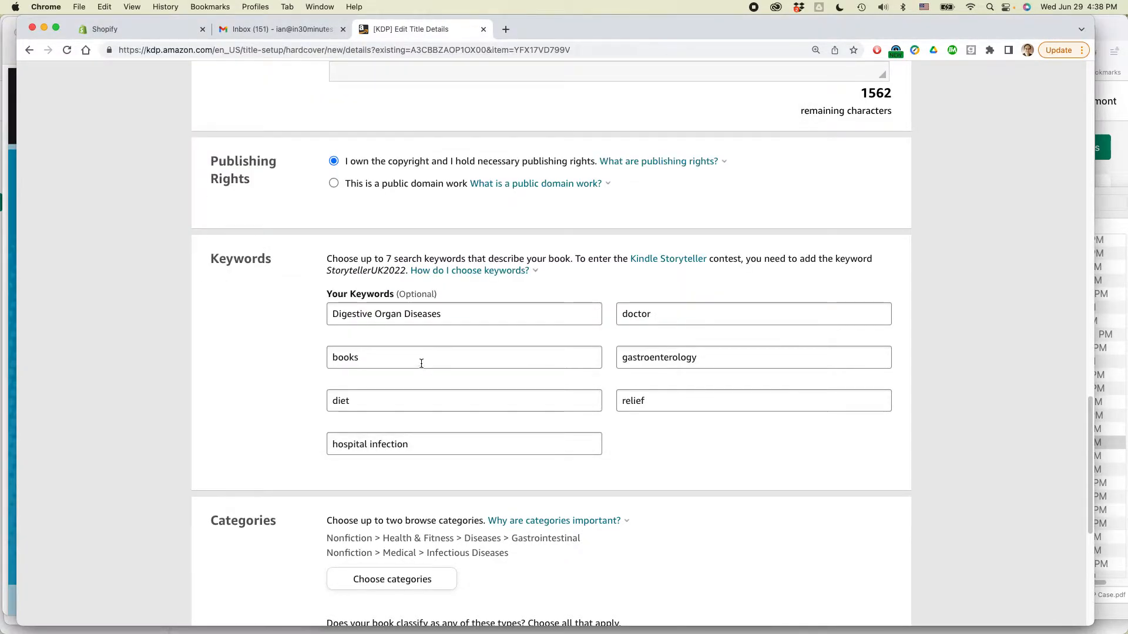
pyautogui.moveTo(624, 422)
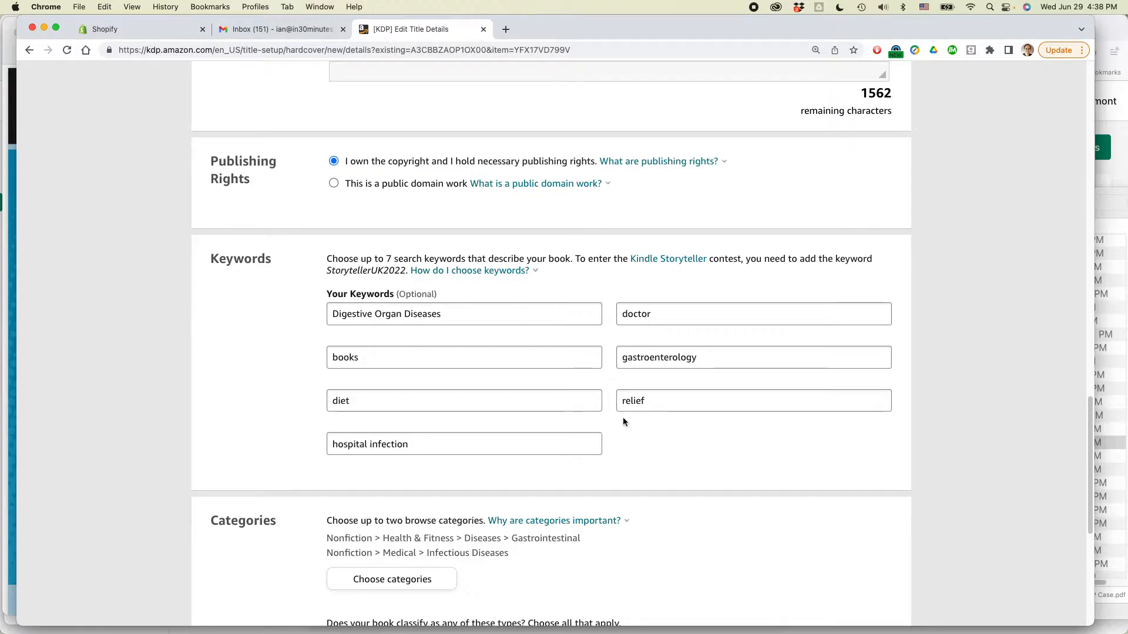
# Replace the keyword 'relief' with 'stomach' in the hardcover's Keywords box
pyautogui.write('stomach')
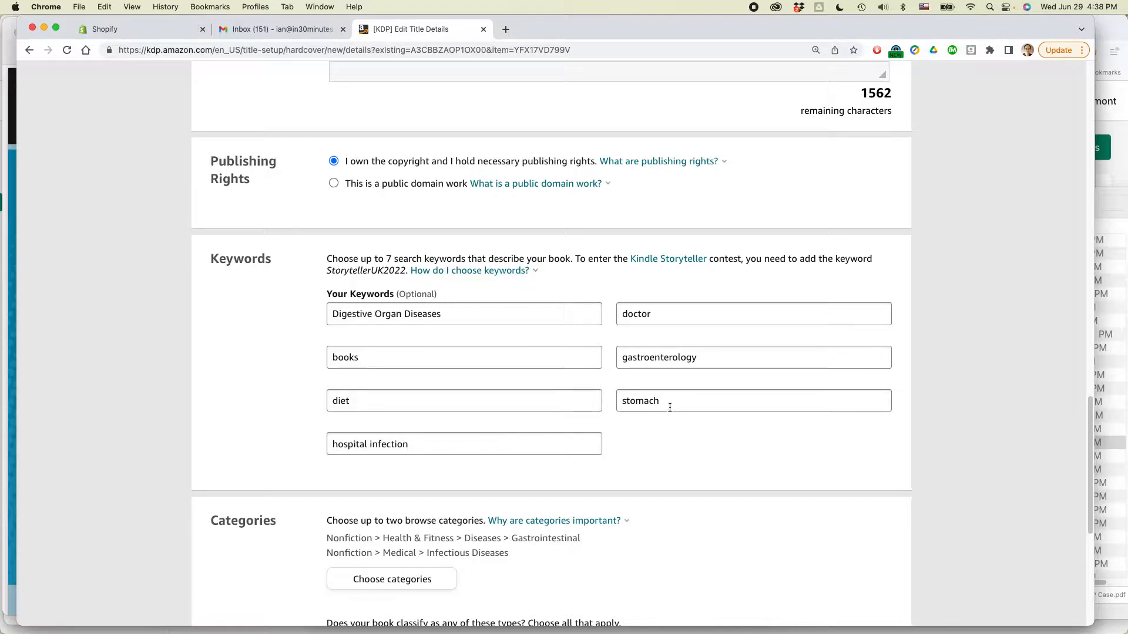
pyautogui.moveTo(915, 401)
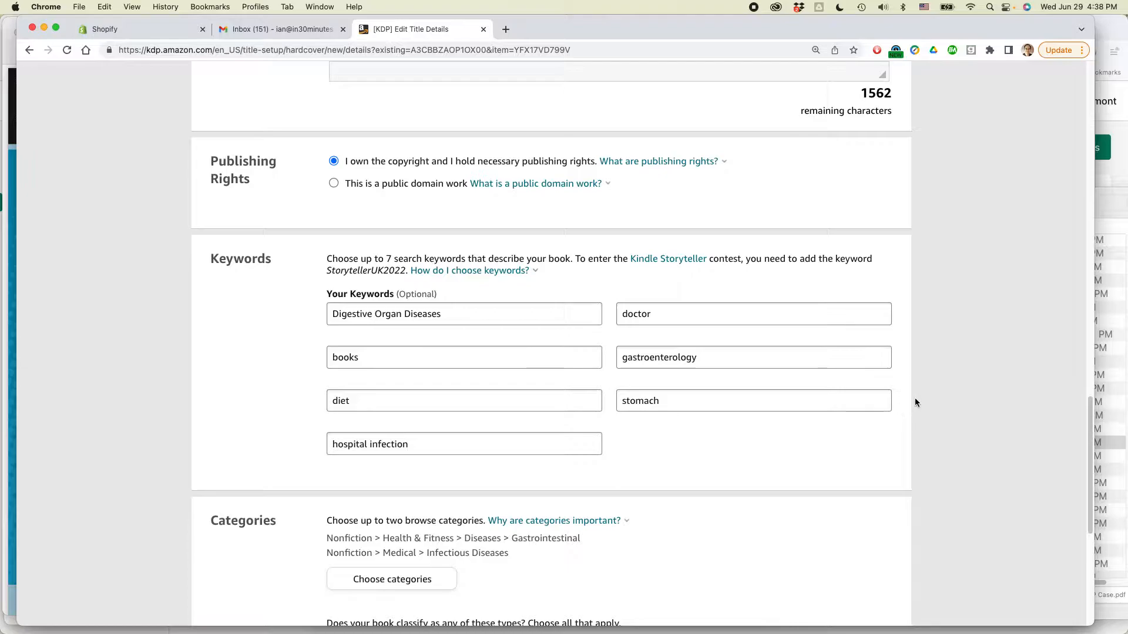
pyautogui.scroll(-3)
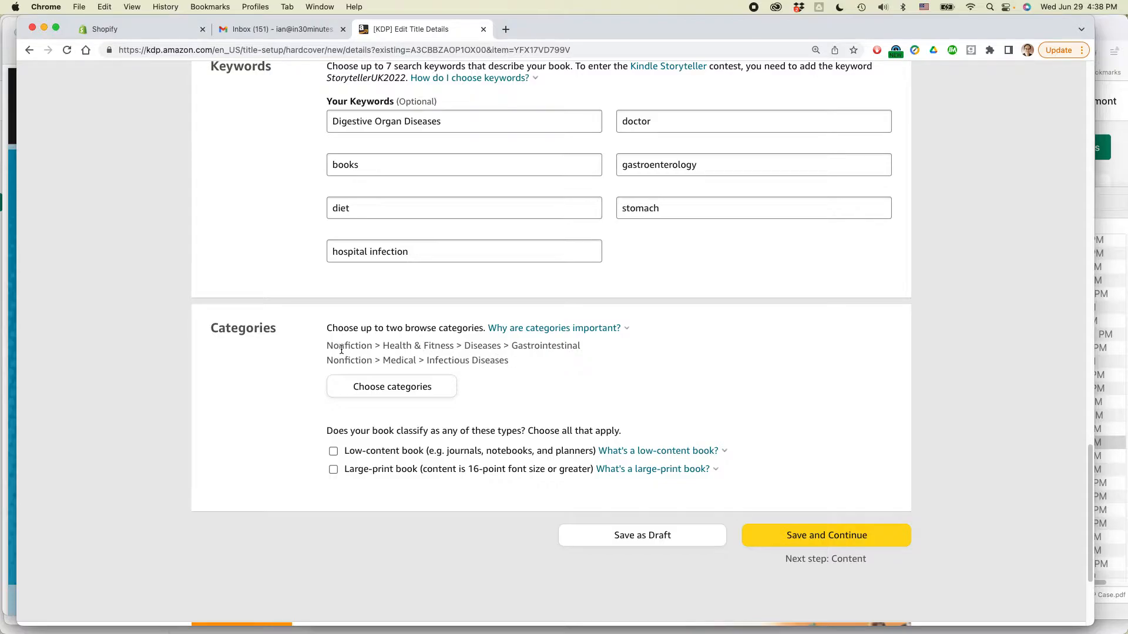
# Confirm the Gastrointestinal and Infectious Diseases categories under Nonfiction > Health & Fitness > Diseases
pyautogui.click(391, 386)
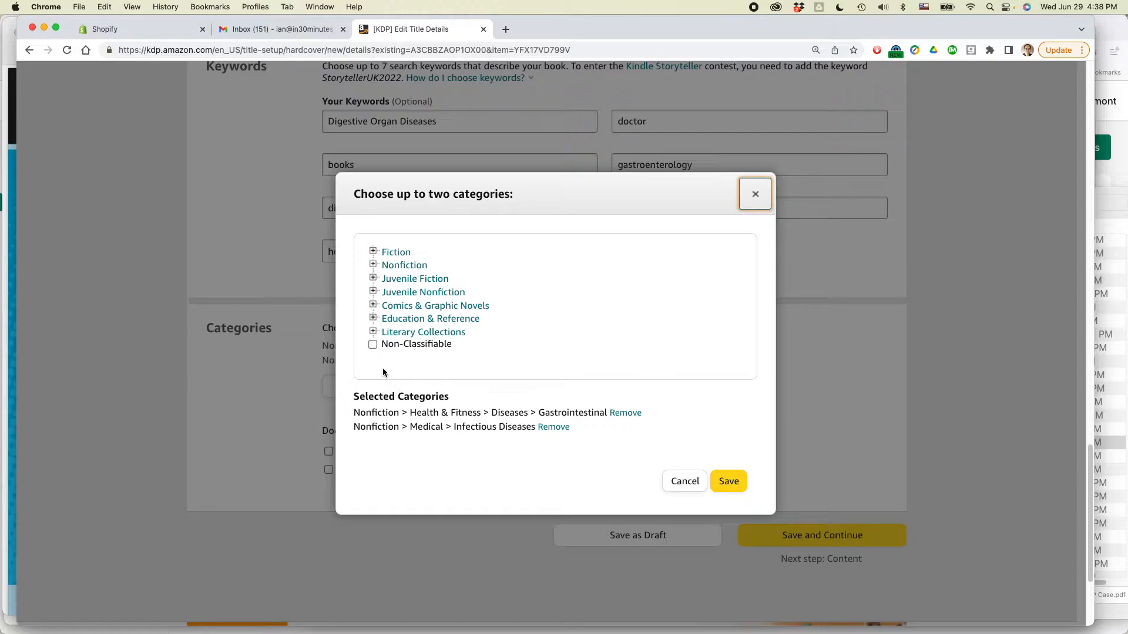
pyautogui.moveTo(371, 291)
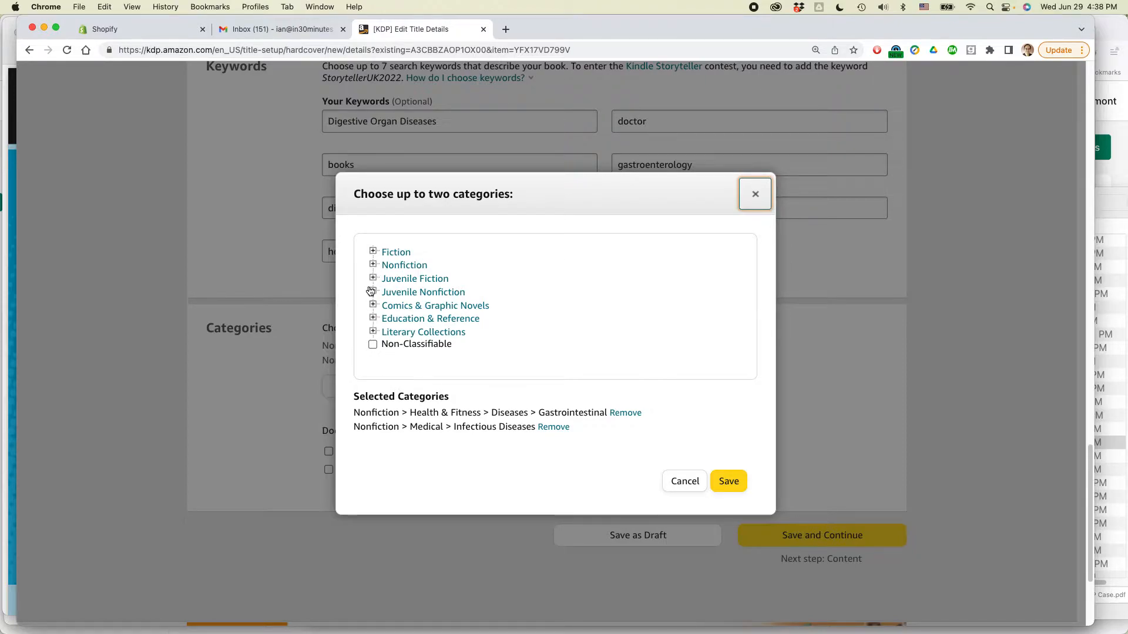
pyautogui.click(373, 264)
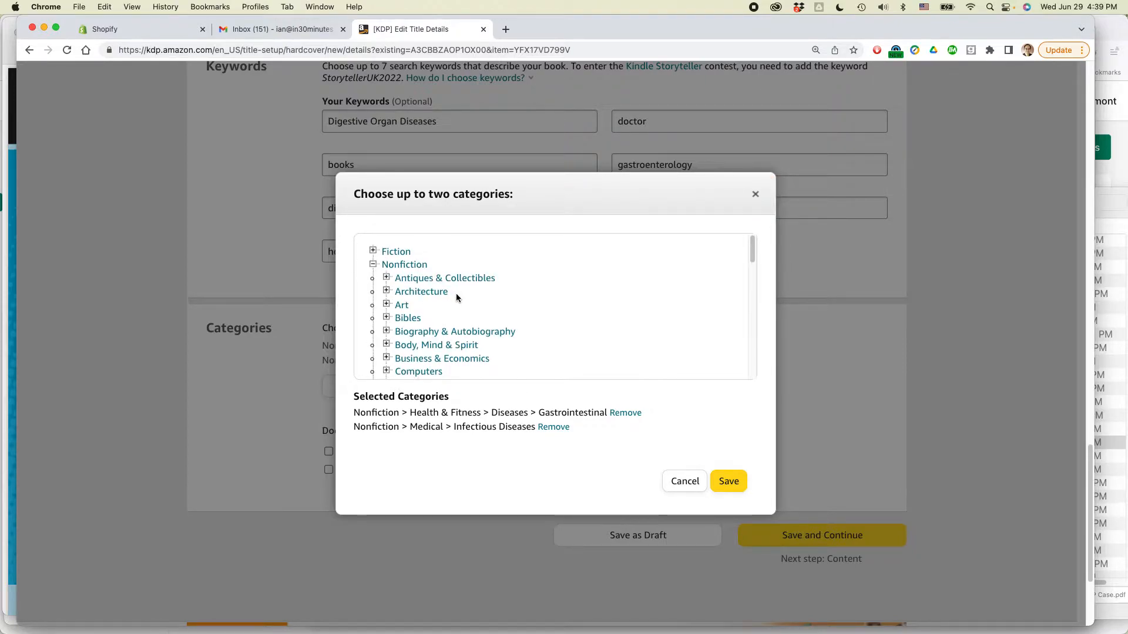
pyautogui.scroll(-3)
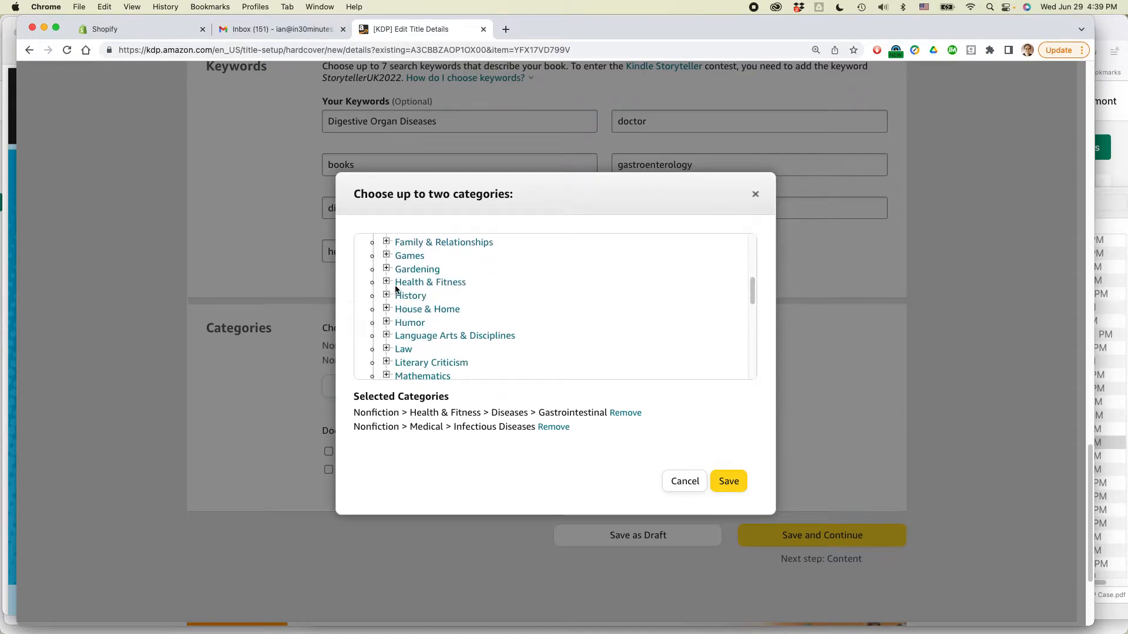
pyautogui.click(387, 282)
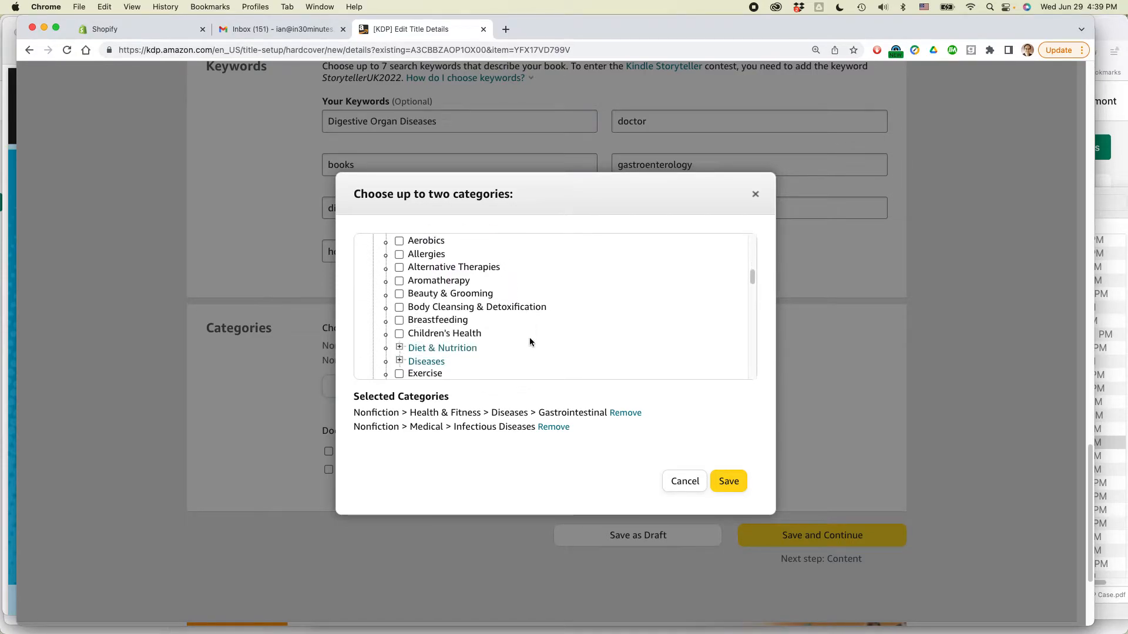
pyautogui.scroll(-3)
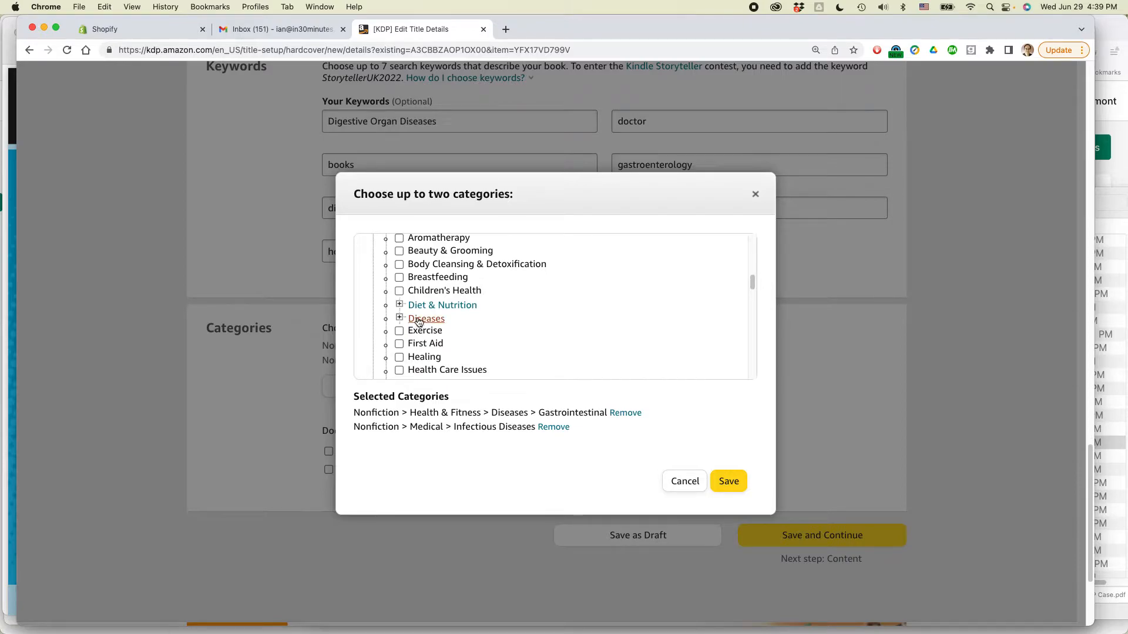
pyautogui.click(399, 319)
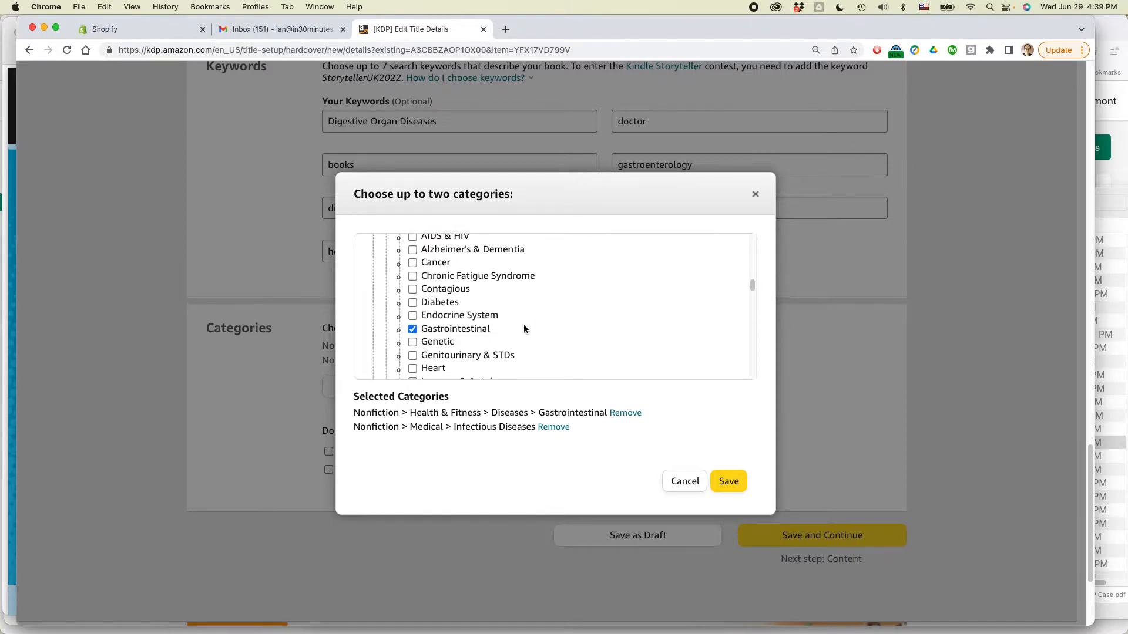
pyautogui.moveTo(422, 333)
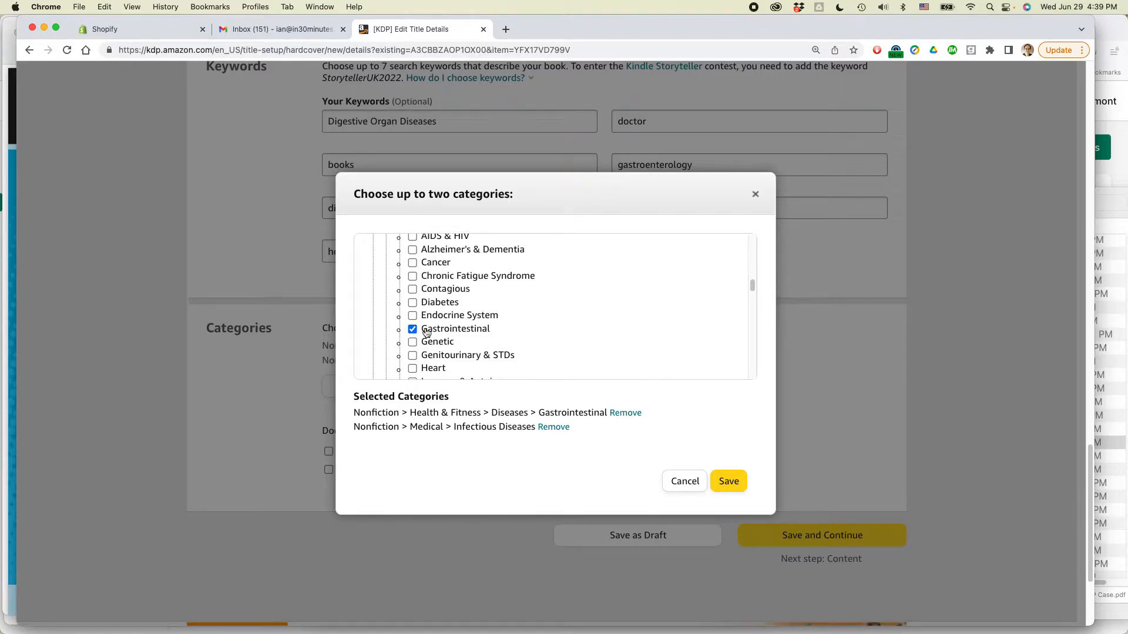
pyautogui.scroll(-3)
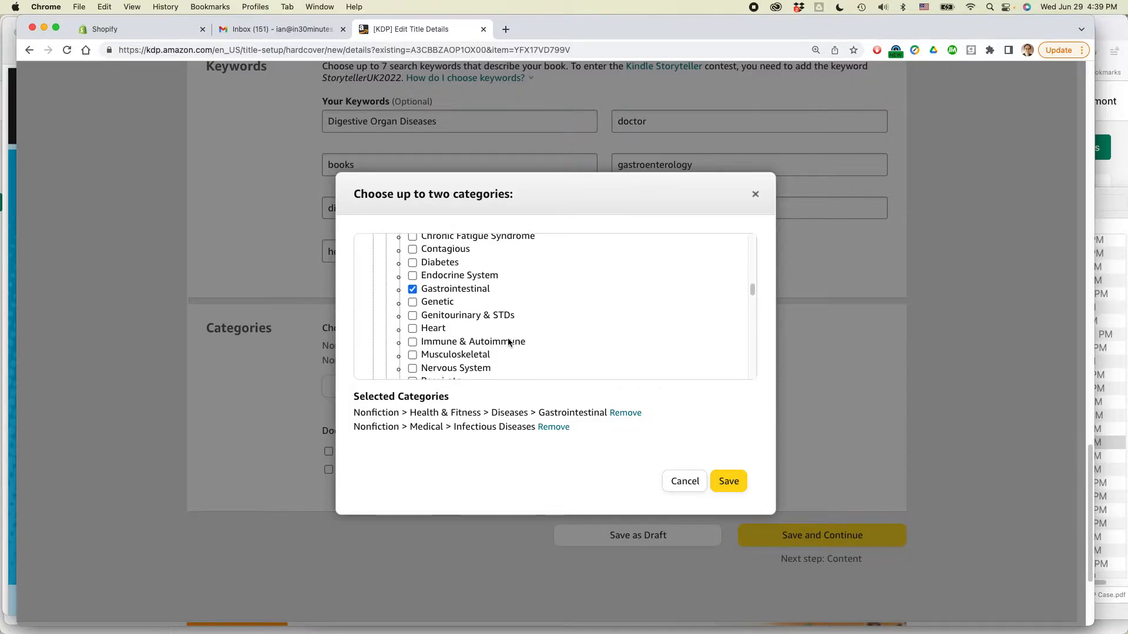
pyautogui.scroll(-3)
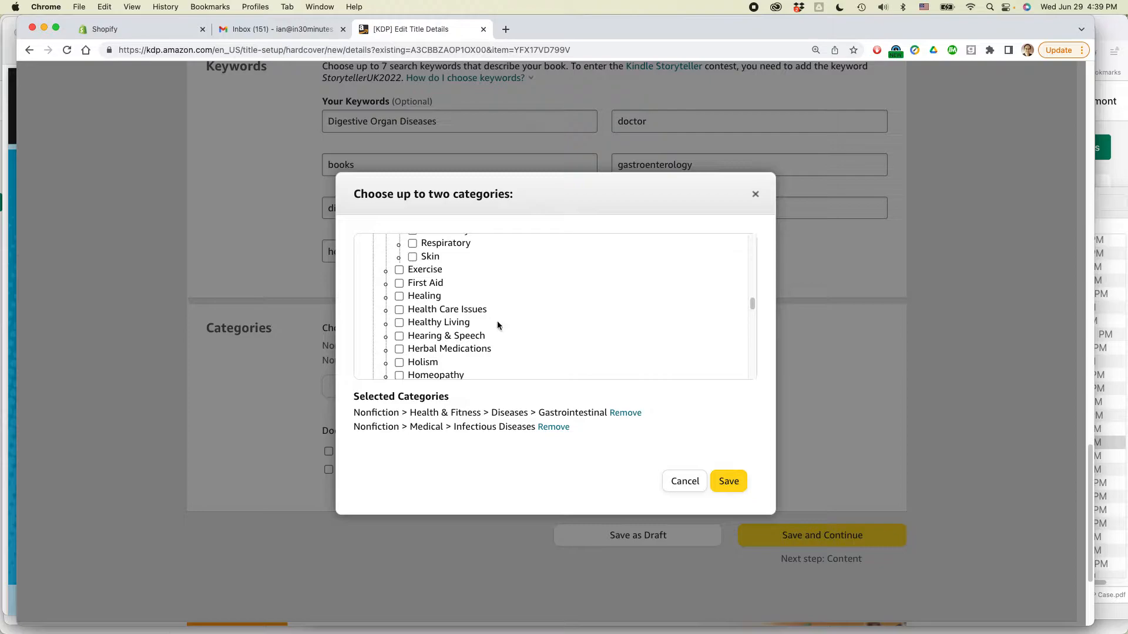
pyautogui.scroll(-3)
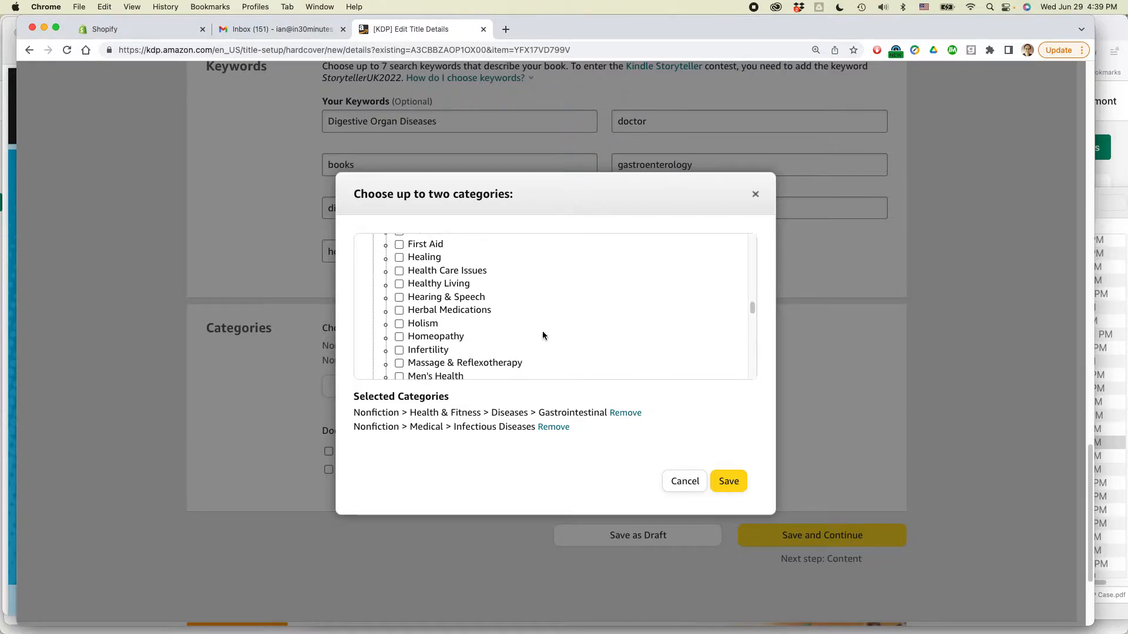
pyautogui.scroll(-3)
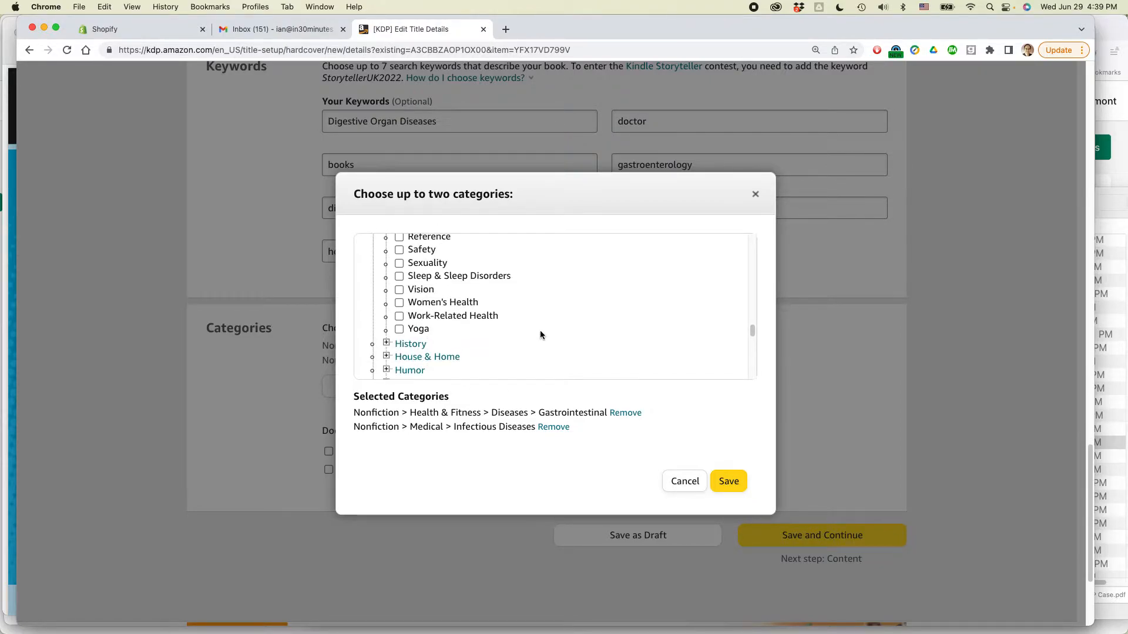
pyautogui.click(727, 480)
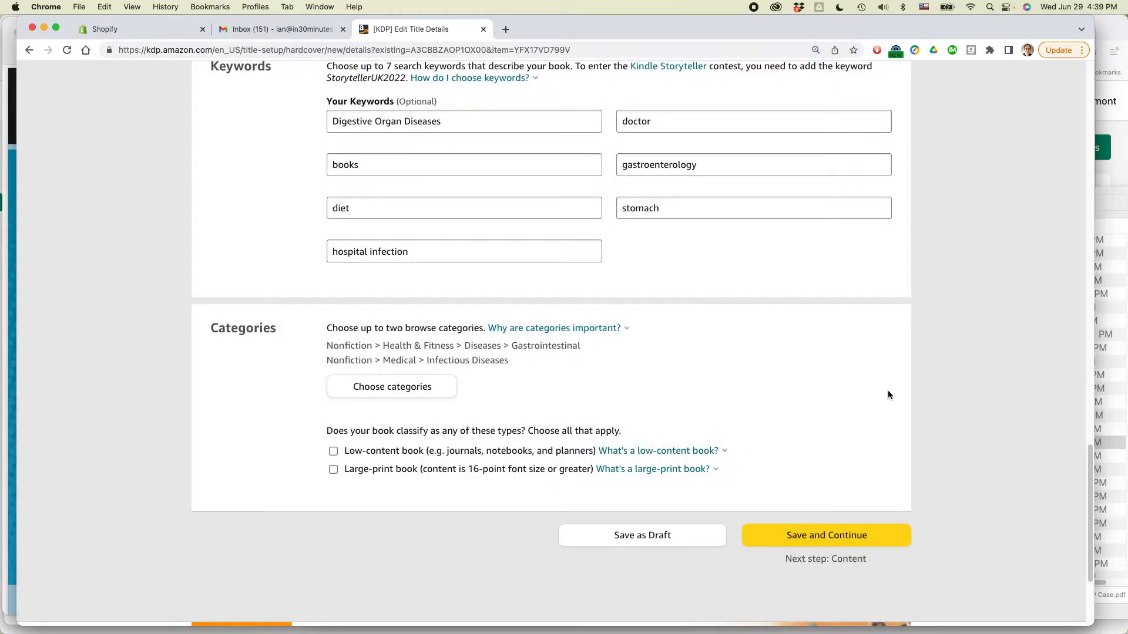
pyautogui.moveTo(1016, 307)
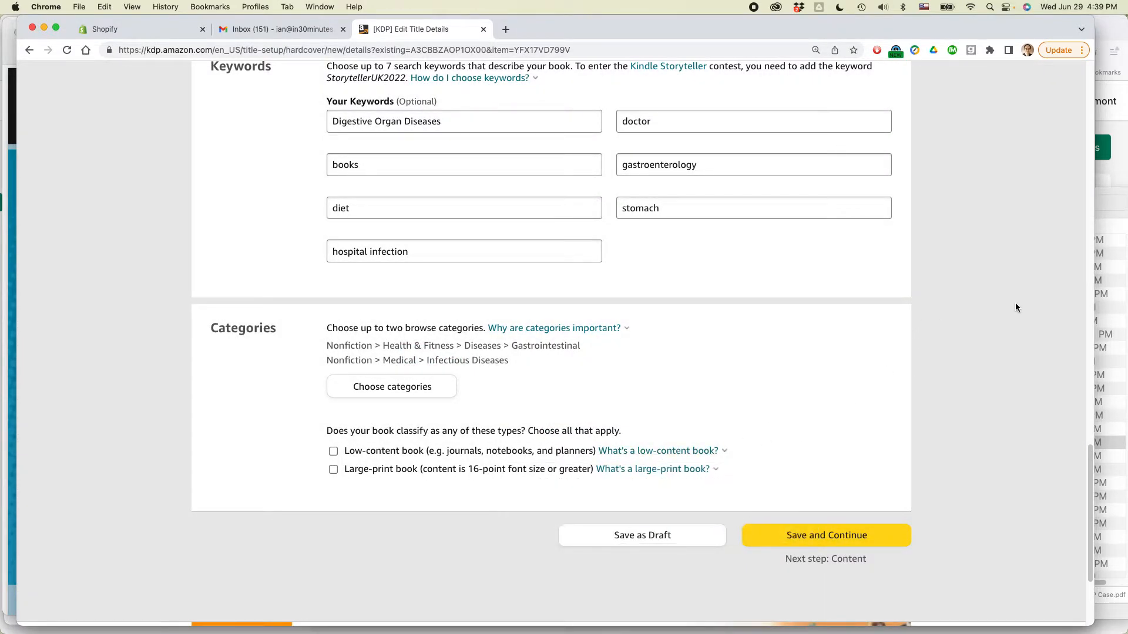
# Save the hardcover title details and continue to the content page
pyautogui.click(824, 535)
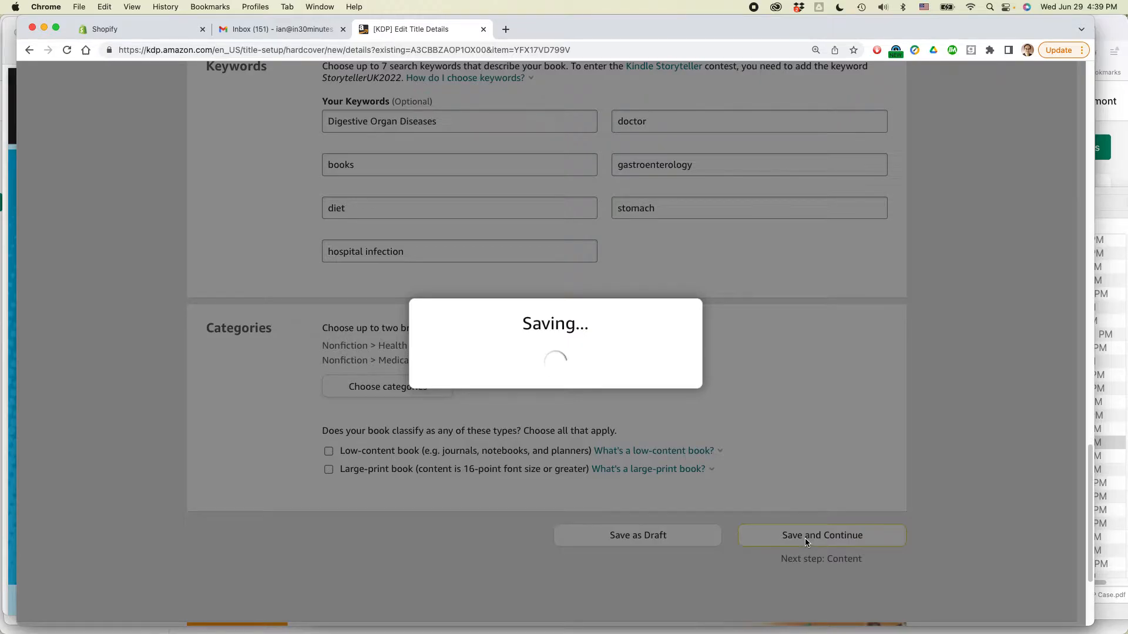
# Choose the 'Use my own ISBN' option on the Hardcover Content page
pyautogui.click(821, 535)
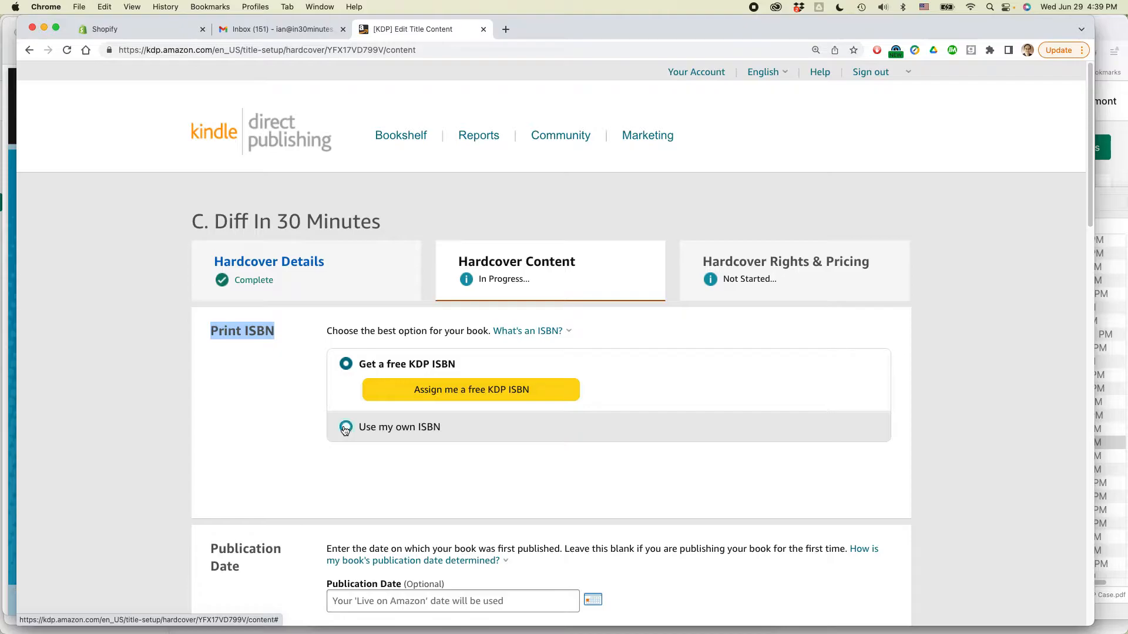
pyautogui.click(346, 426)
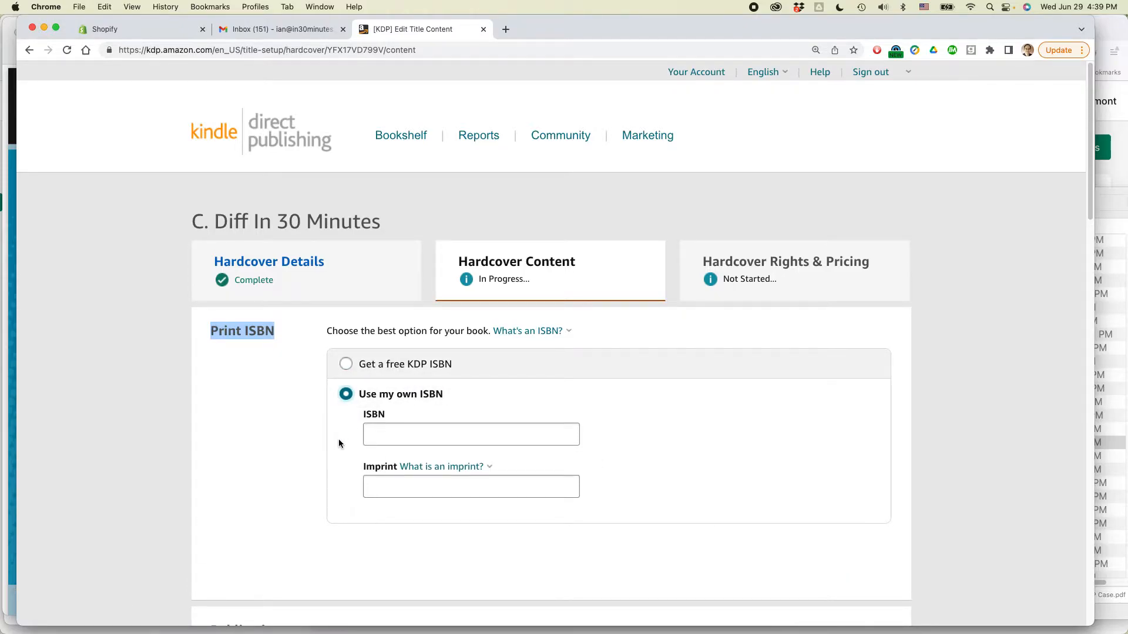
pyautogui.moveTo(313, 448)
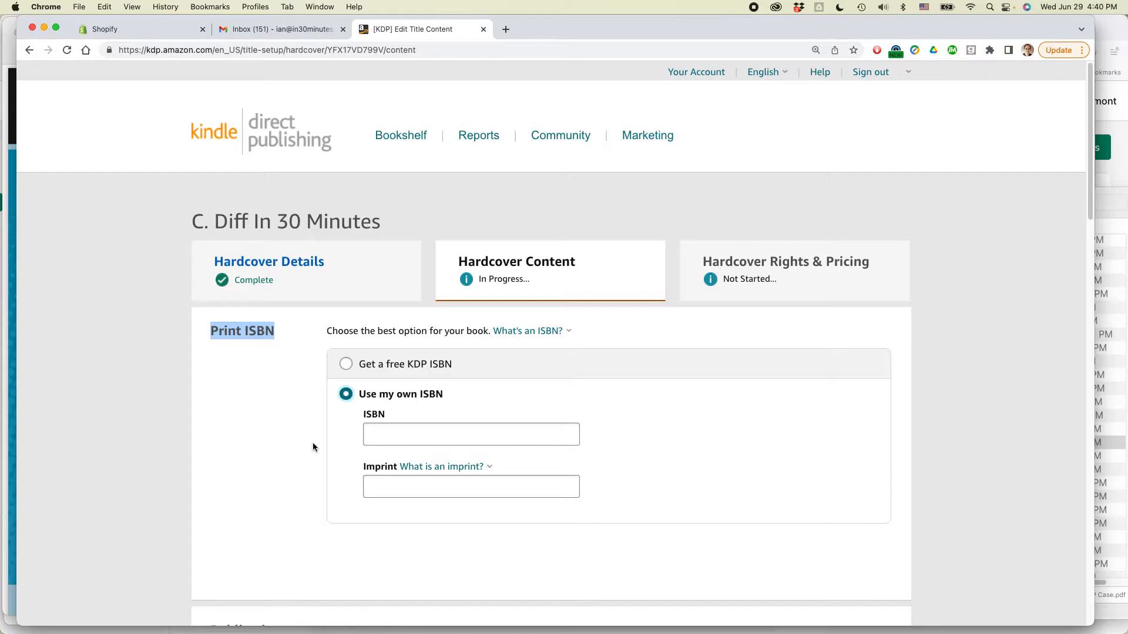
pyautogui.scroll(-3)
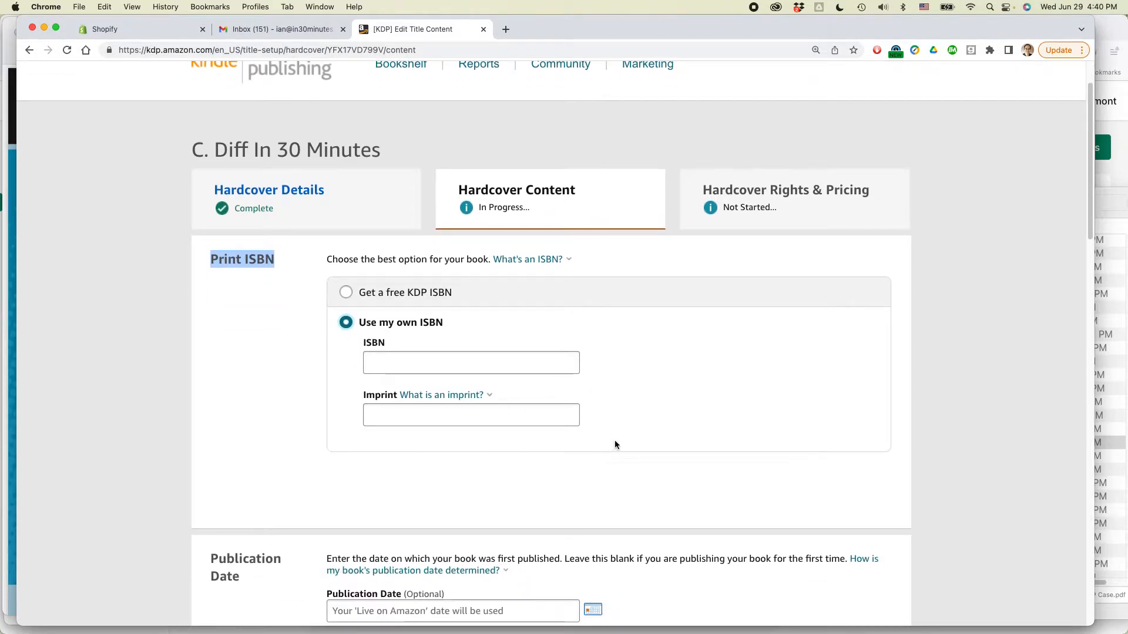
pyautogui.moveTo(546, 451)
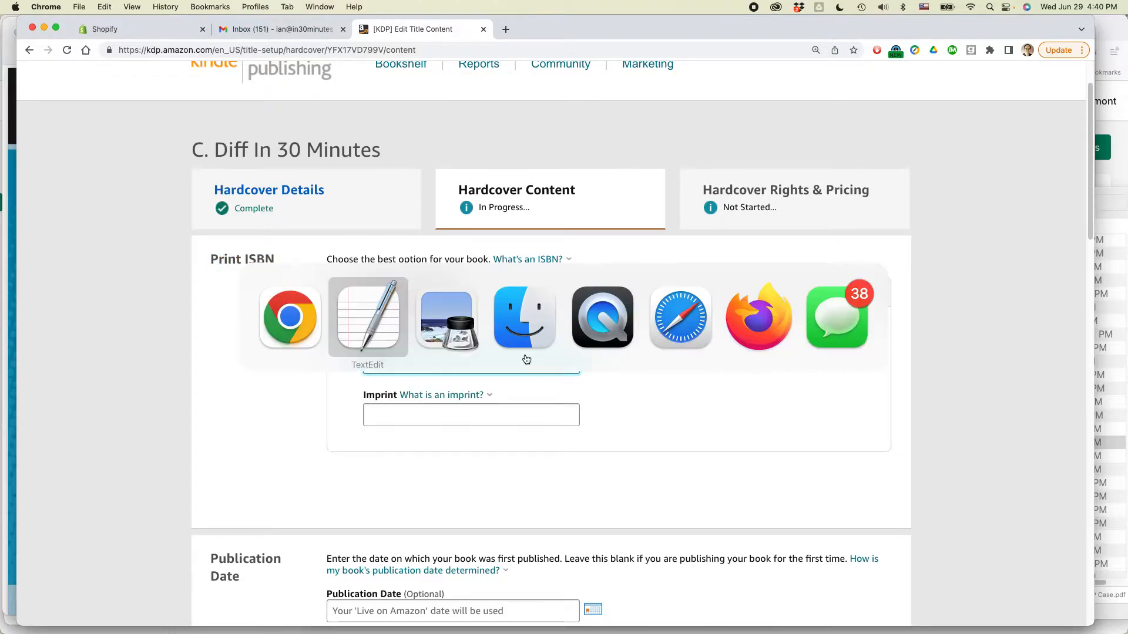
pyautogui.click(368, 317)
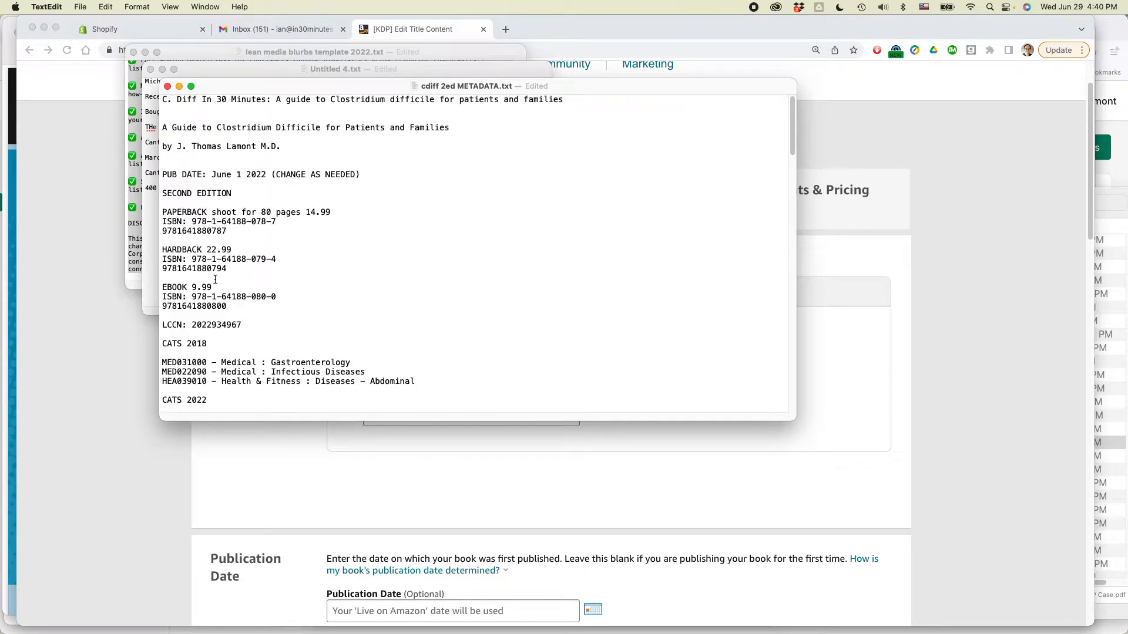
pyautogui.doubleClick(194, 268)
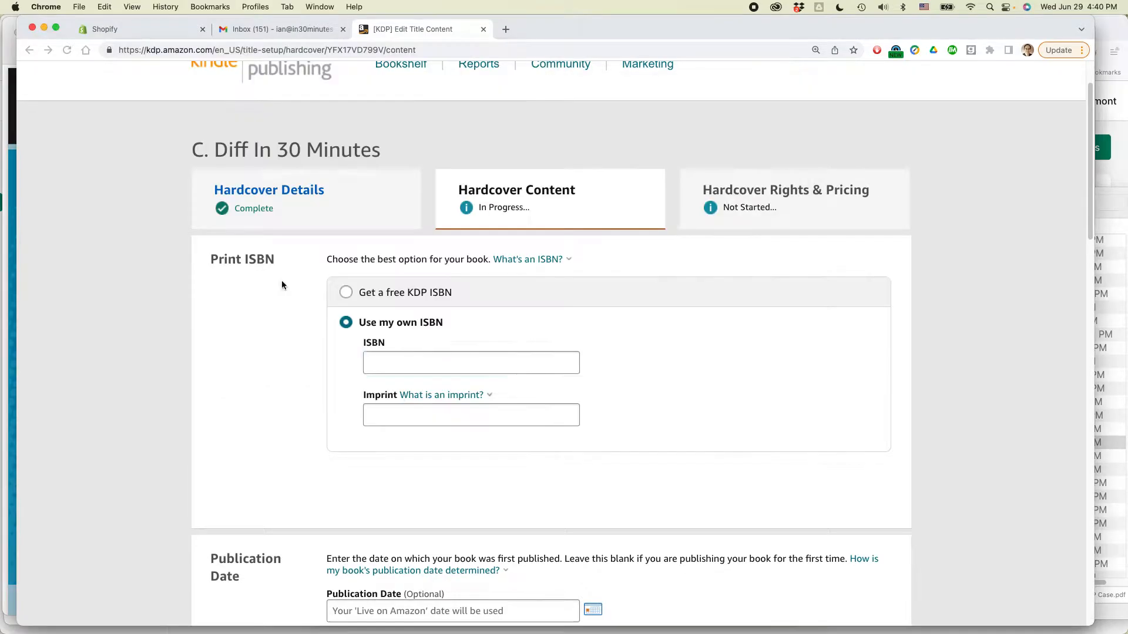
pyautogui.write('9781641880794')
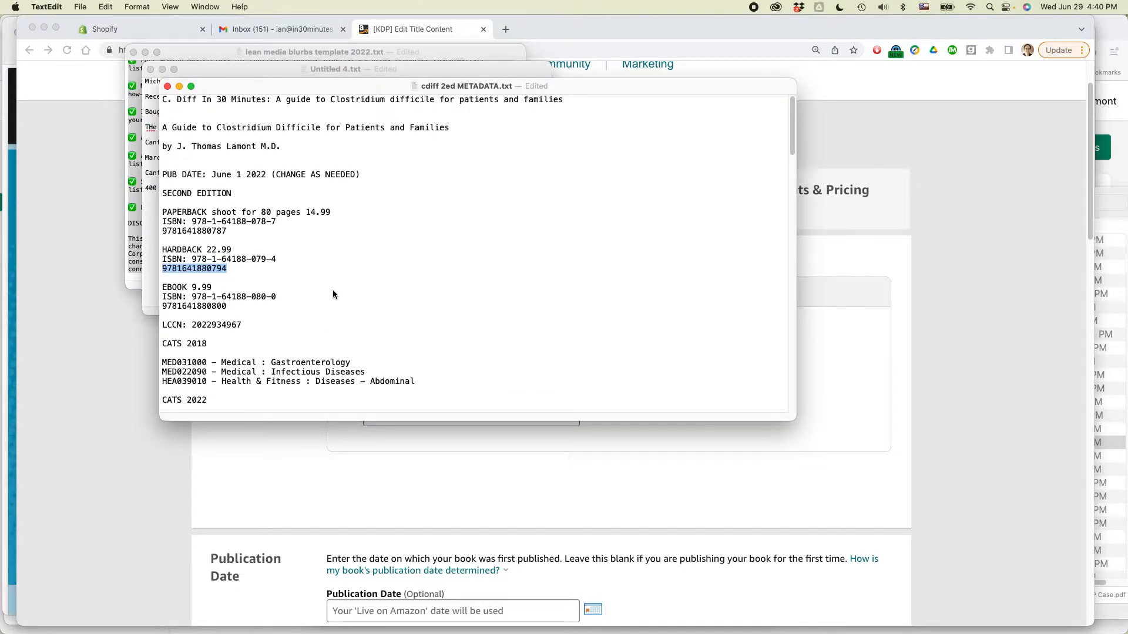
pyautogui.scroll(-3)
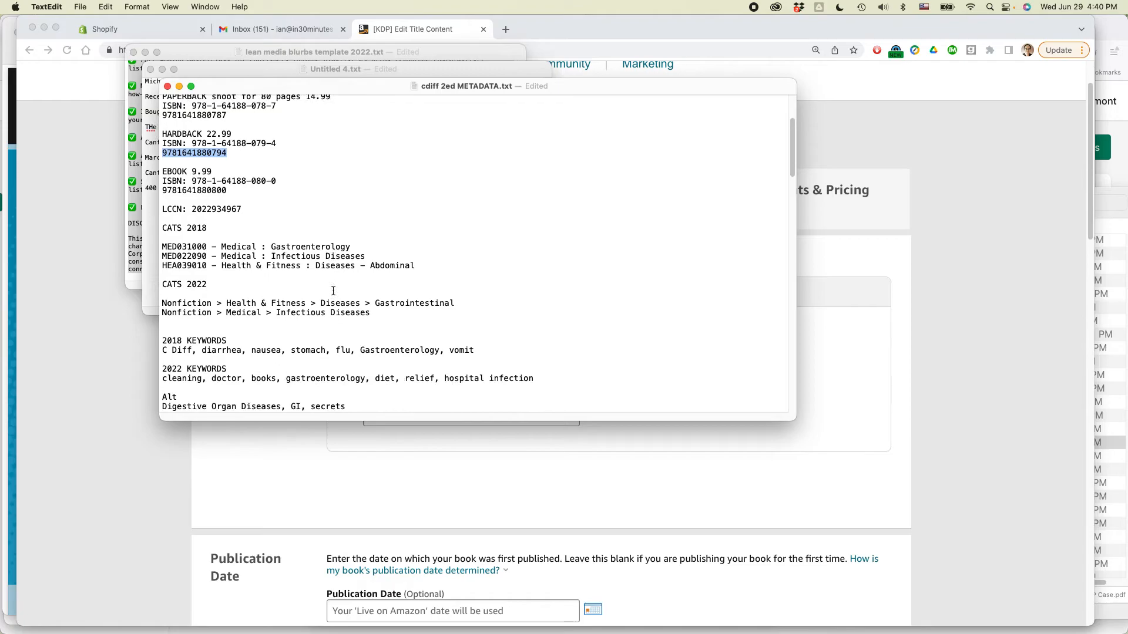
pyautogui.scroll(3)
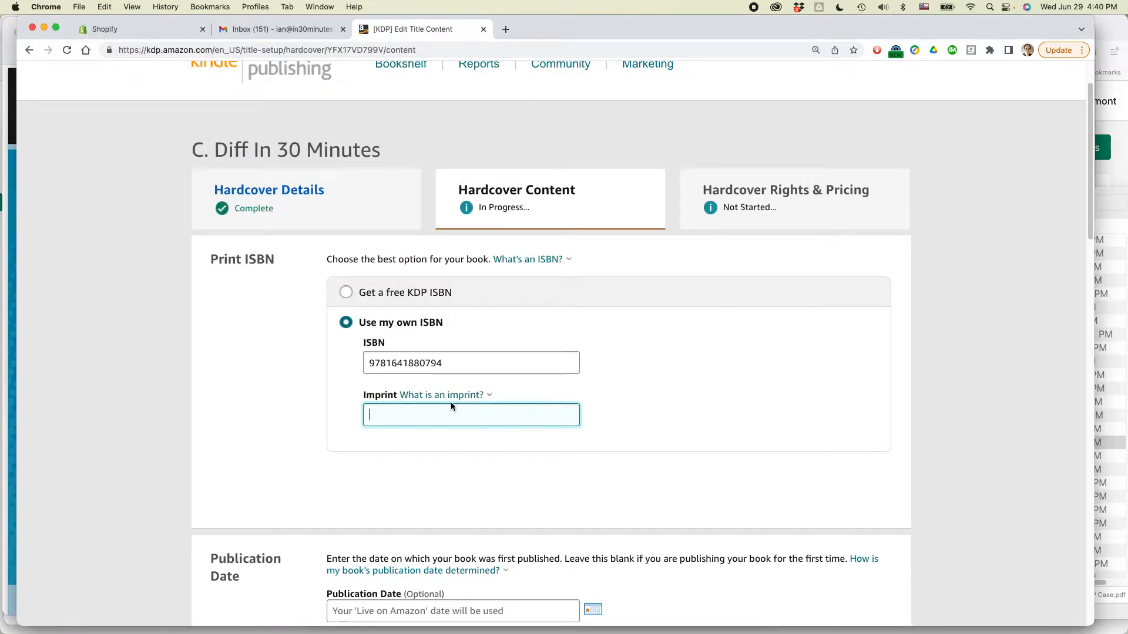
# Fill the imprint 'In 30 Minutes Guides' and leave the publication date blank
pyautogui.write('In 30 Minutes Gu')
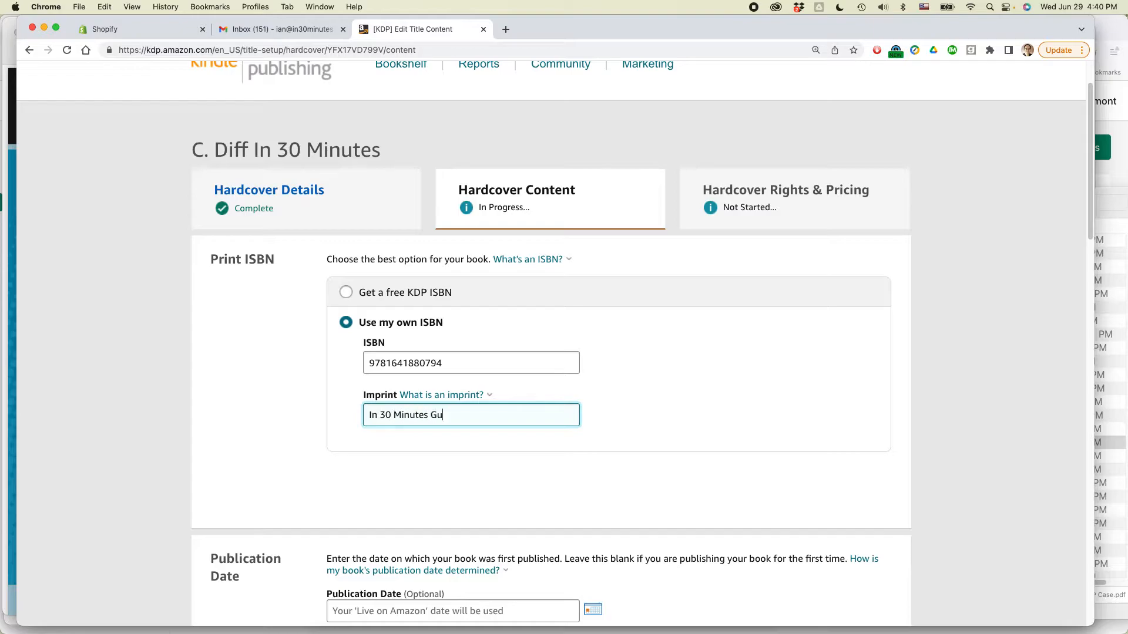
pyautogui.write('ides')
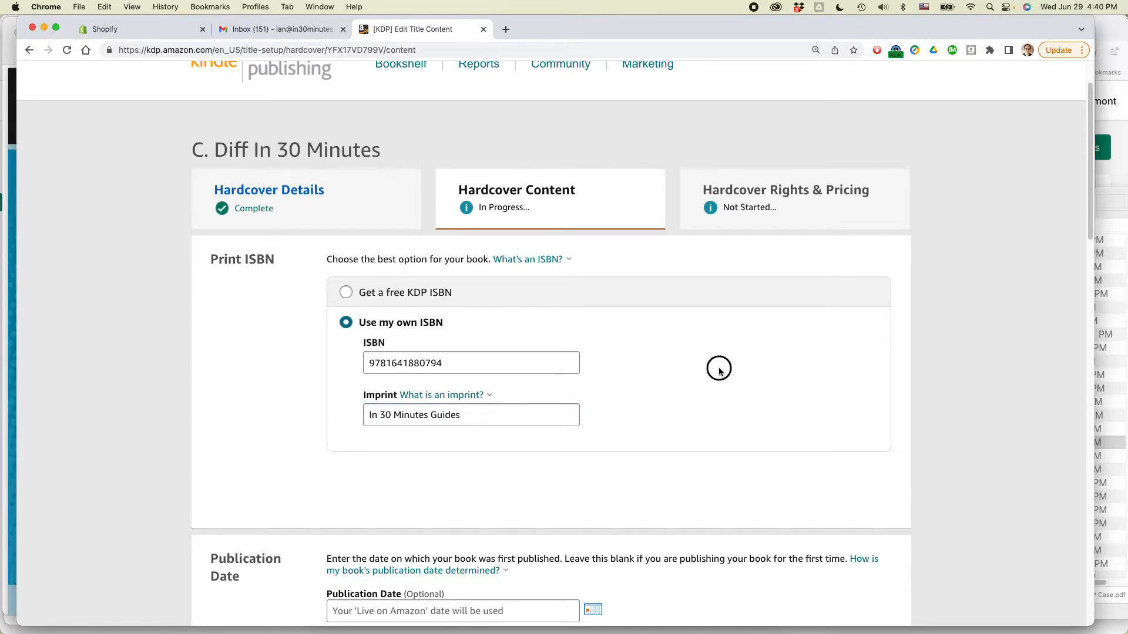
pyautogui.scroll(-3)
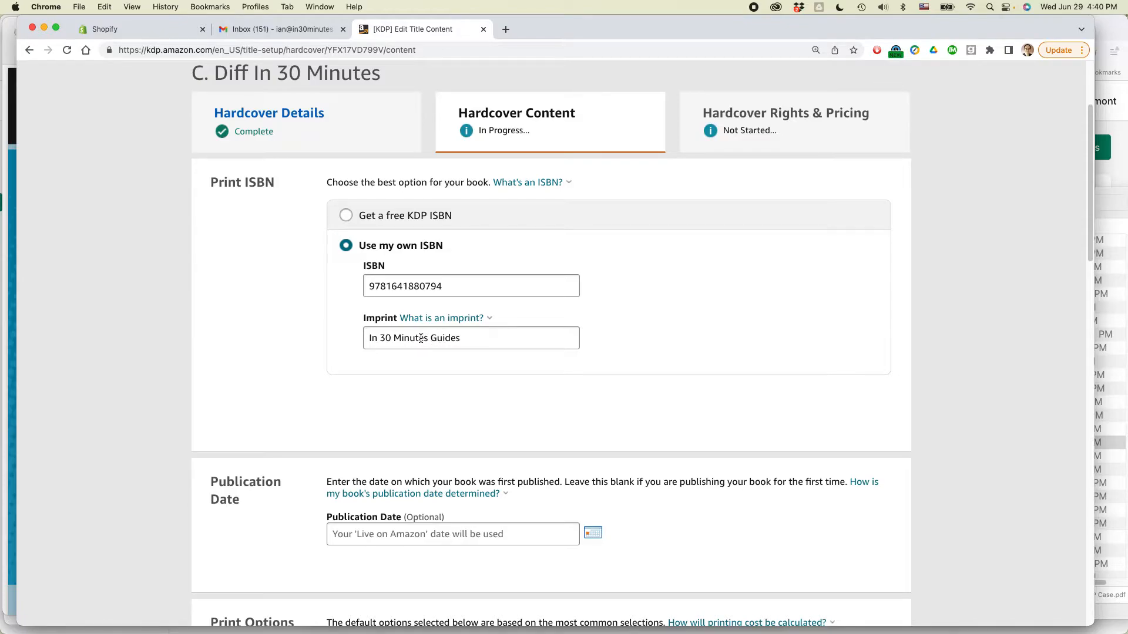
pyautogui.scroll(-3)
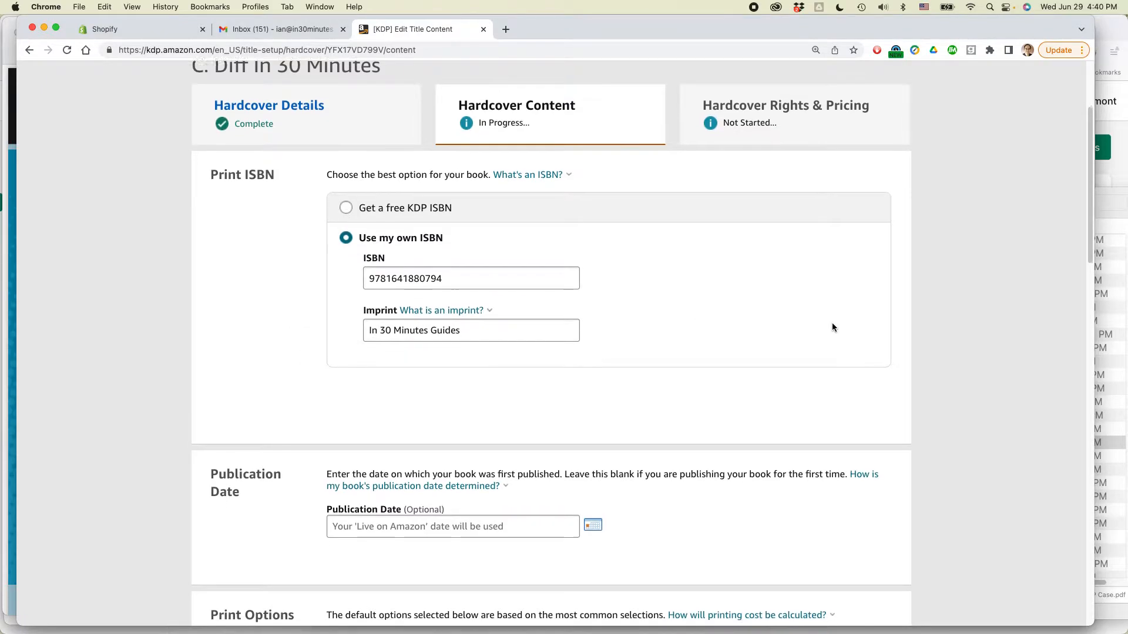
pyautogui.scroll(-3)
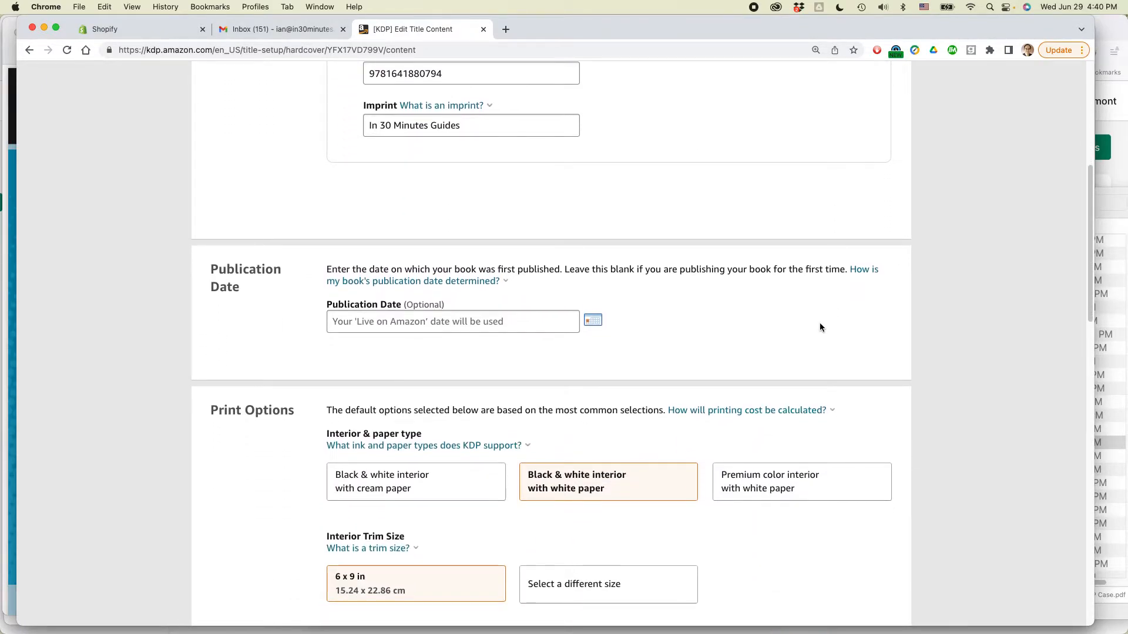
pyautogui.moveTo(394, 331)
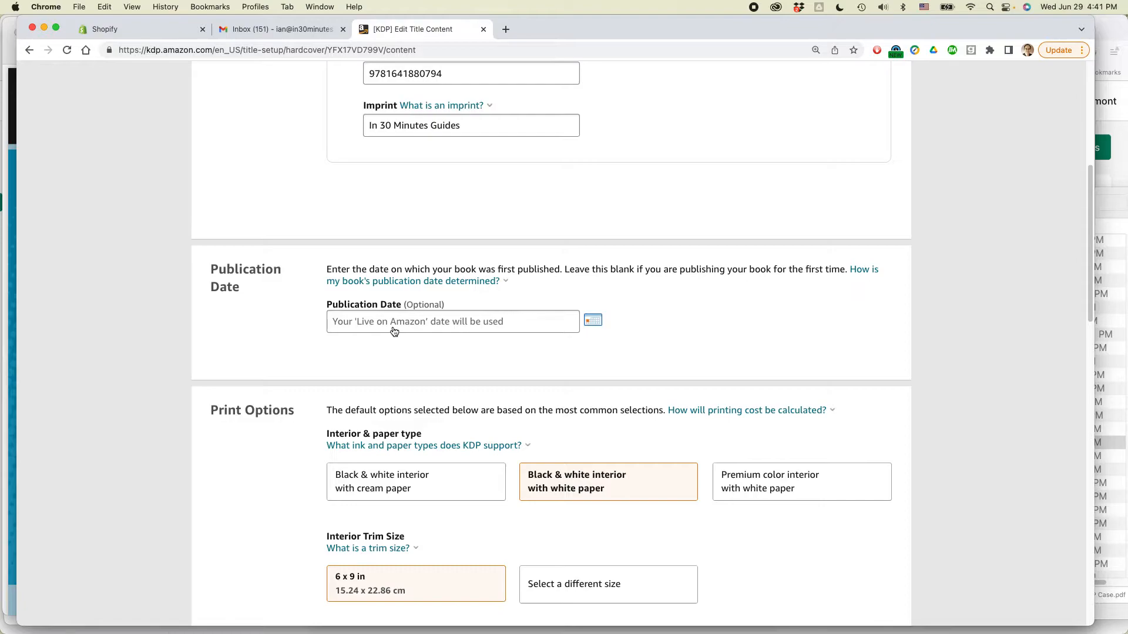
pyautogui.moveTo(822, 325)
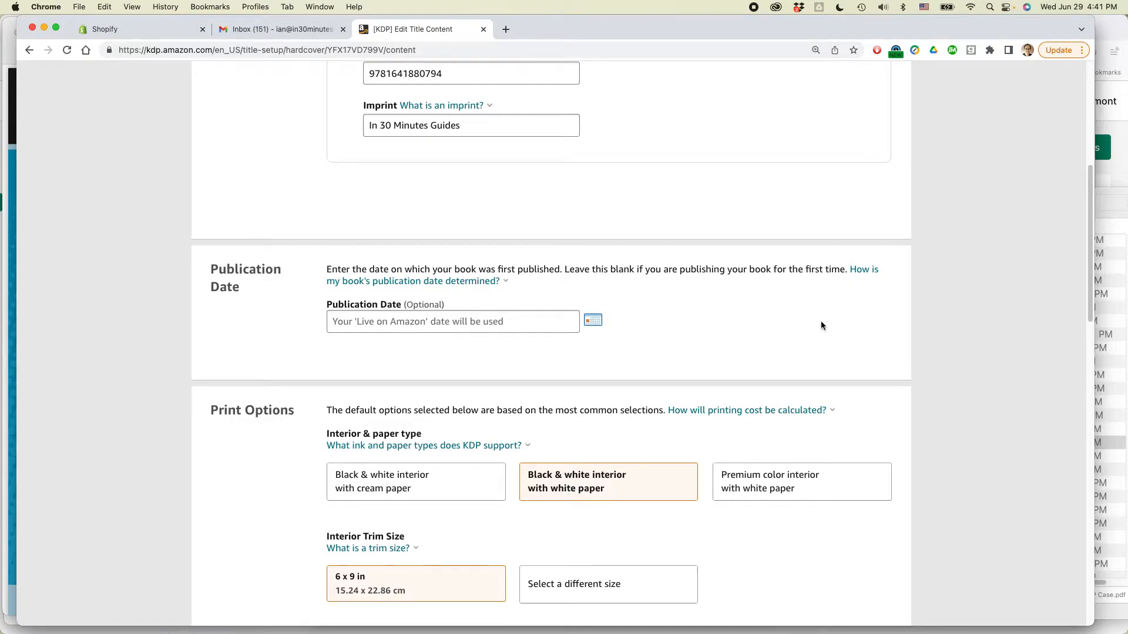
# Set print options to Bleed (PDF only) with a Glossy cover finish, keeping black & white 6 x 9 in
pyautogui.scroll(-3)
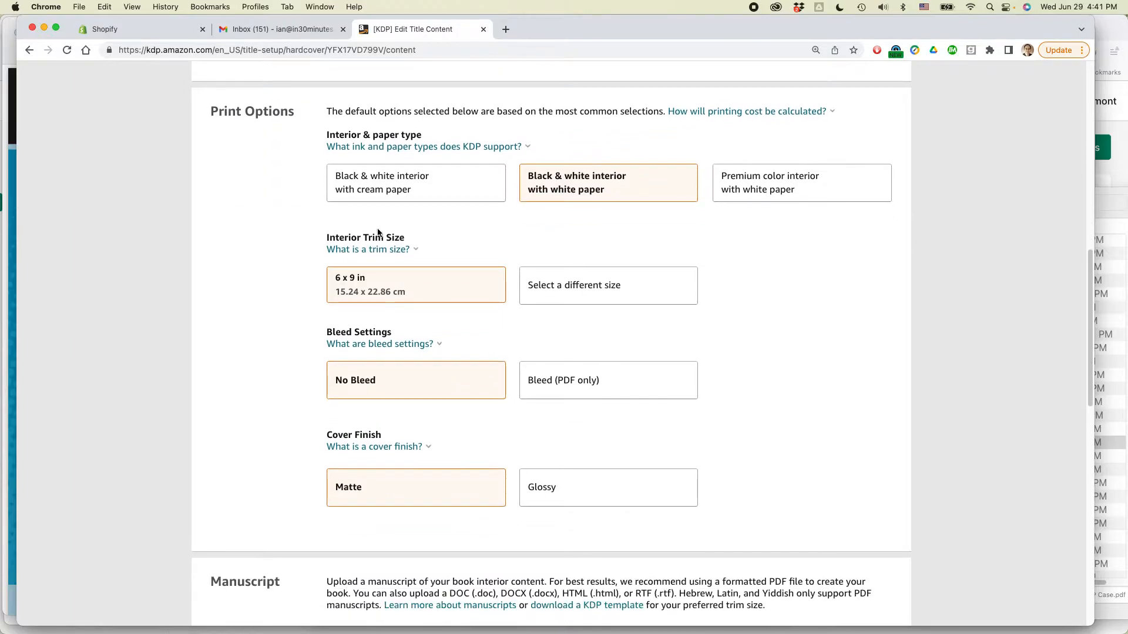
pyautogui.moveTo(281, 155)
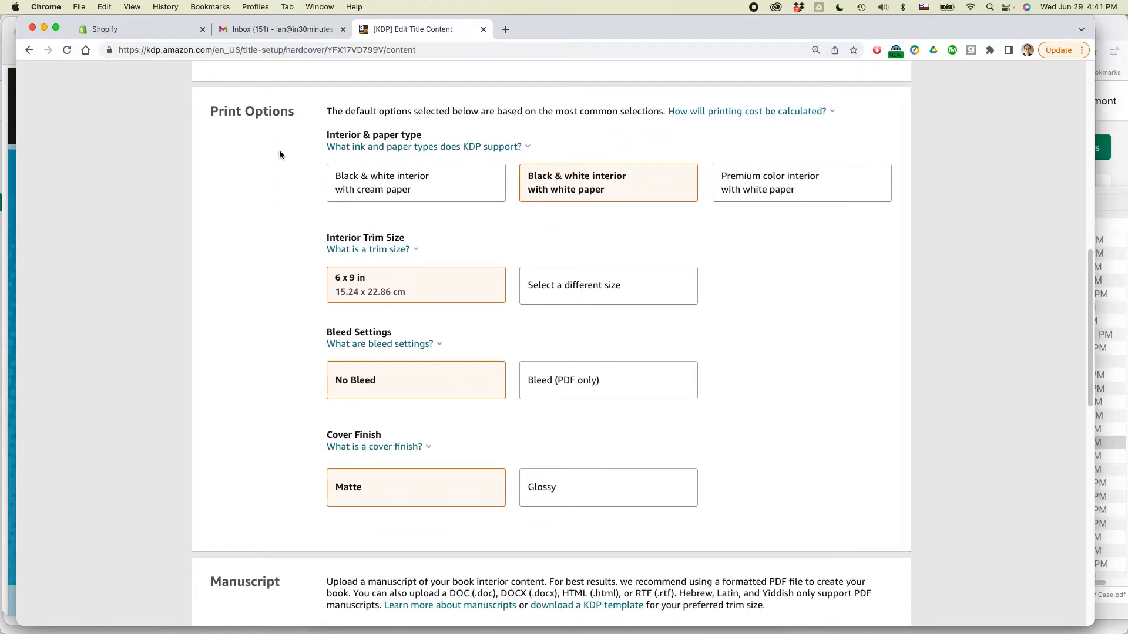
pyautogui.moveTo(487, 163)
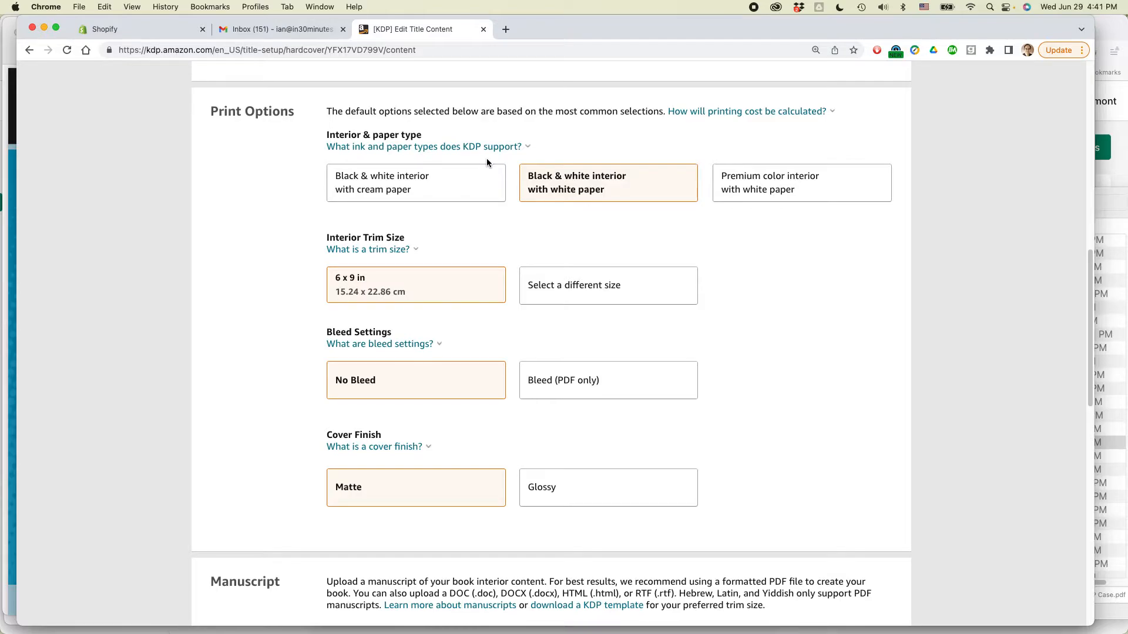
pyautogui.moveTo(585, 184)
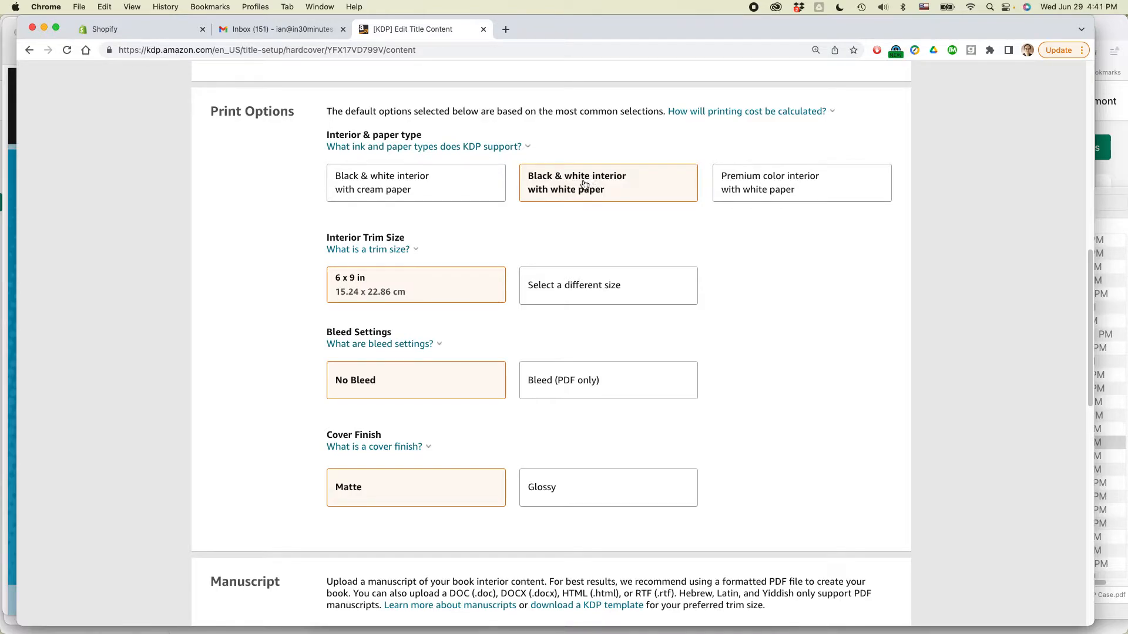
pyautogui.moveTo(391, 280)
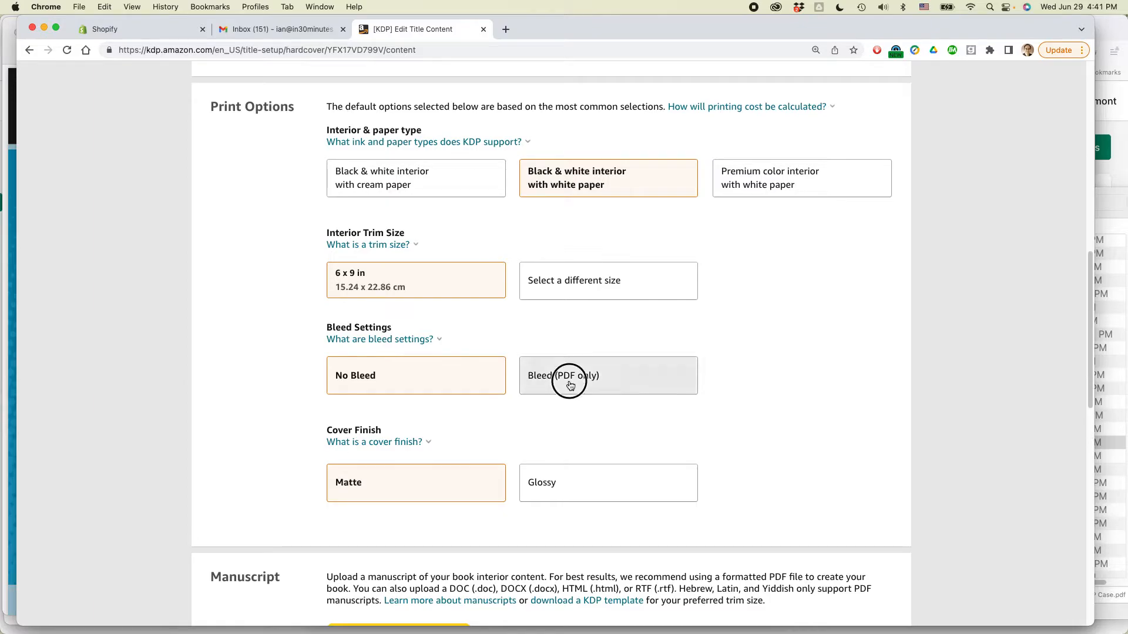
pyautogui.click(571, 375)
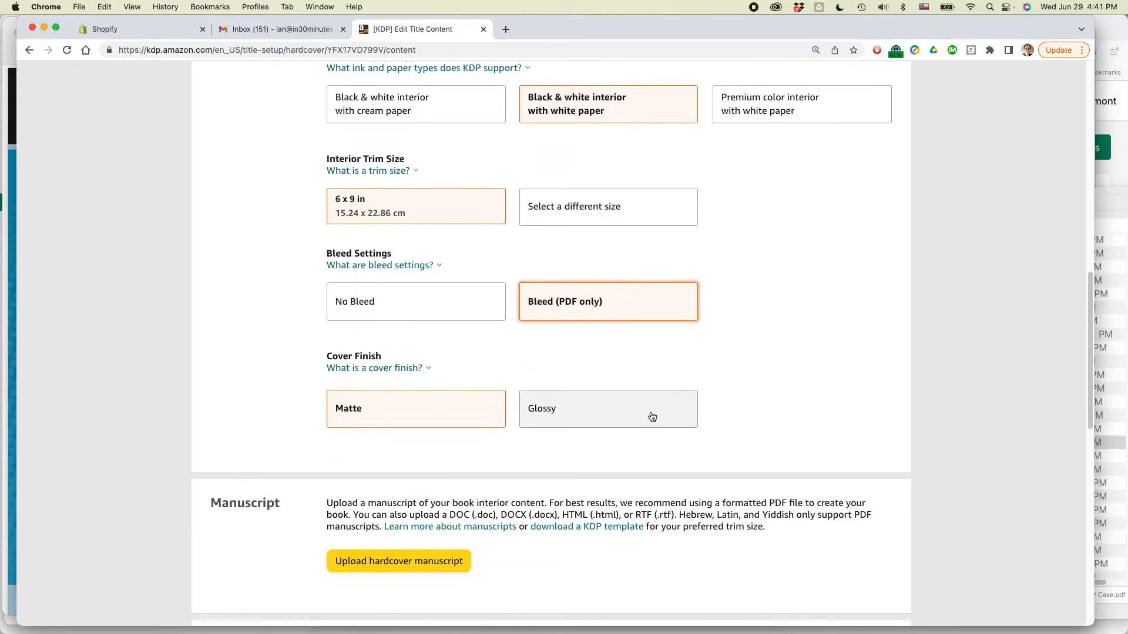
pyautogui.moveTo(584, 407)
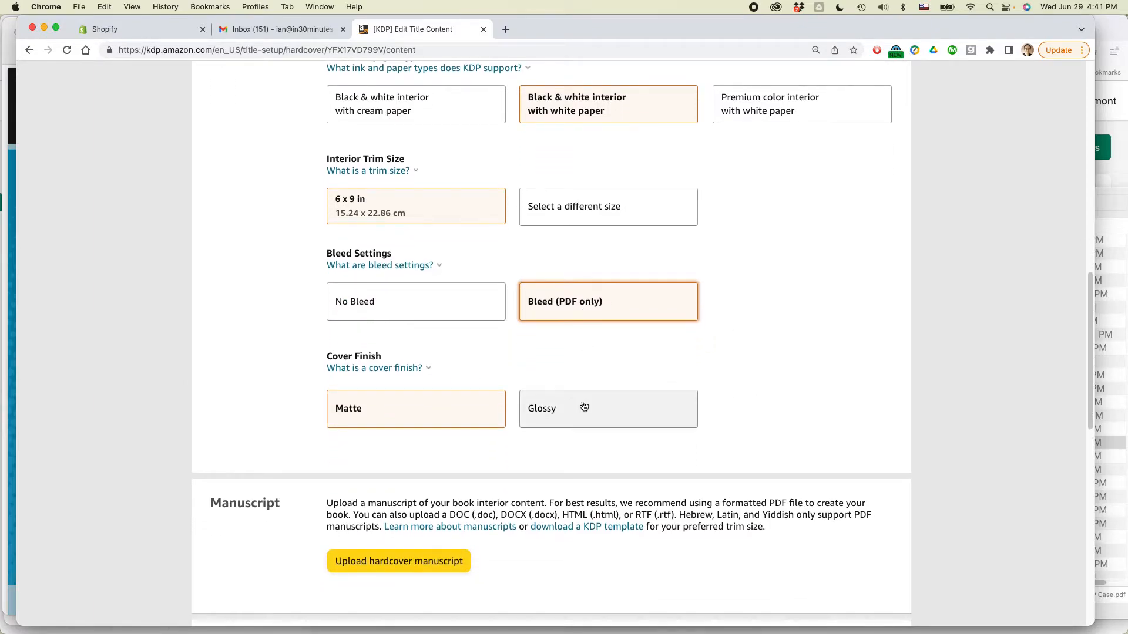
pyautogui.click(607, 409)
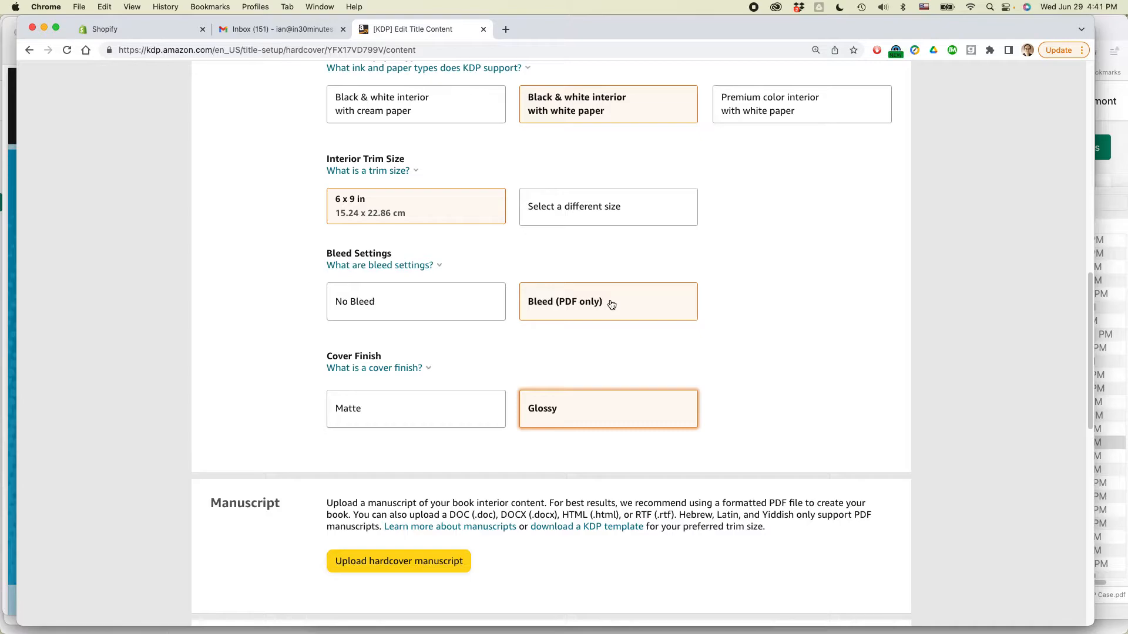
pyautogui.moveTo(621, 315)
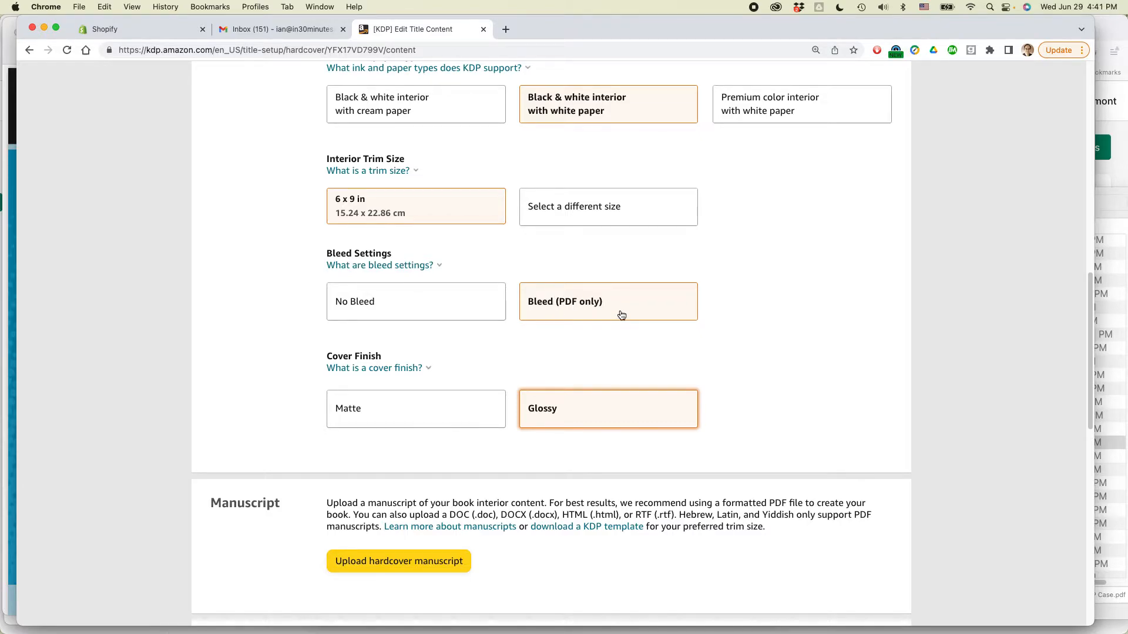
pyautogui.moveTo(589, 309)
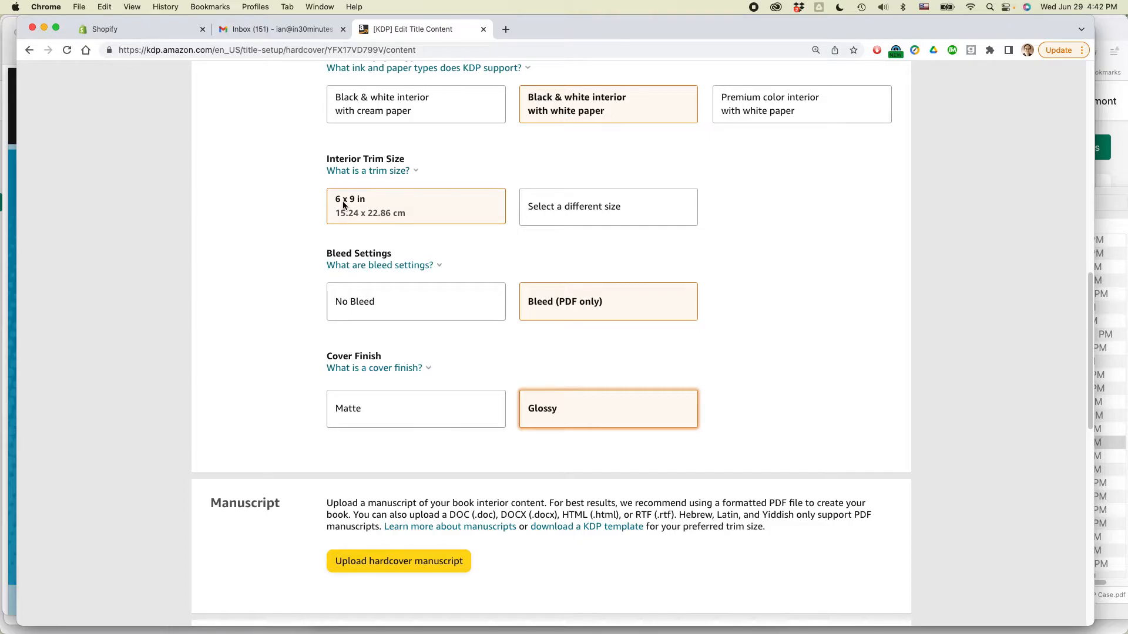
pyautogui.scroll(-3)
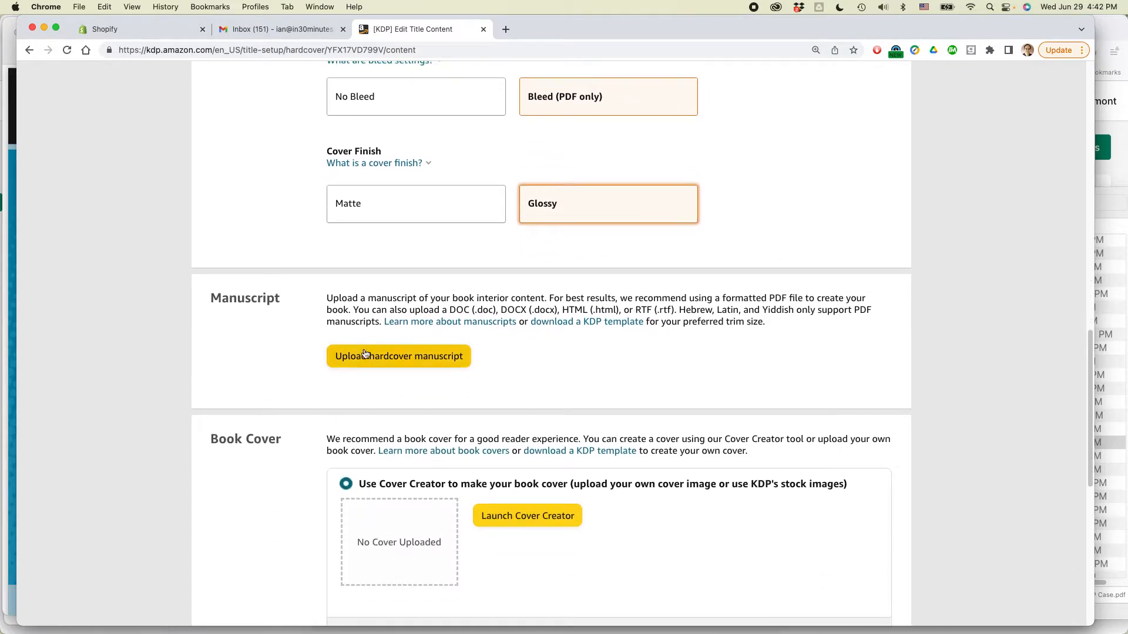
# Upload C_Diff 2022 interior Press 062722.pdf from 2ed 2022 > Print PDFs as the hardcover manuscript
pyautogui.click(398, 356)
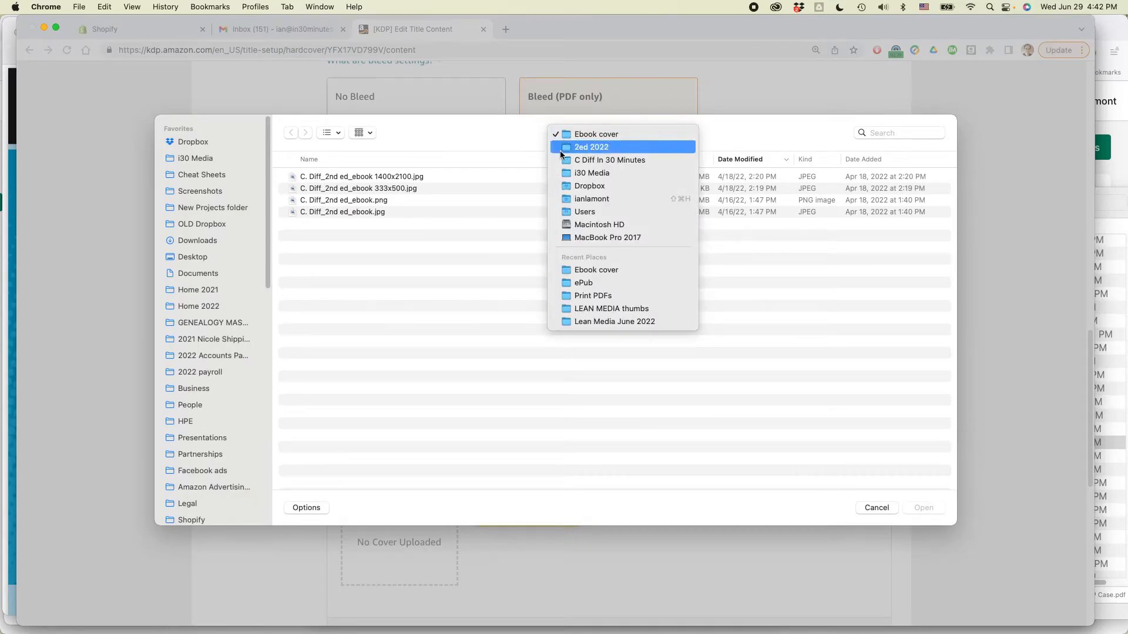
pyautogui.click(591, 147)
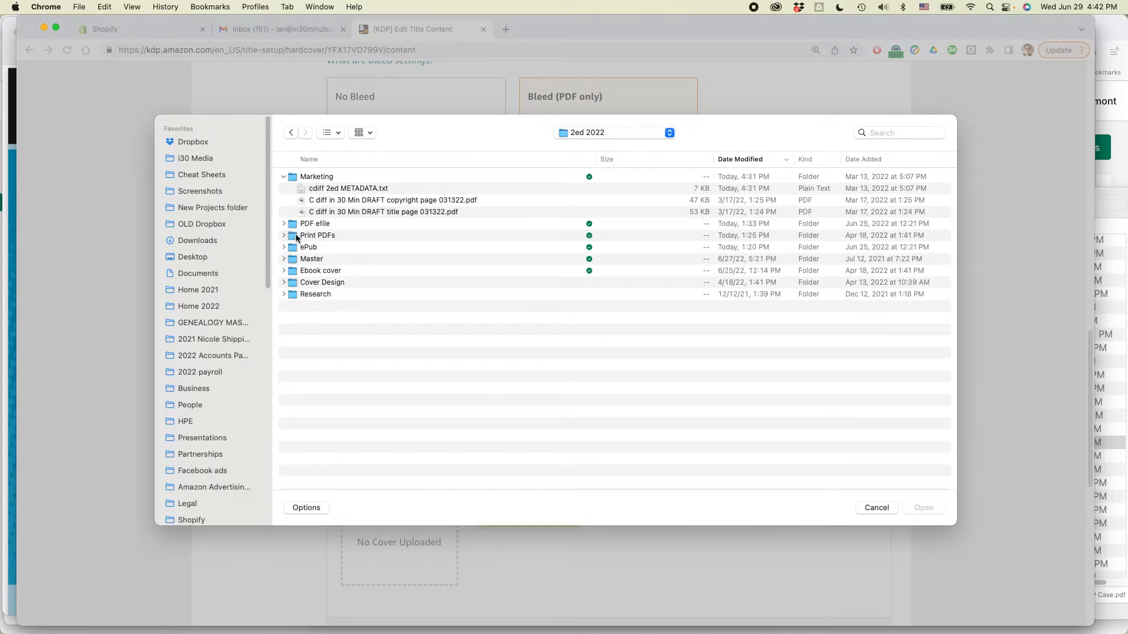
pyautogui.doubleClick(317, 235)
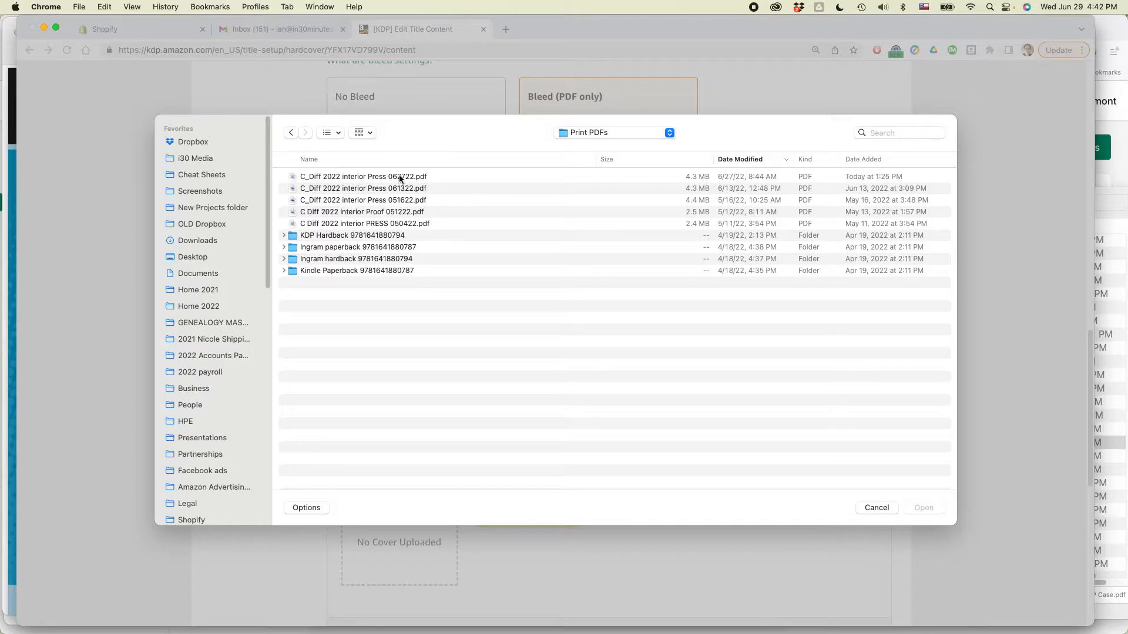
pyautogui.click(363, 176)
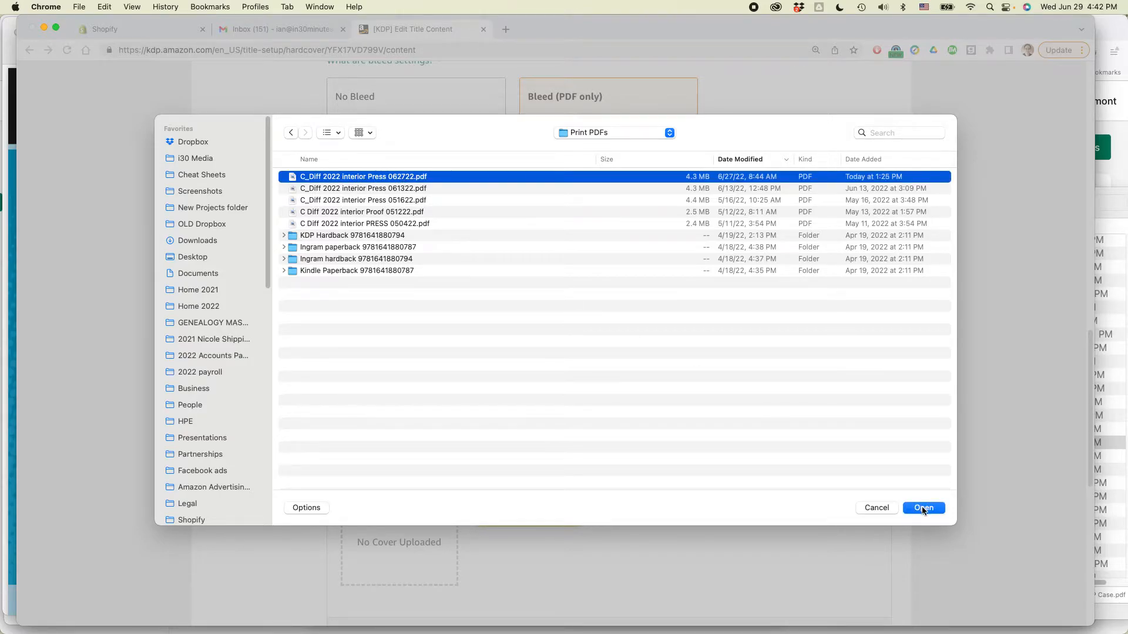
pyautogui.click(923, 507)
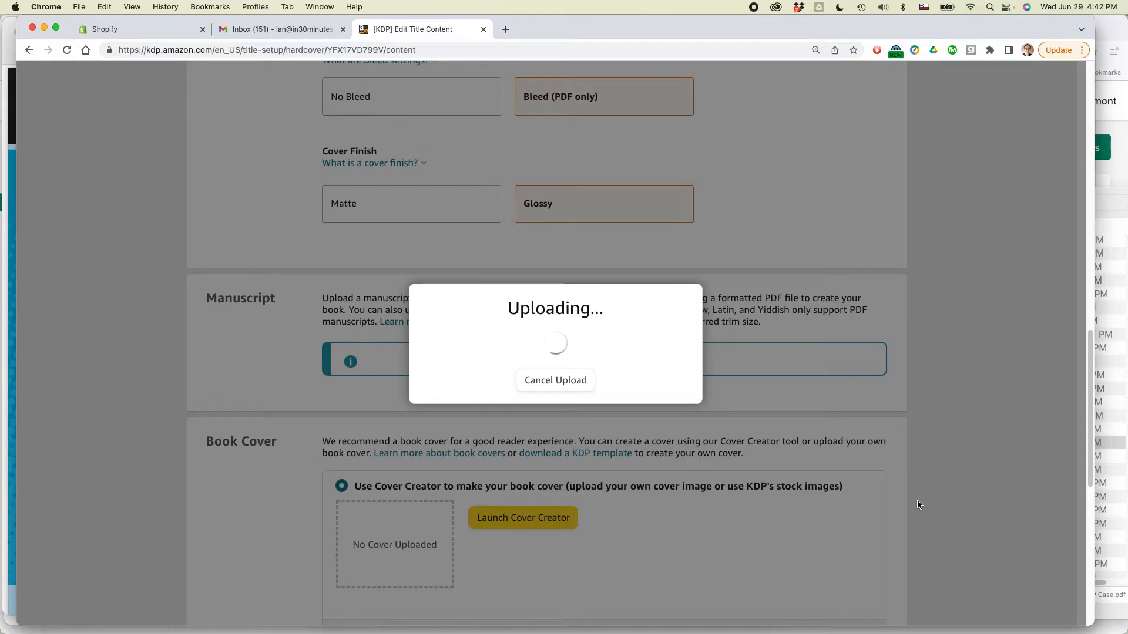
pyautogui.moveTo(866, 479)
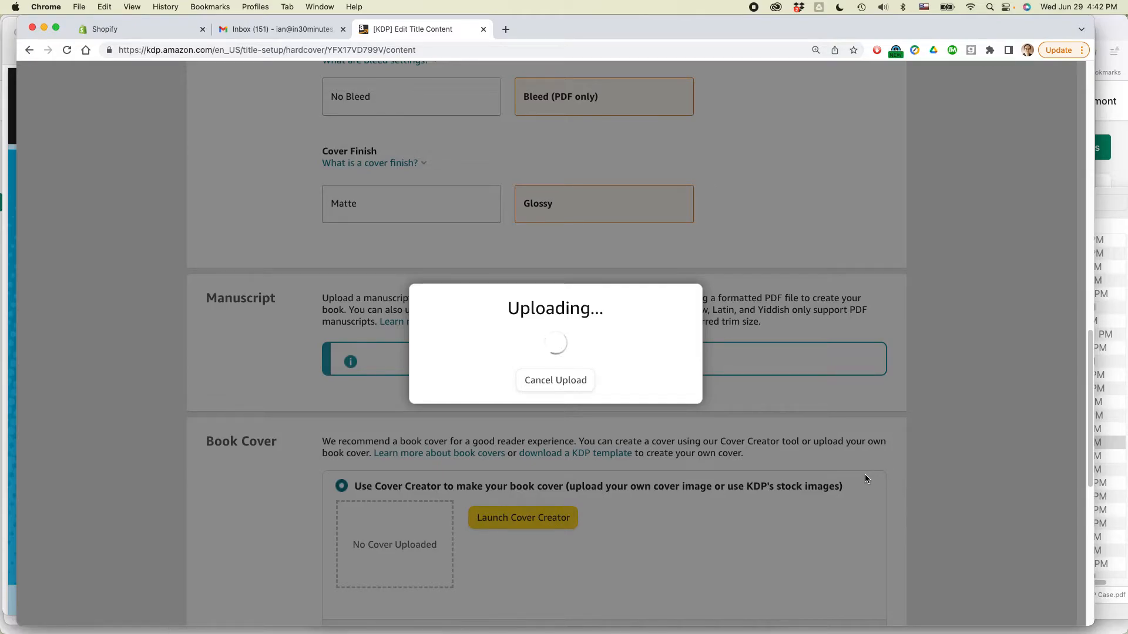
pyautogui.click(555, 381)
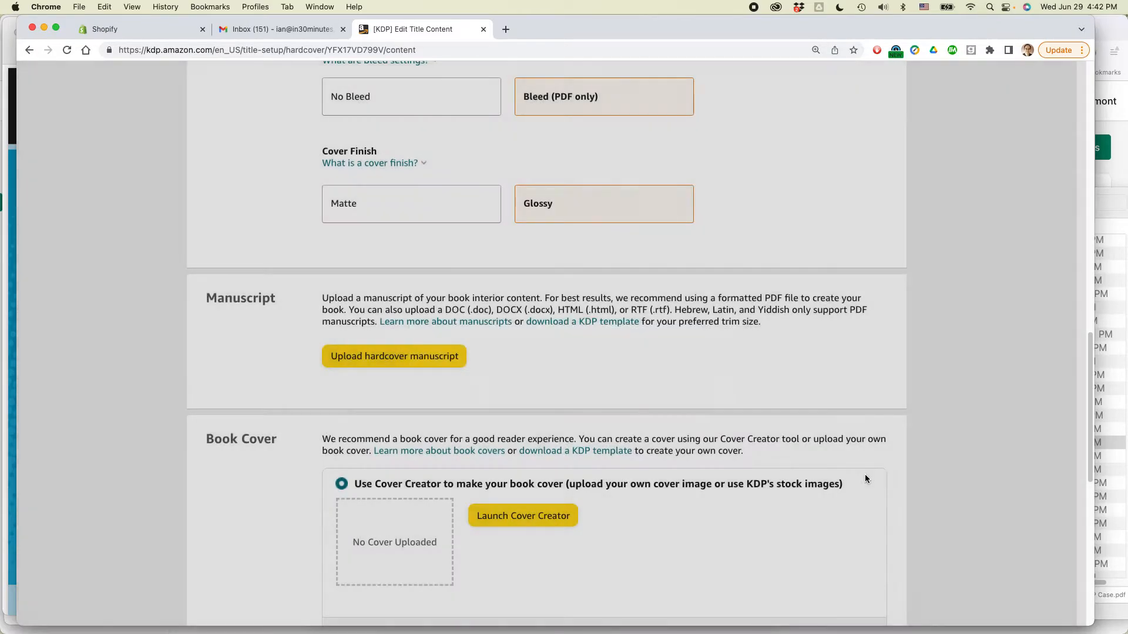
pyautogui.scroll(-3)
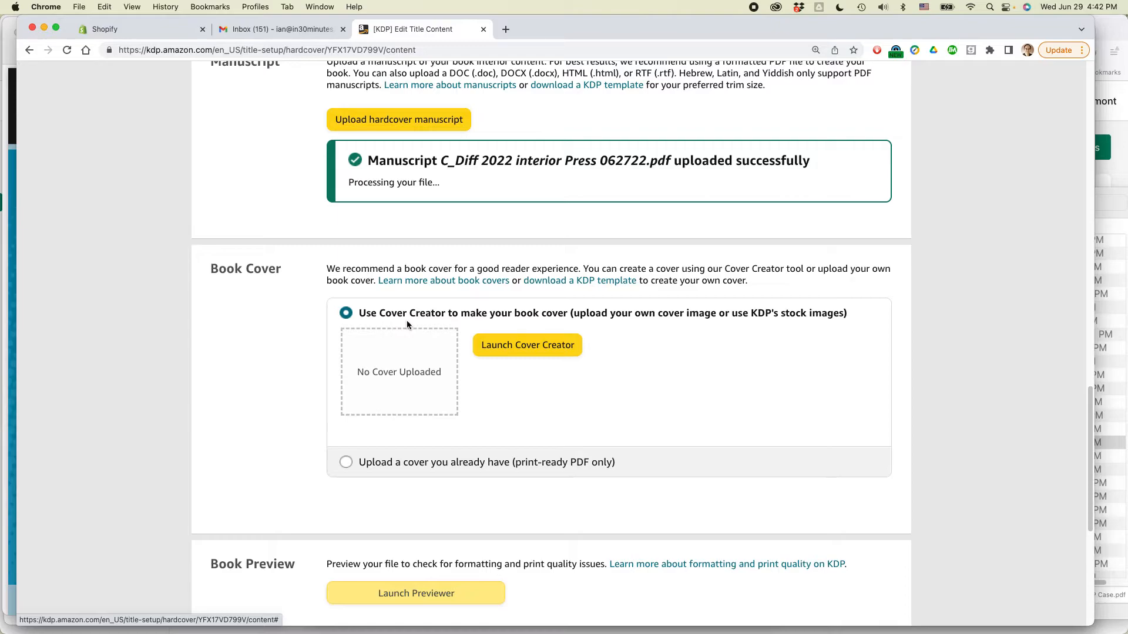
pyautogui.click(345, 461)
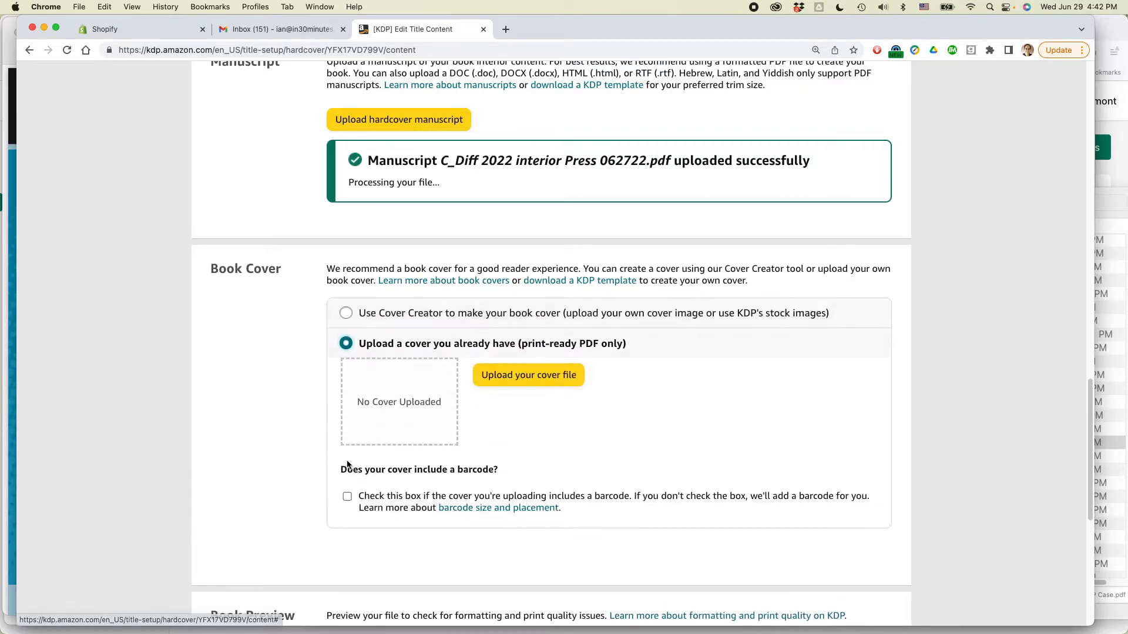
pyautogui.moveTo(527, 375)
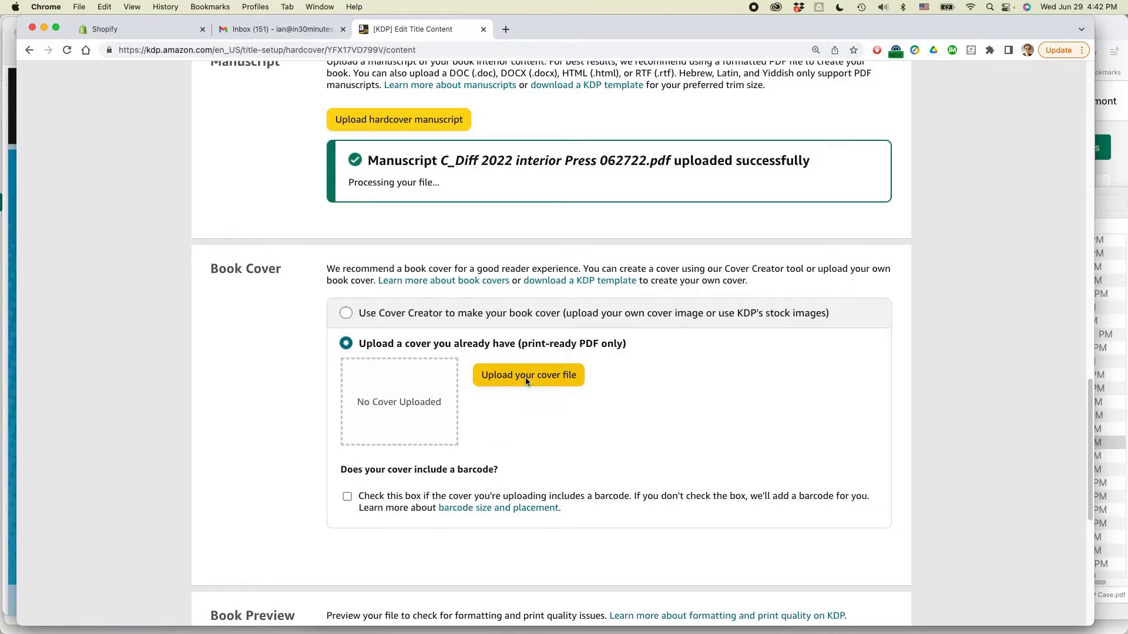
pyautogui.click(527, 375)
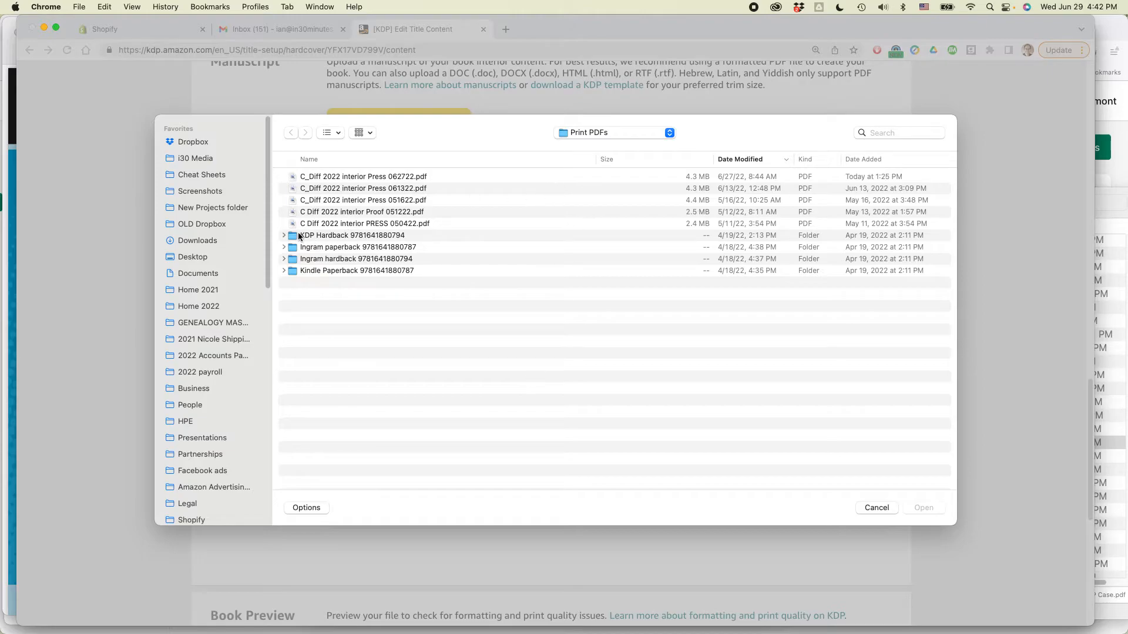
pyautogui.moveTo(290, 237)
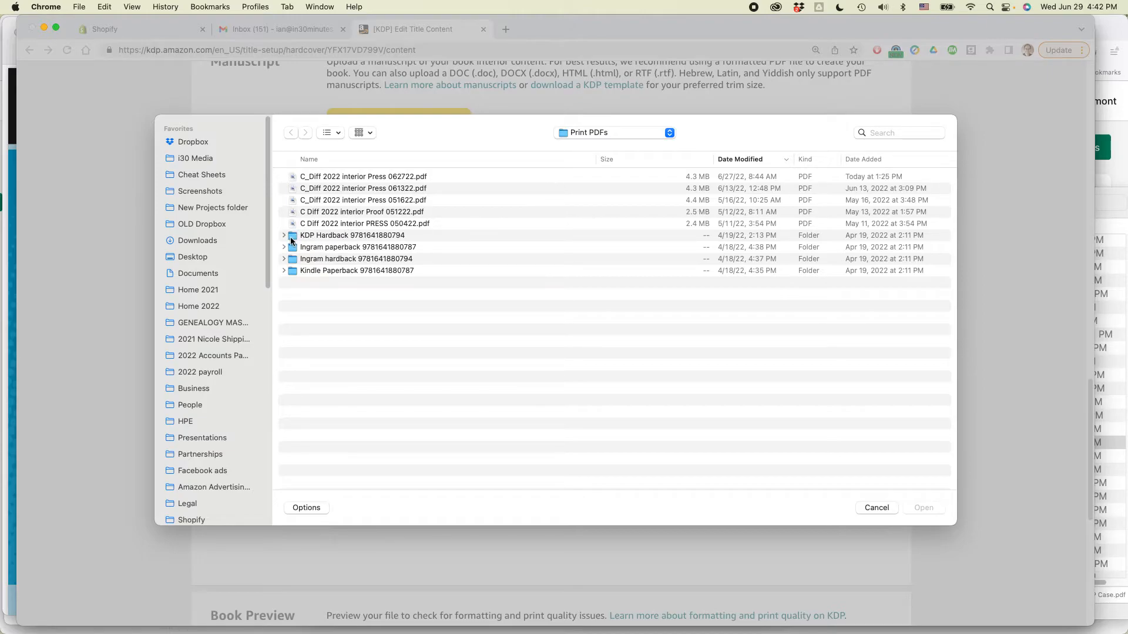
pyautogui.doubleClick(351, 234)
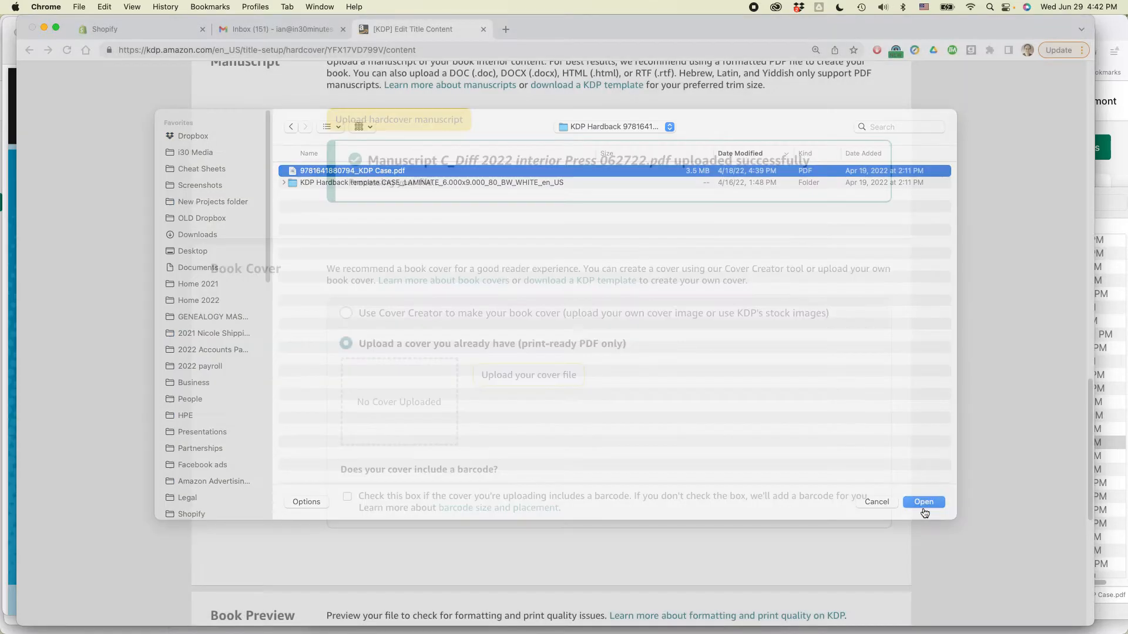
pyautogui.click(923, 501)
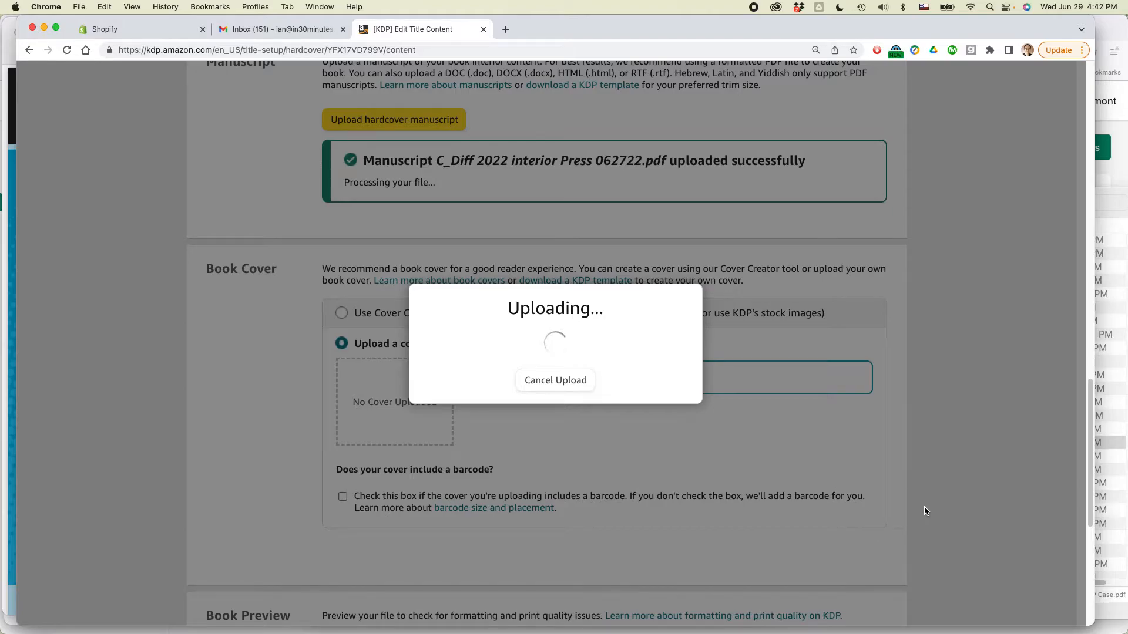
# Mark the uploaded cover as already including a barcode
pyautogui.click(555, 380)
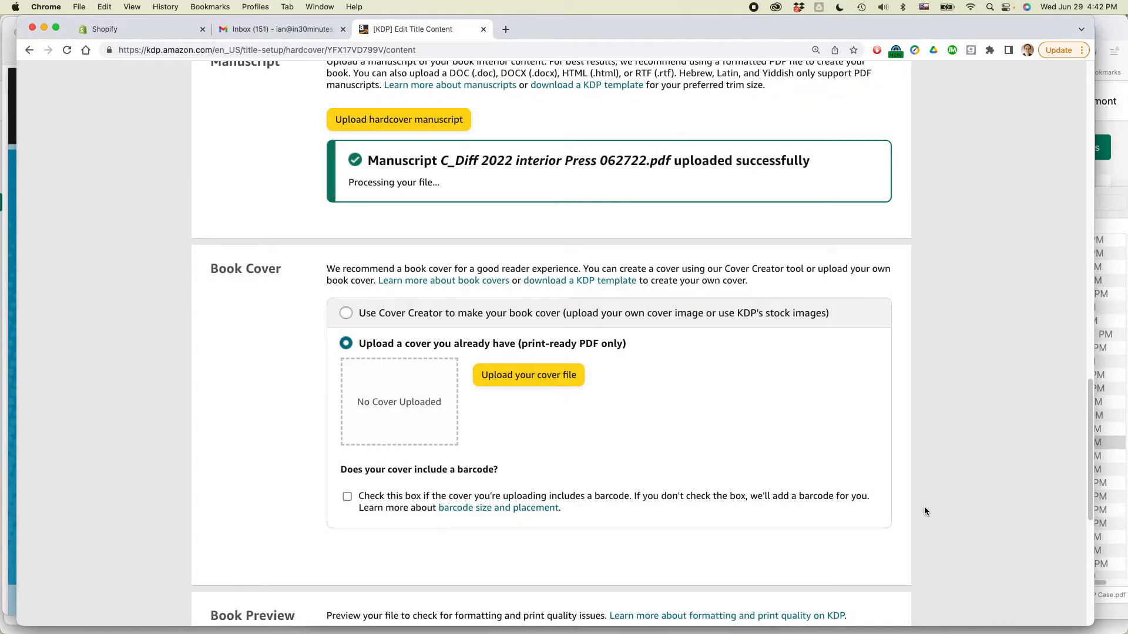
pyautogui.scroll(-3)
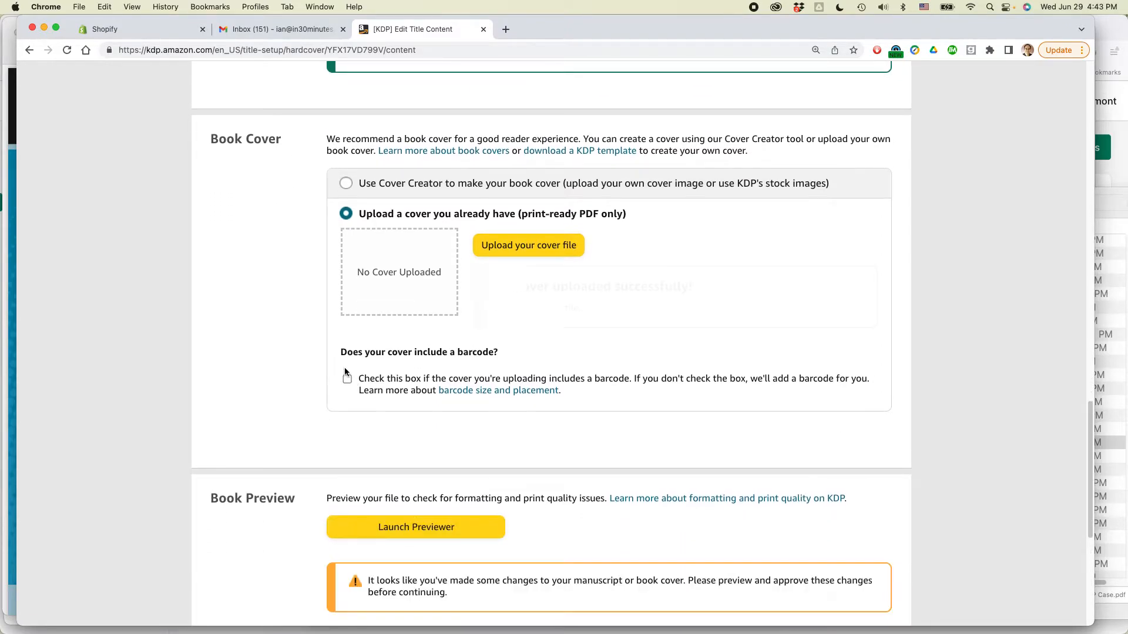
pyautogui.click(345, 379)
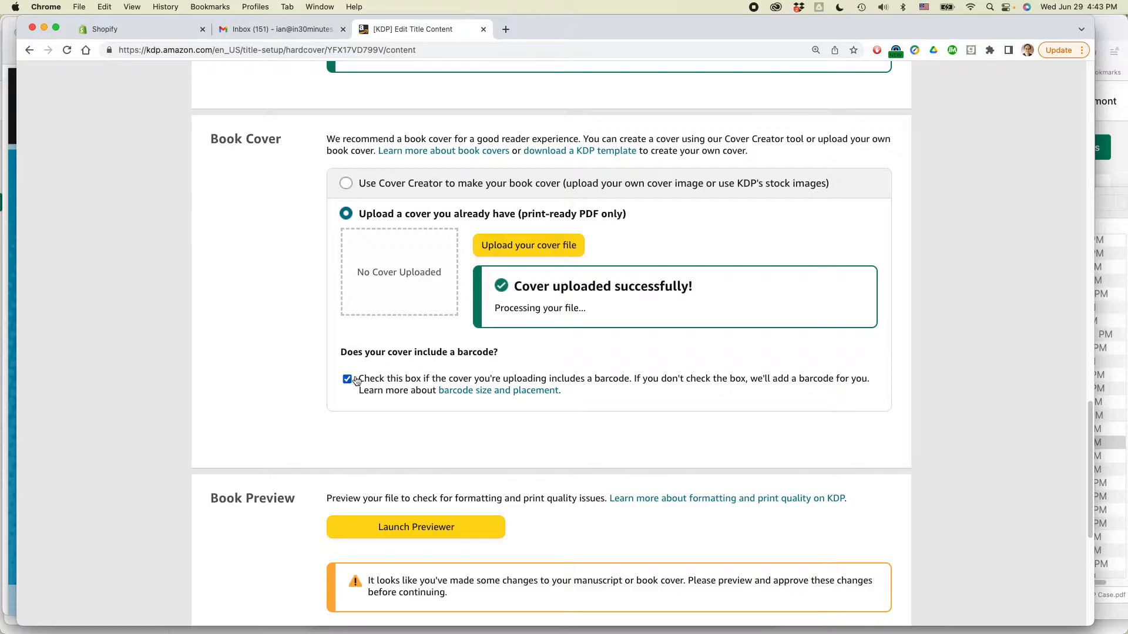
pyautogui.scroll(-3)
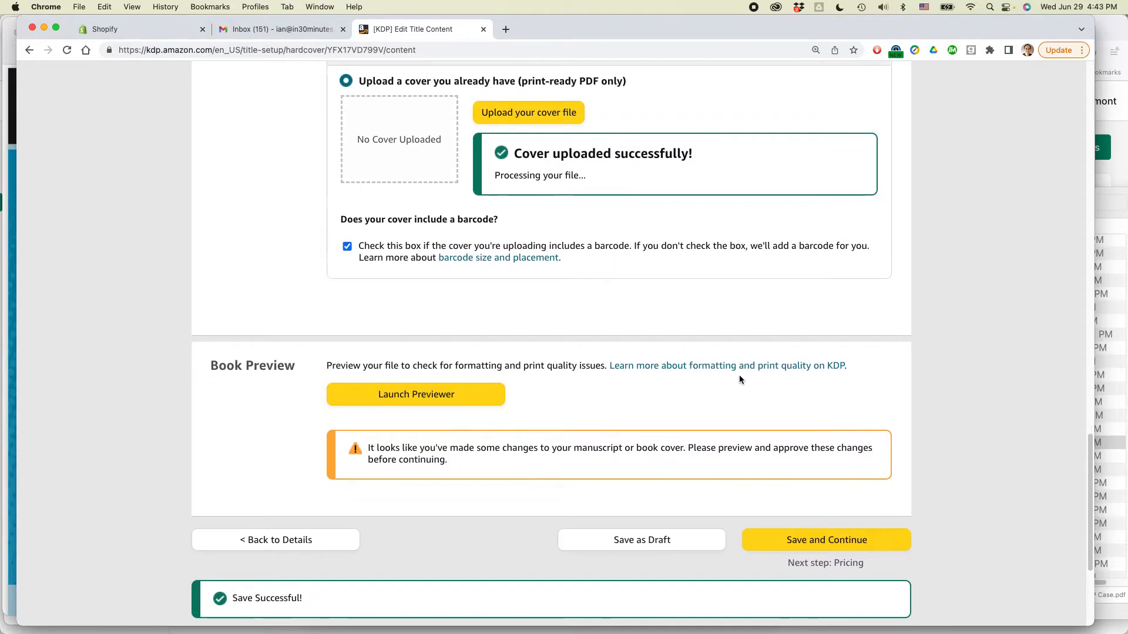
pyautogui.moveTo(415, 395)
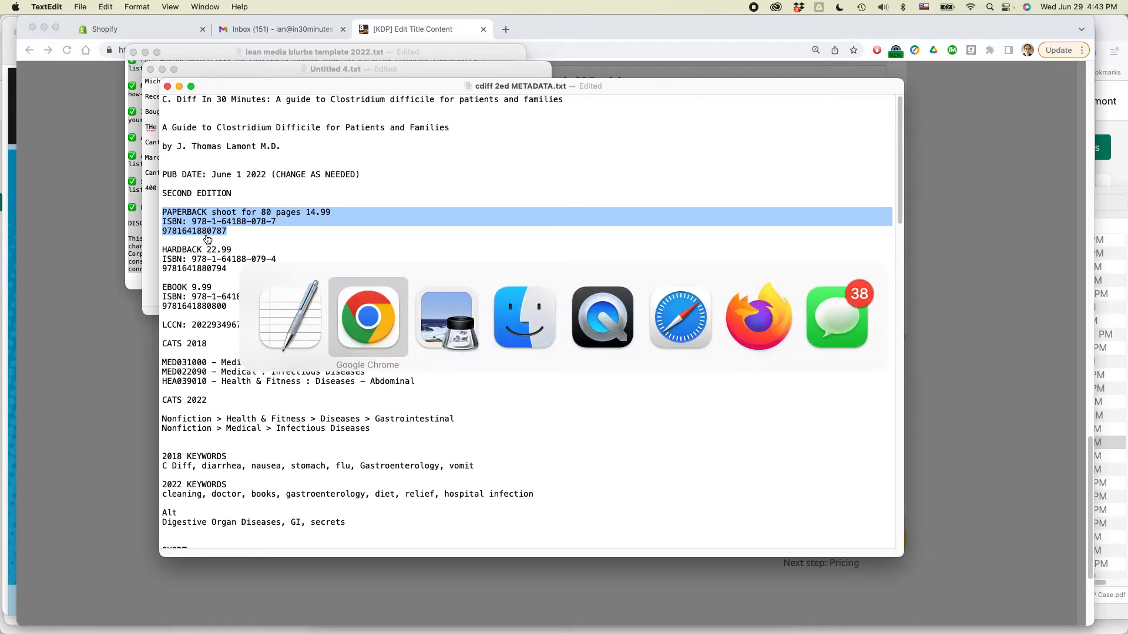
# View the interior PDF's copyright page in Preview to check the hardcover ISBN
pyautogui.click(523, 316)
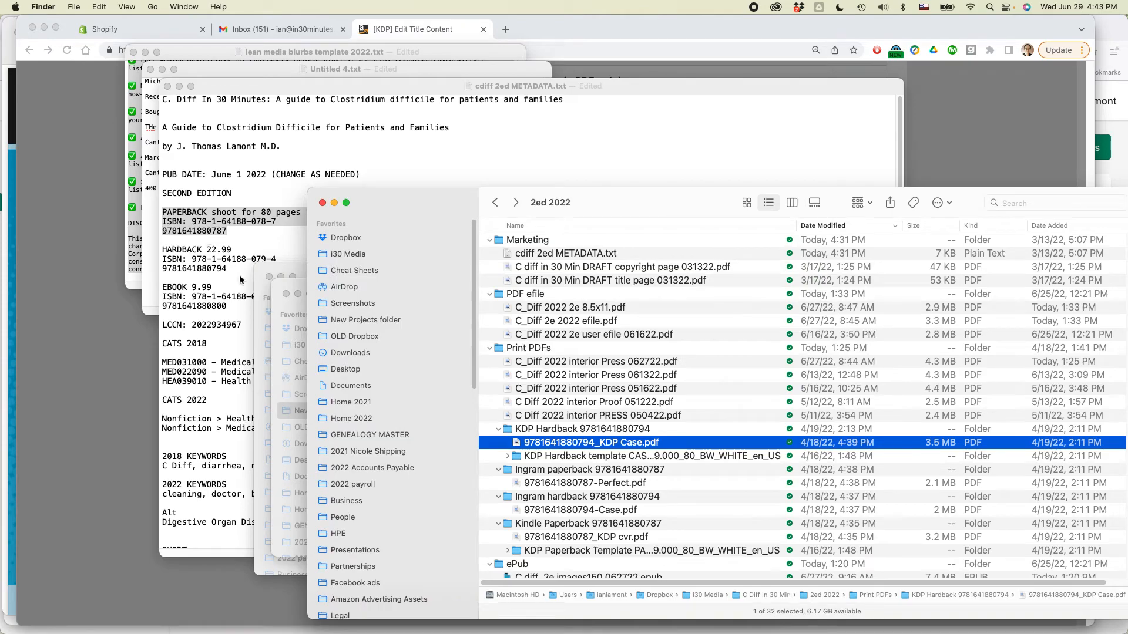
pyautogui.doubleClick(591, 443)
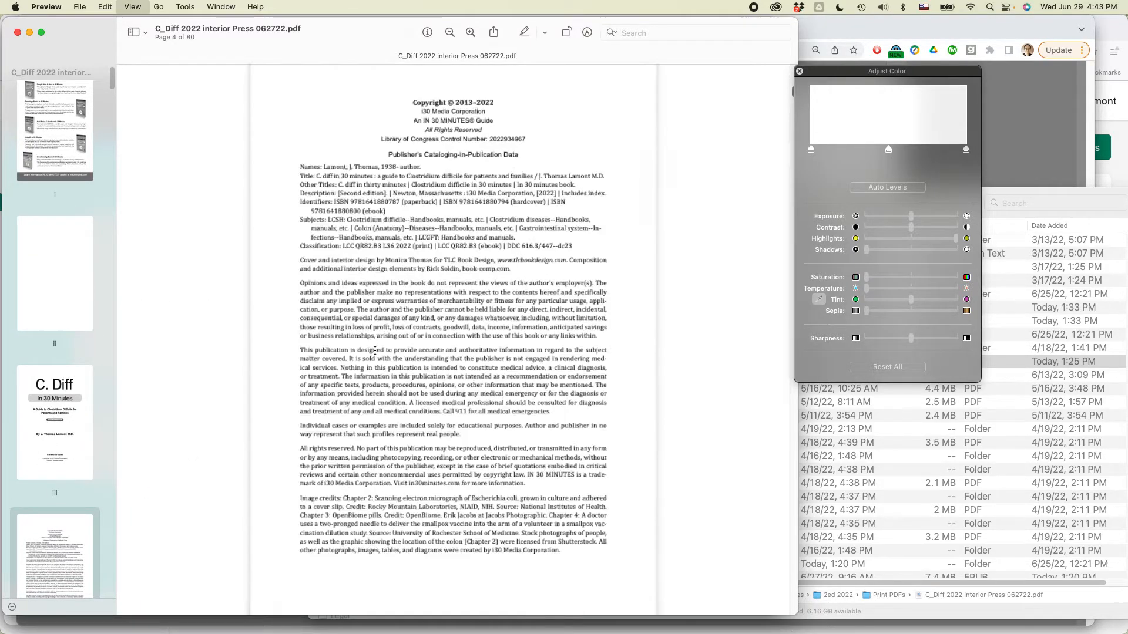
pyautogui.click(469, 33)
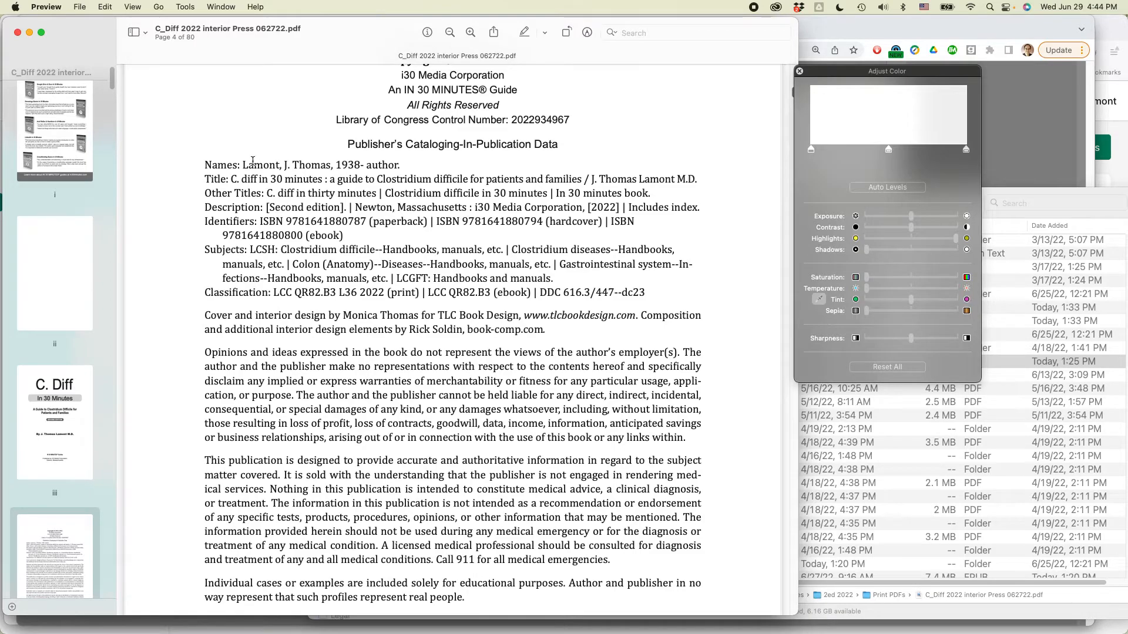
pyautogui.moveTo(400, 192)
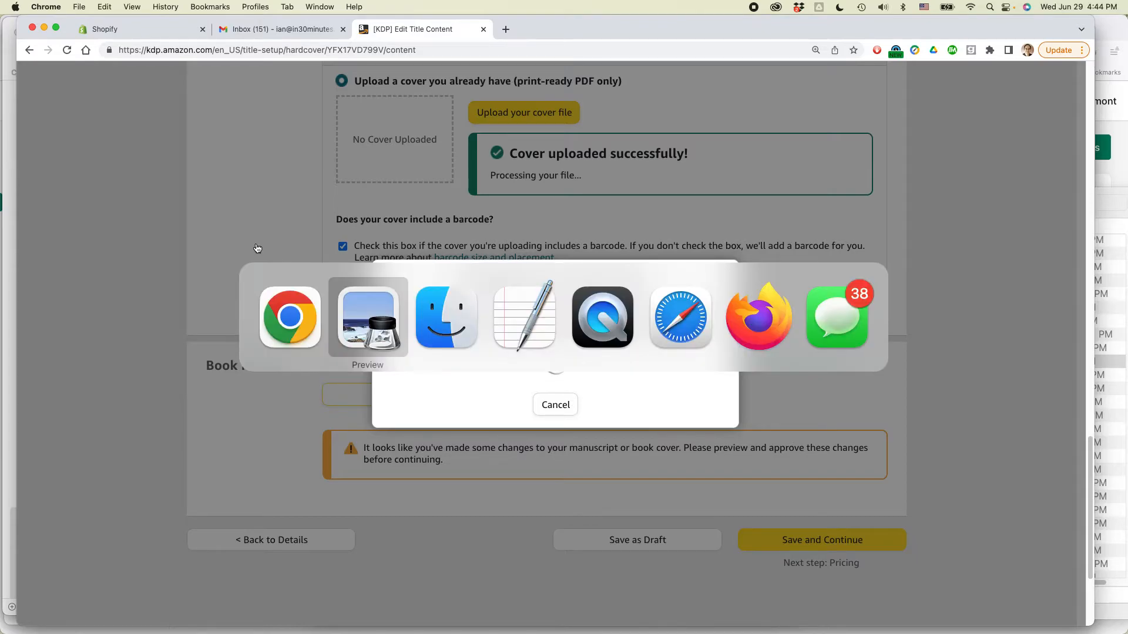
# Bring up the metadata notes in TextEdit and pick out the hardback price 22.99
pyautogui.click(524, 316)
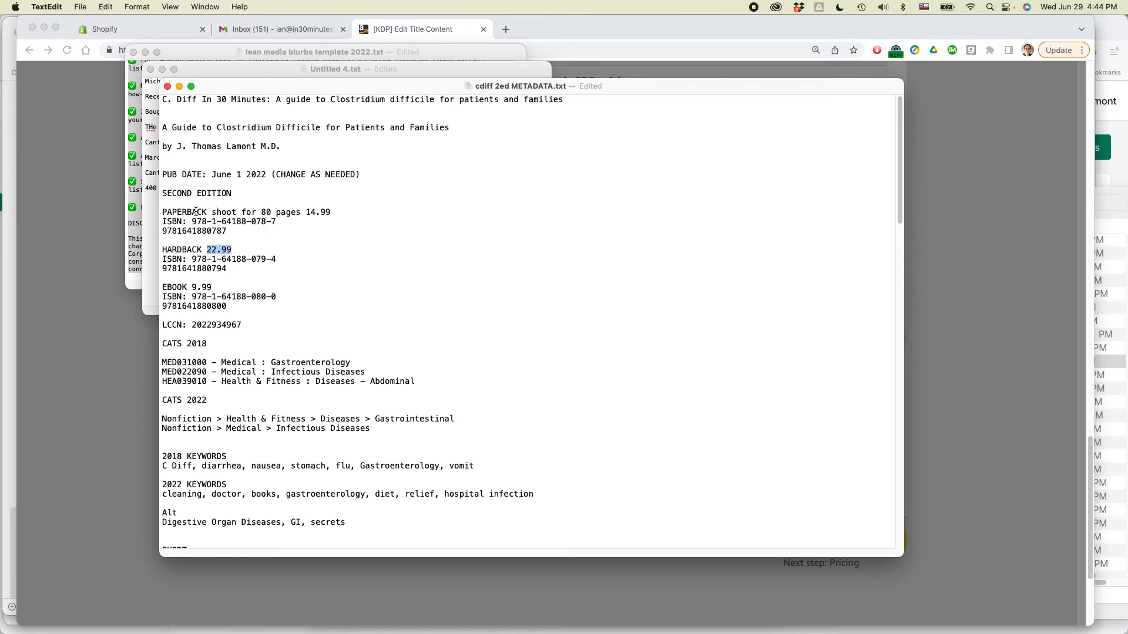
pyautogui.doubleClick(317, 211)
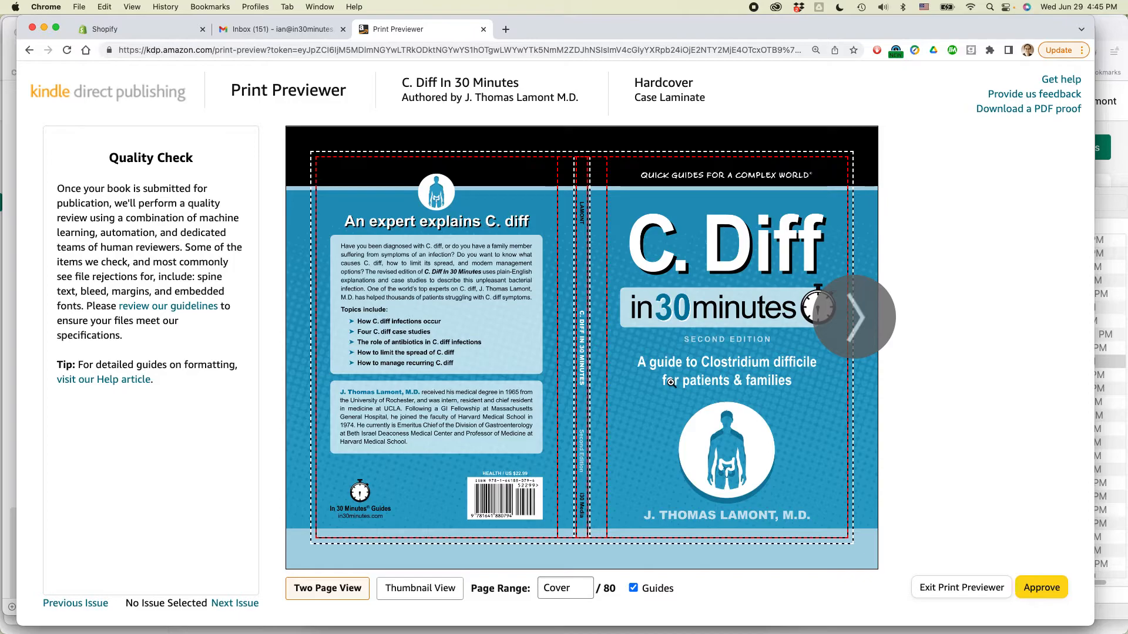
pyautogui.moveTo(668, 380)
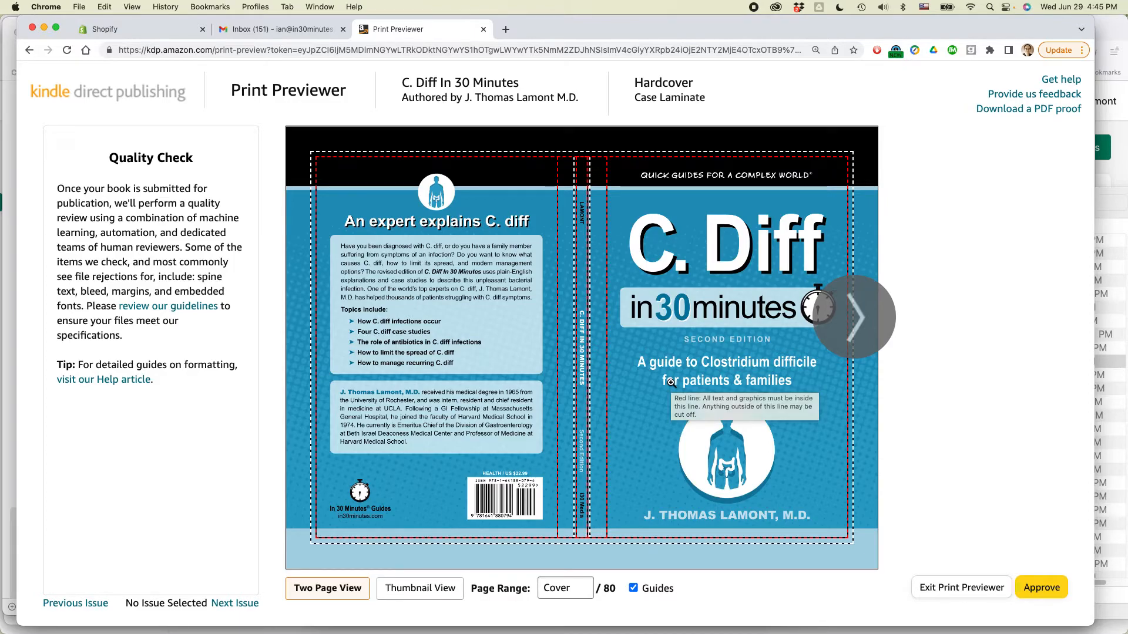
pyautogui.moveTo(667, 375)
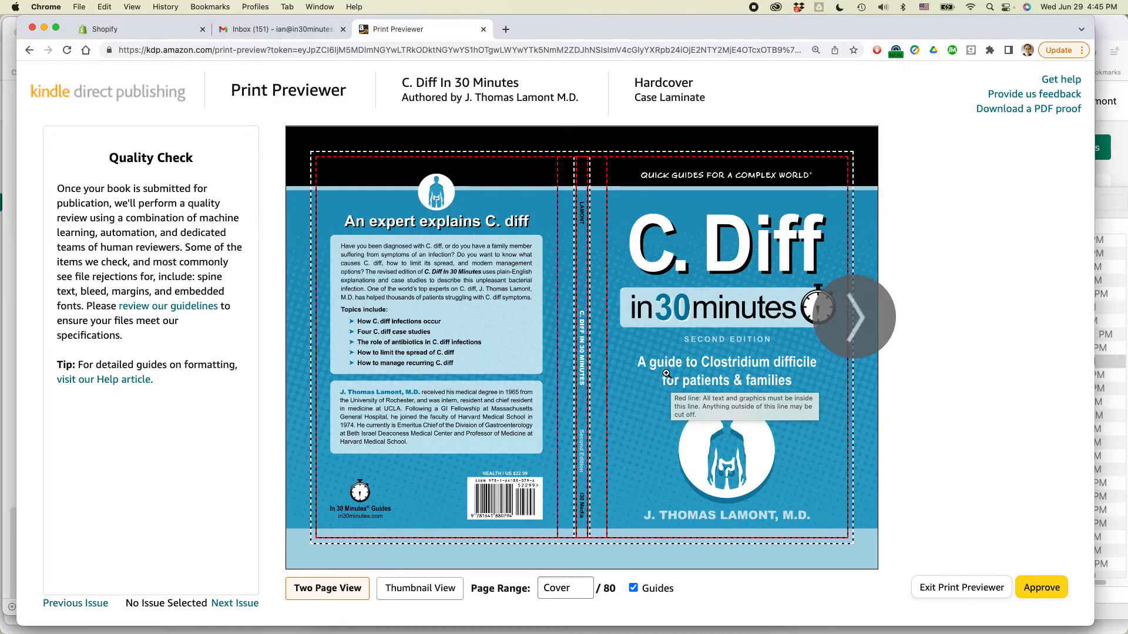
pyautogui.moveTo(579, 204)
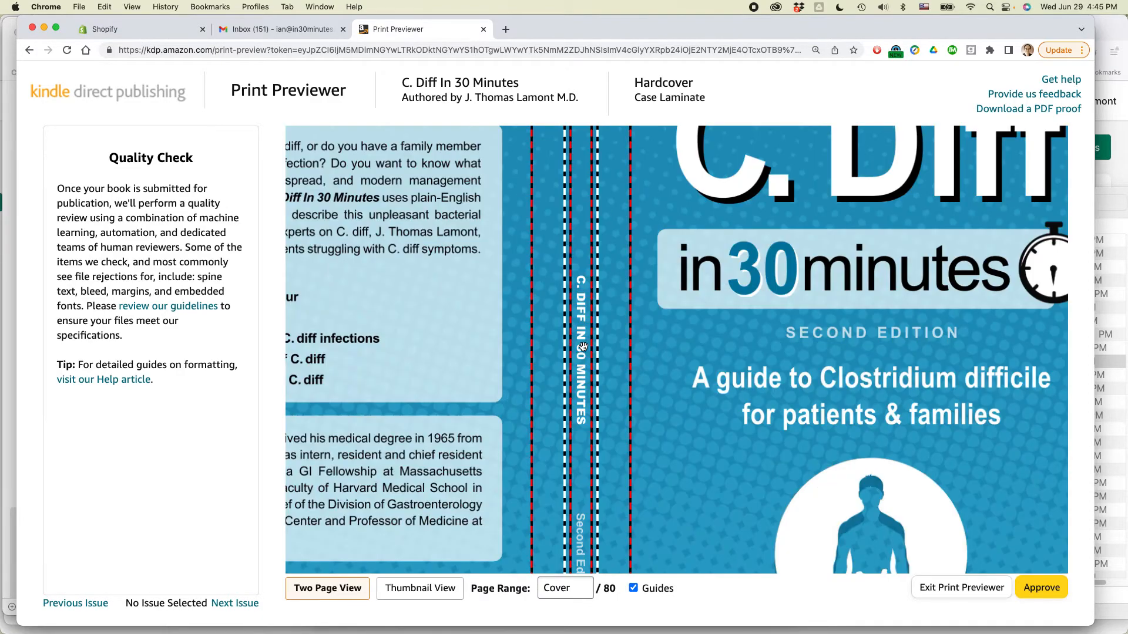
pyautogui.moveTo(583, 381)
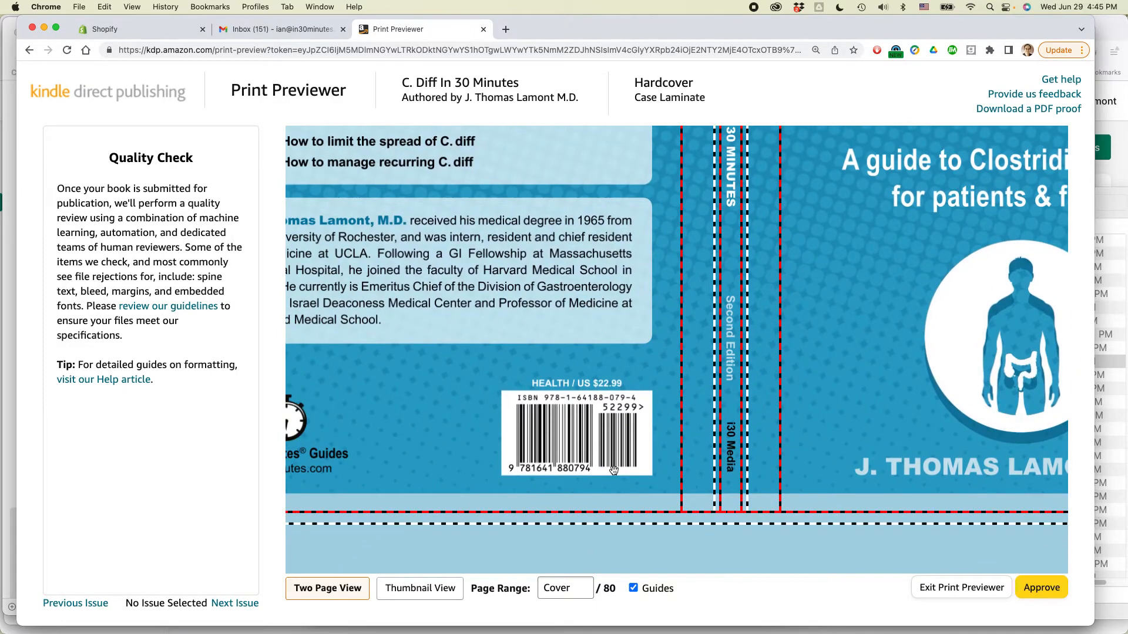
pyautogui.moveTo(626, 400)
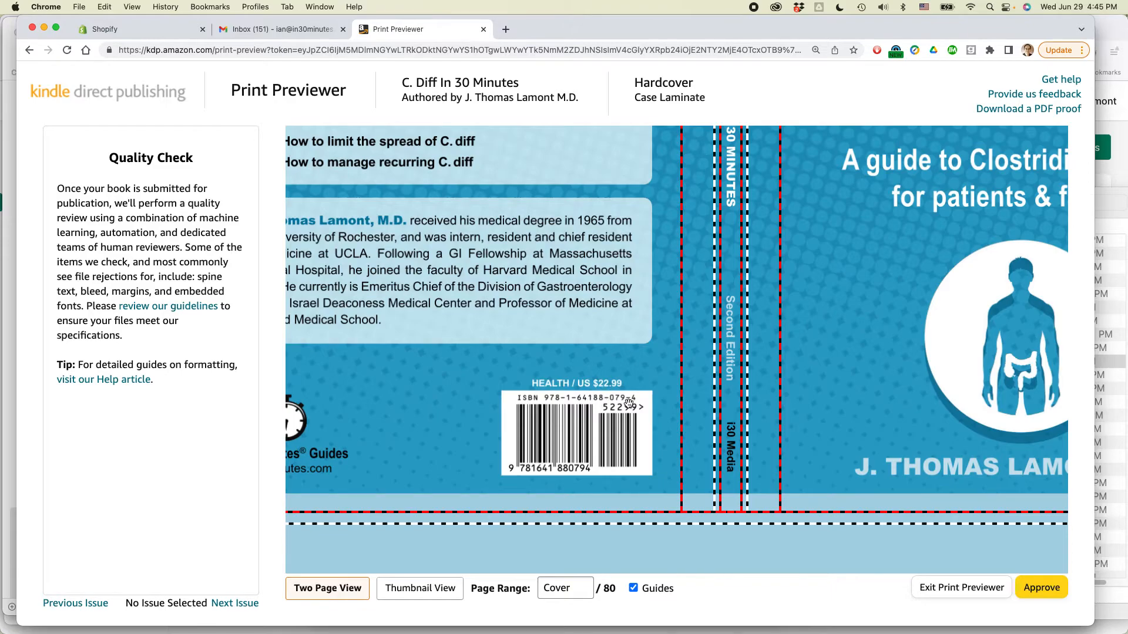
pyautogui.moveTo(620, 408)
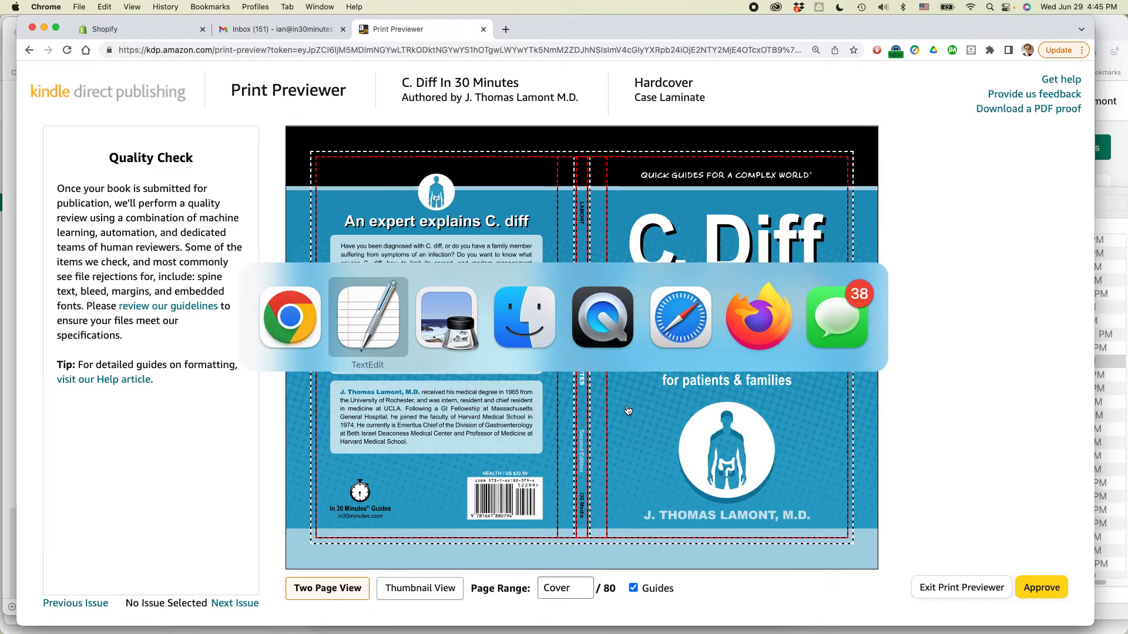
pyautogui.click(366, 316)
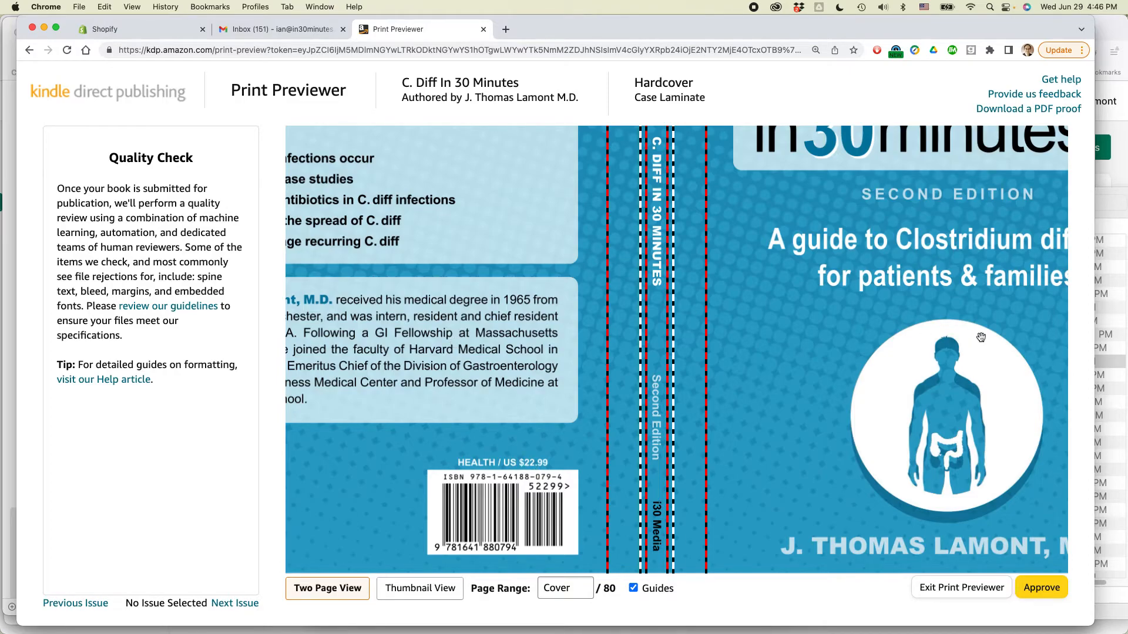
pyautogui.moveTo(974, 335)
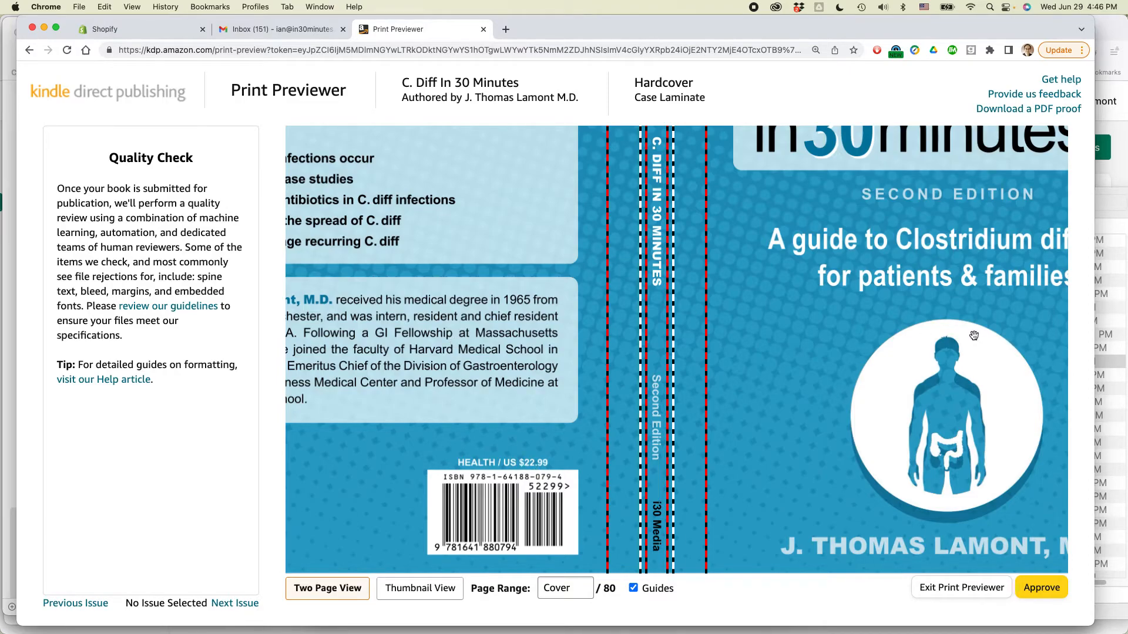
pyautogui.moveTo(1034, 304)
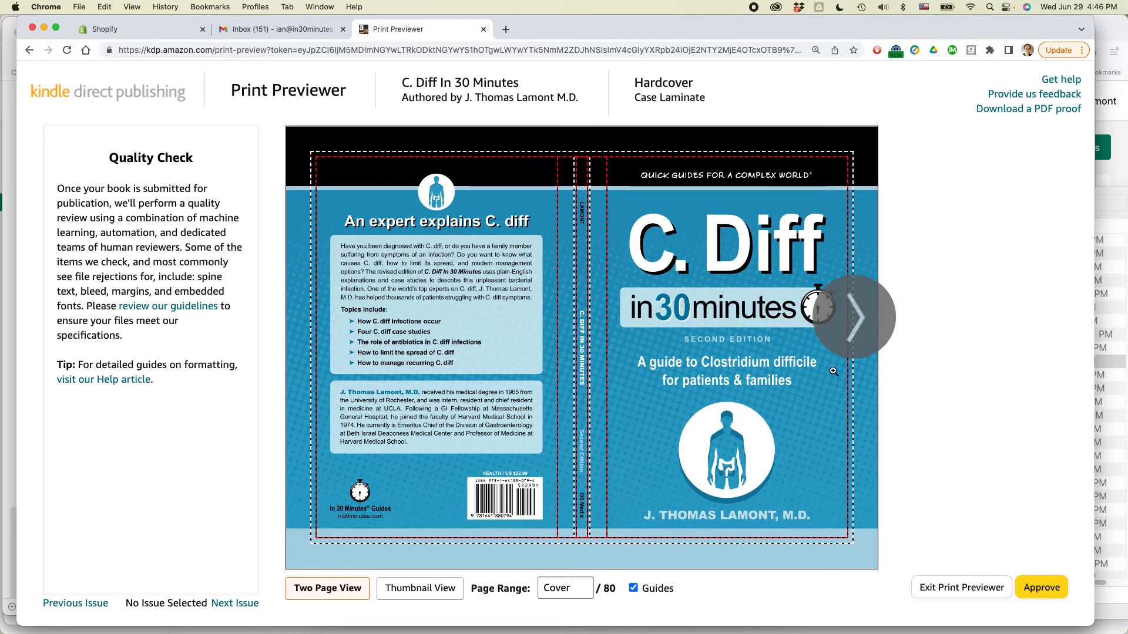
pyautogui.moveTo(790, 358)
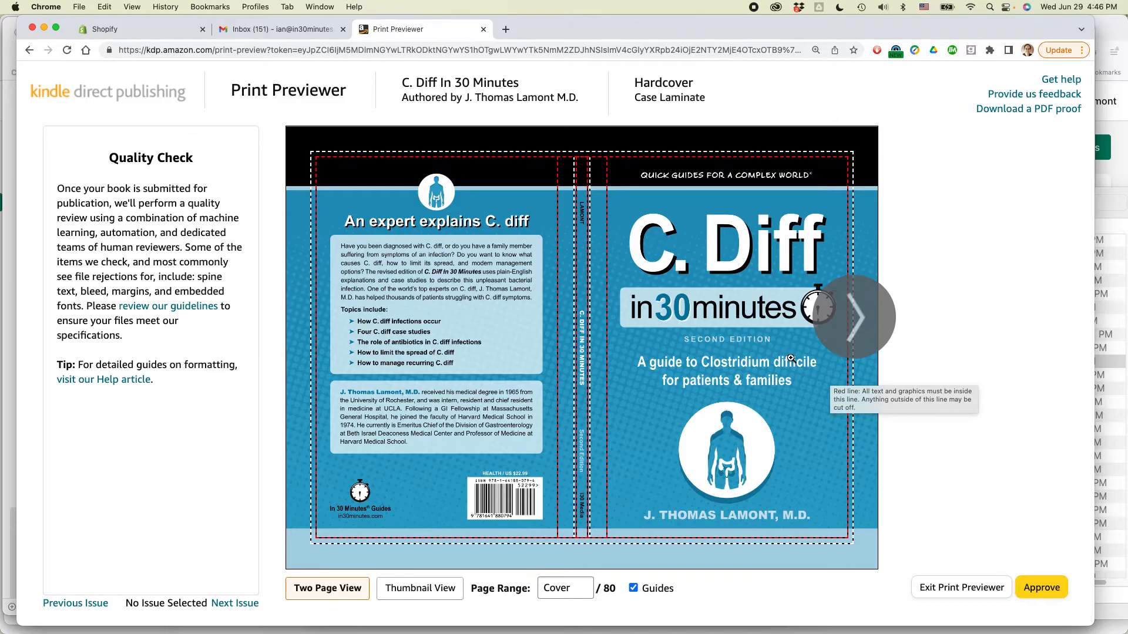
pyautogui.moveTo(857, 326)
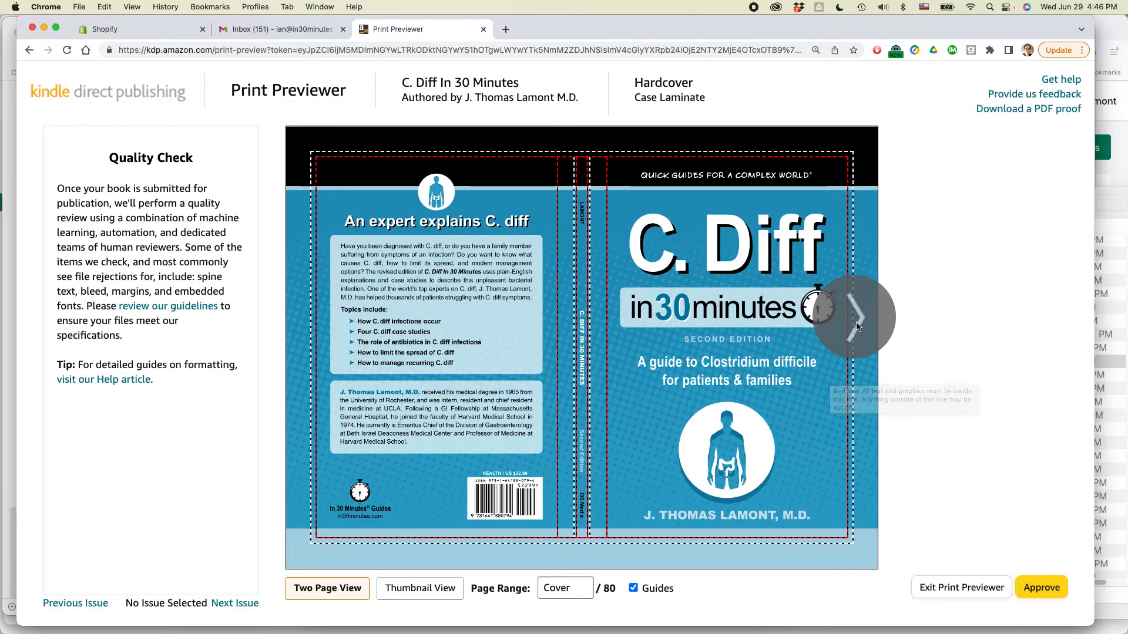
# Page through the interior spreads in the previewer and approve the hardcover files
pyautogui.click(856, 317)
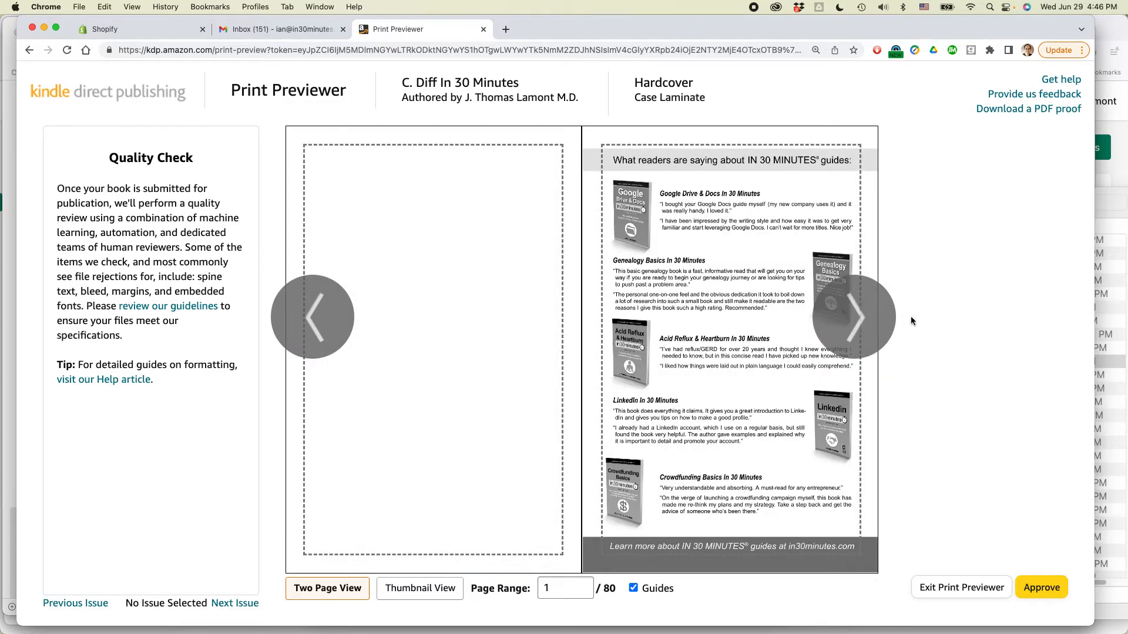
pyautogui.click(854, 317)
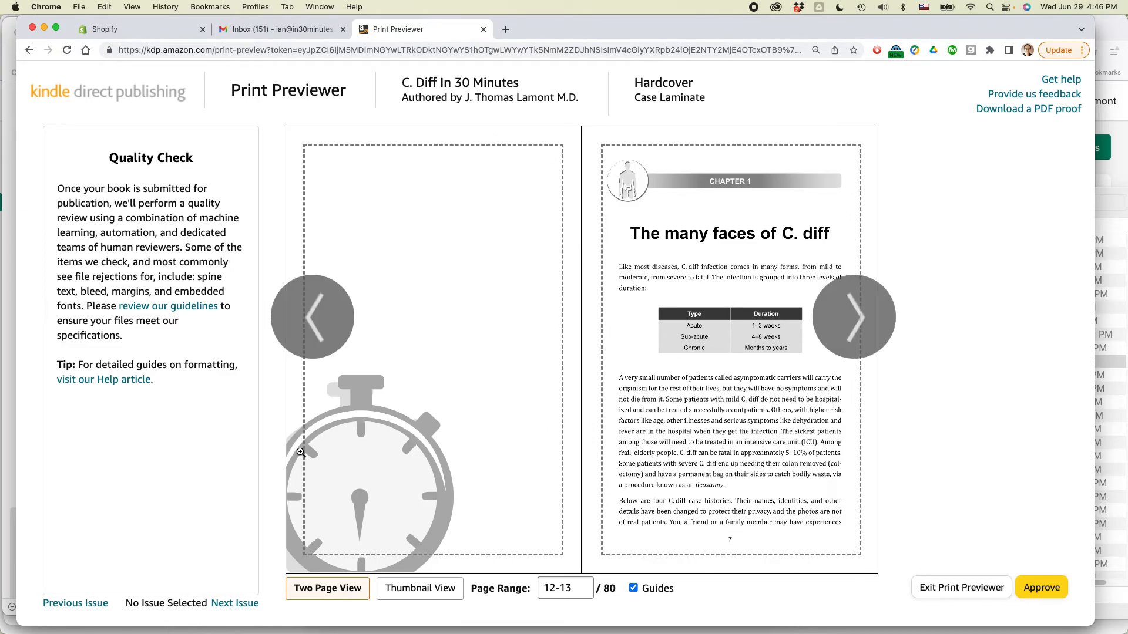
pyautogui.moveTo(297, 460)
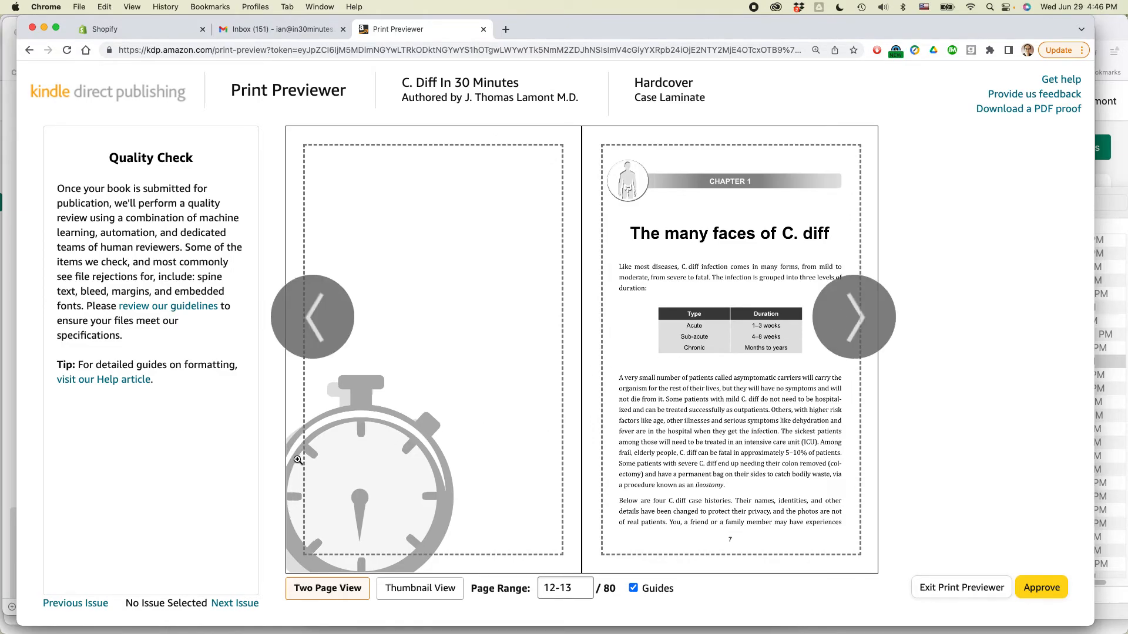
pyautogui.moveTo(380, 579)
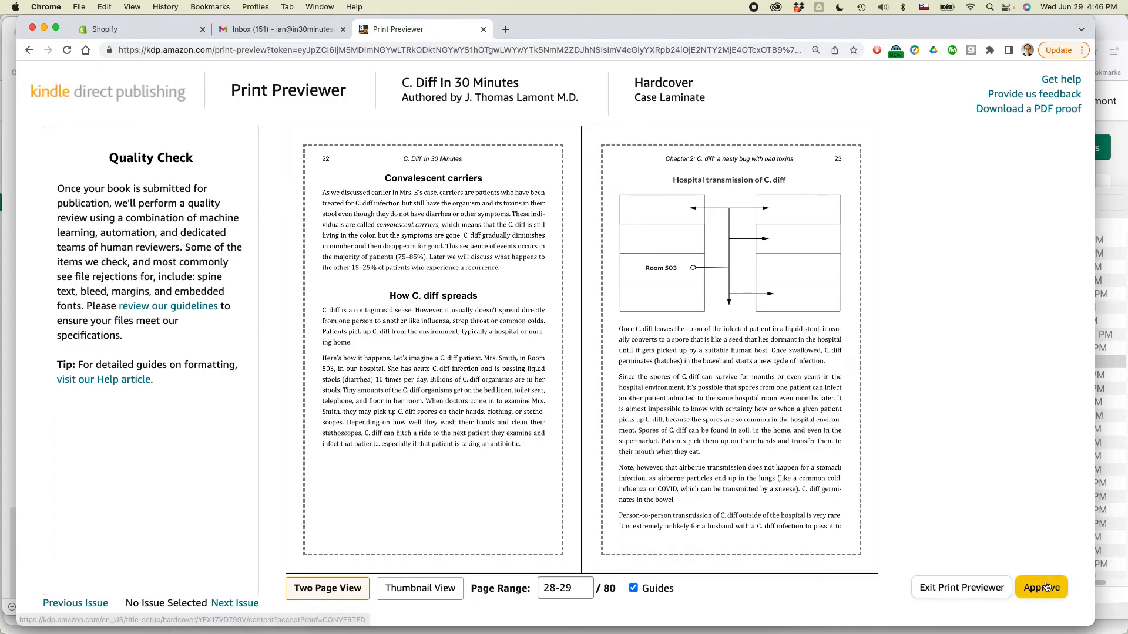
pyautogui.click(1041, 588)
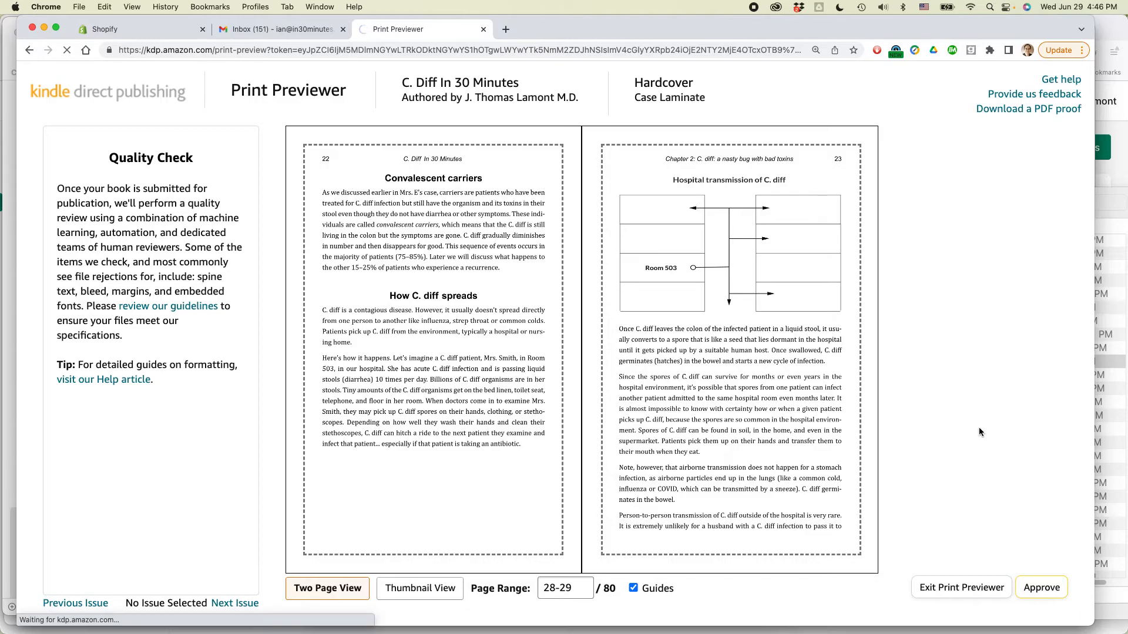
# Review the content summary showing 80 pages and a $6.80 printing cost per marketplace
pyautogui.click(1041, 588)
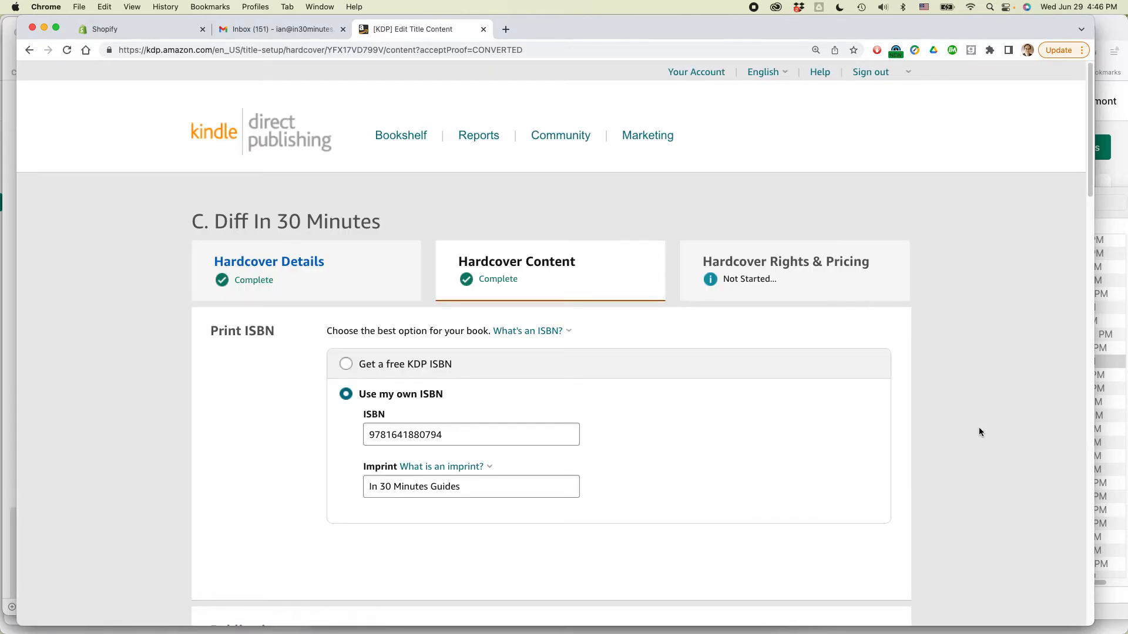
pyautogui.moveTo(555, 285)
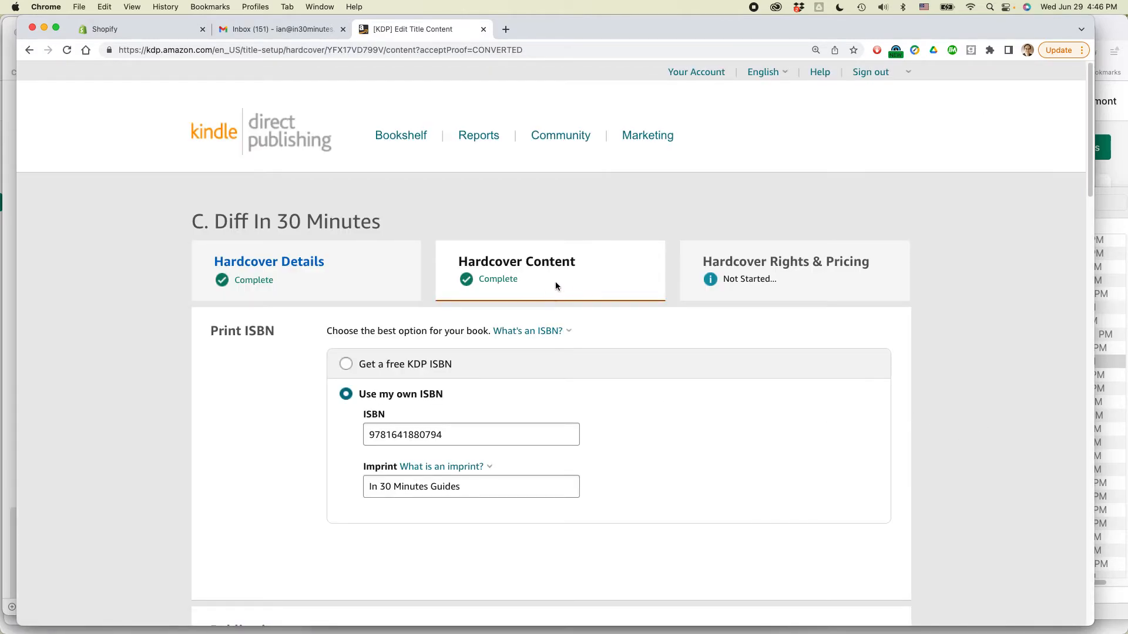
pyautogui.moveTo(571, 292)
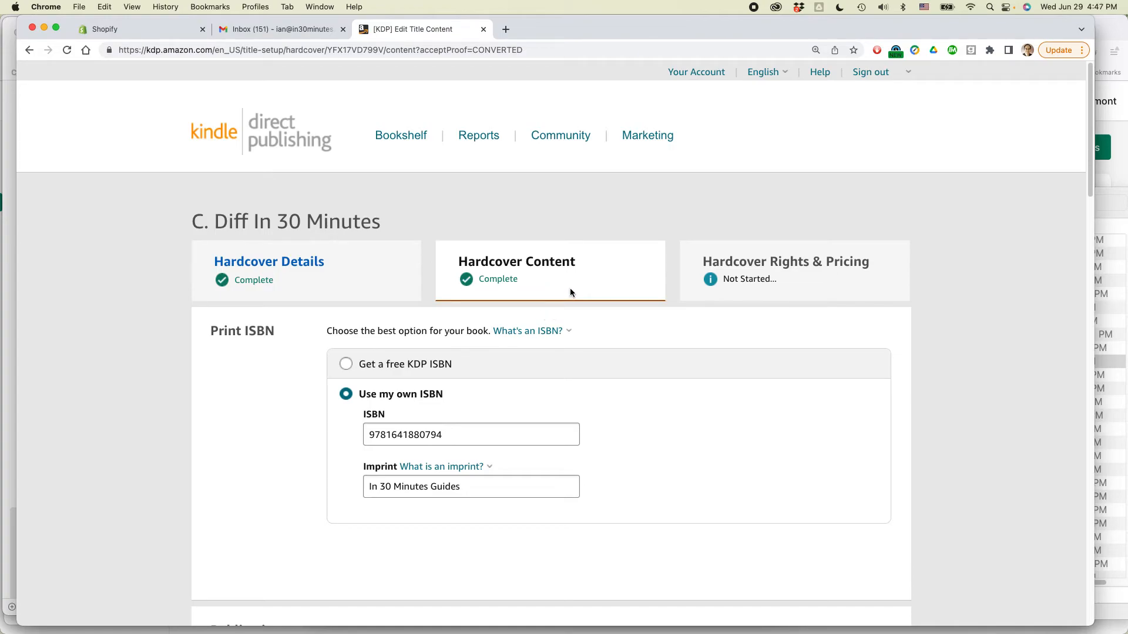
pyautogui.scroll(-3)
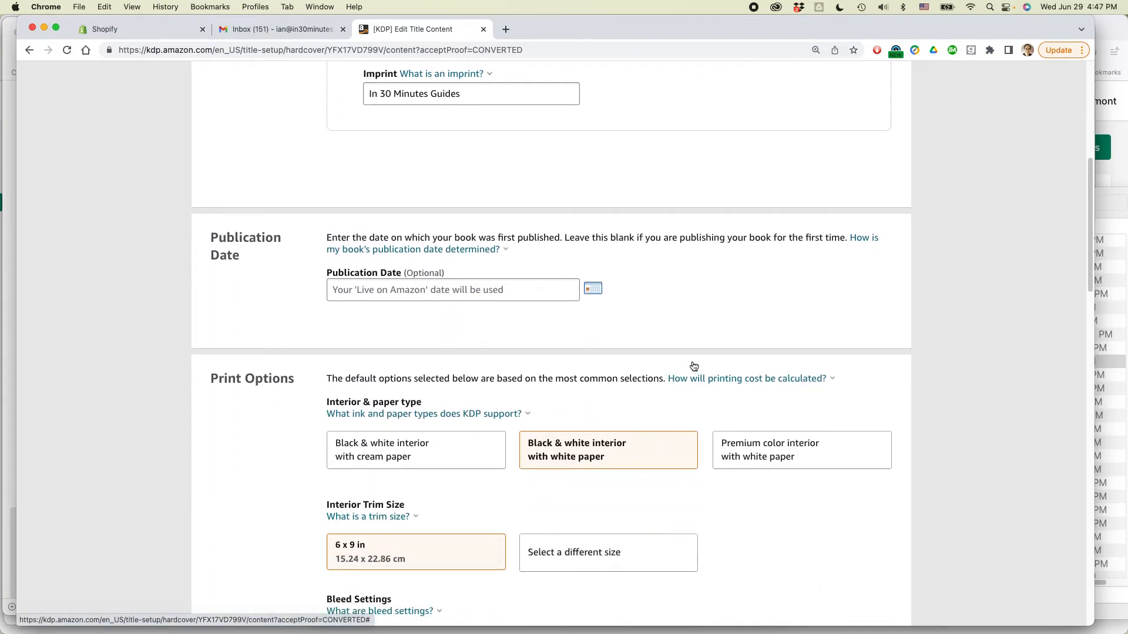
pyautogui.scroll(-3)
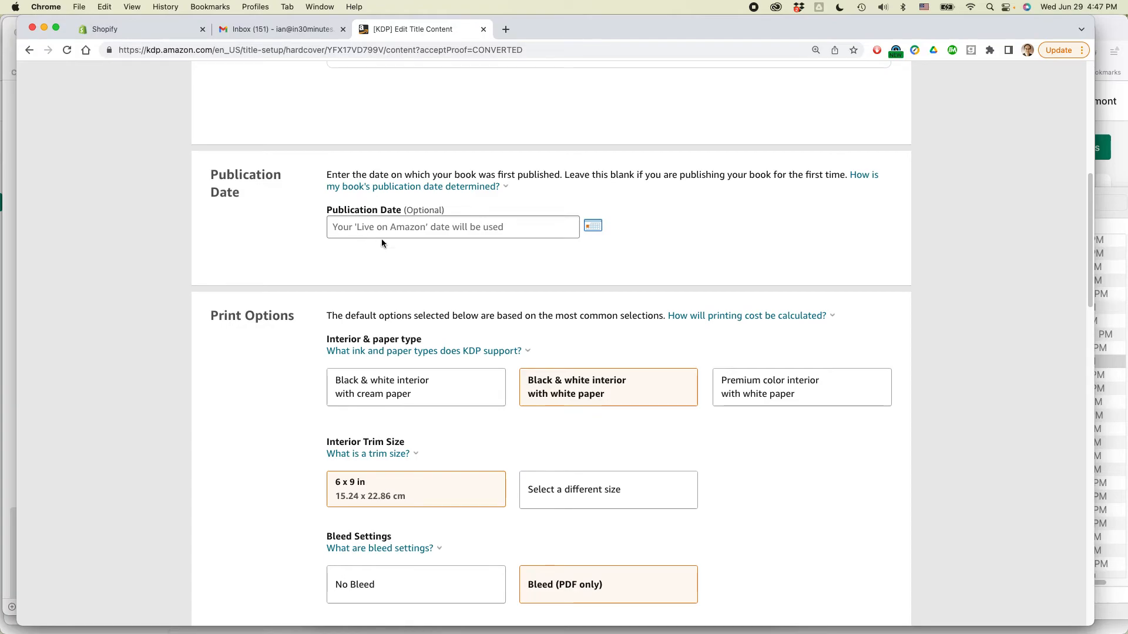
pyautogui.scroll(-3)
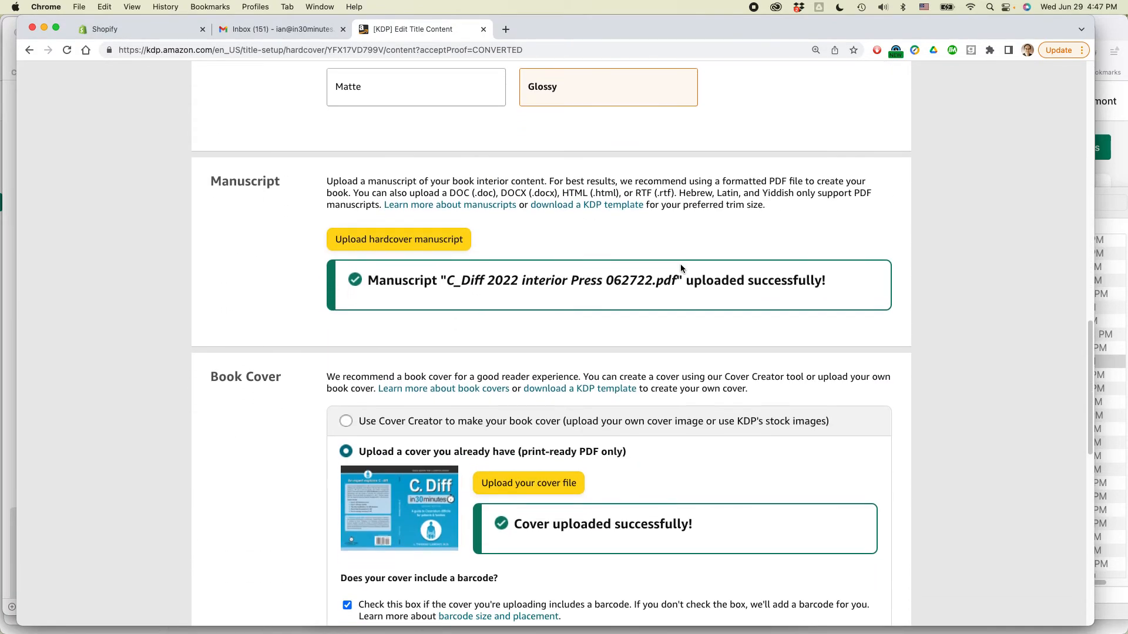
pyautogui.scroll(-3)
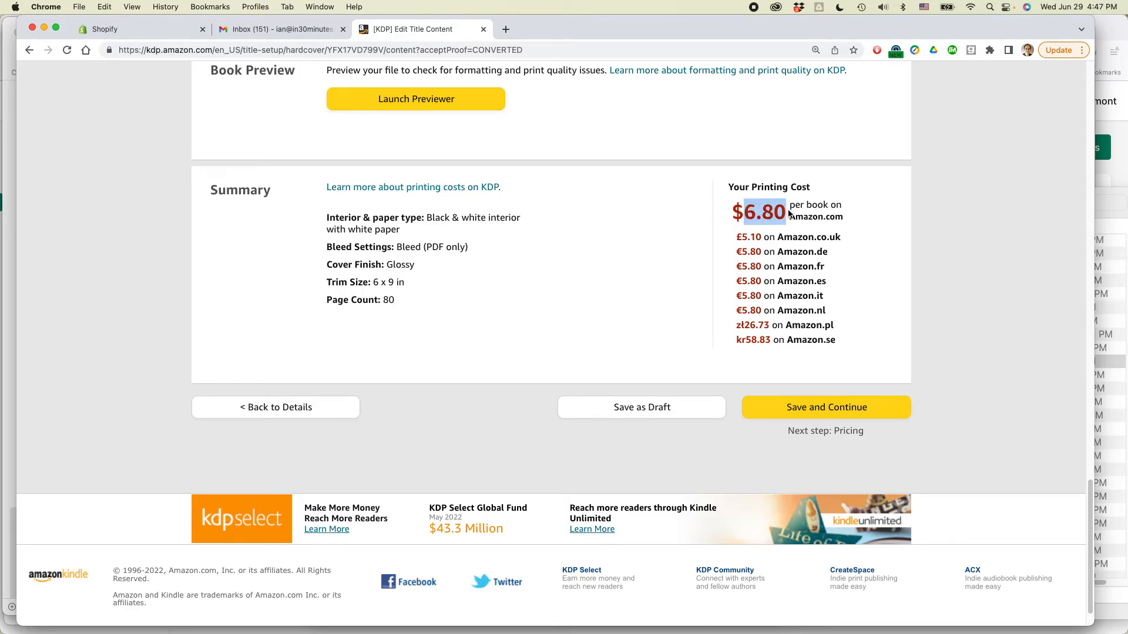
pyautogui.moveTo(857, 260)
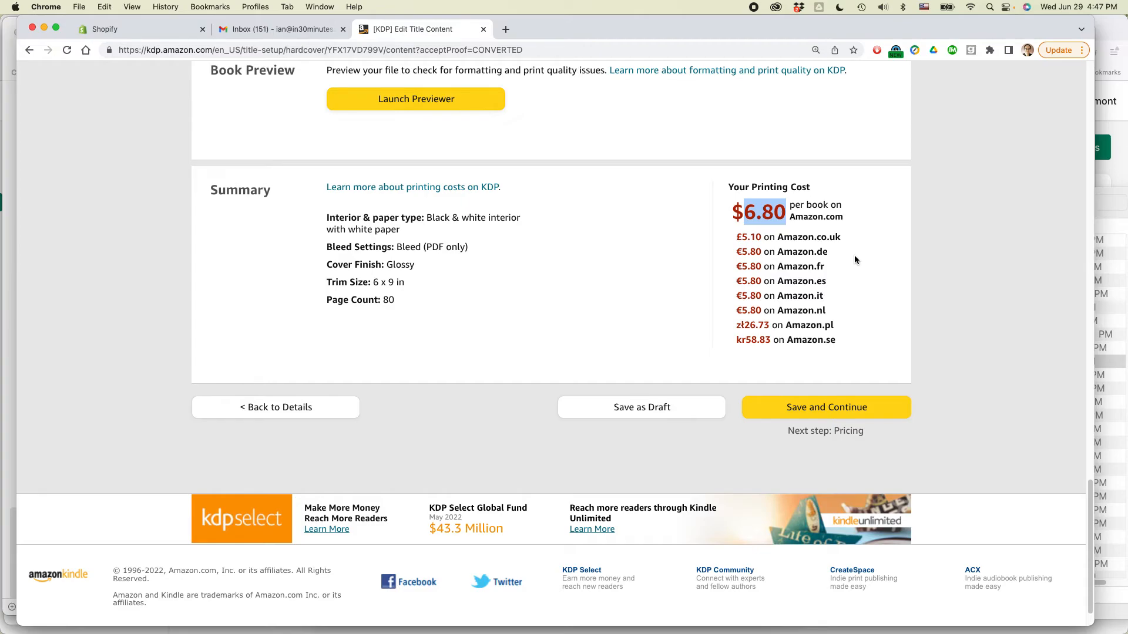
pyautogui.moveTo(806, 420)
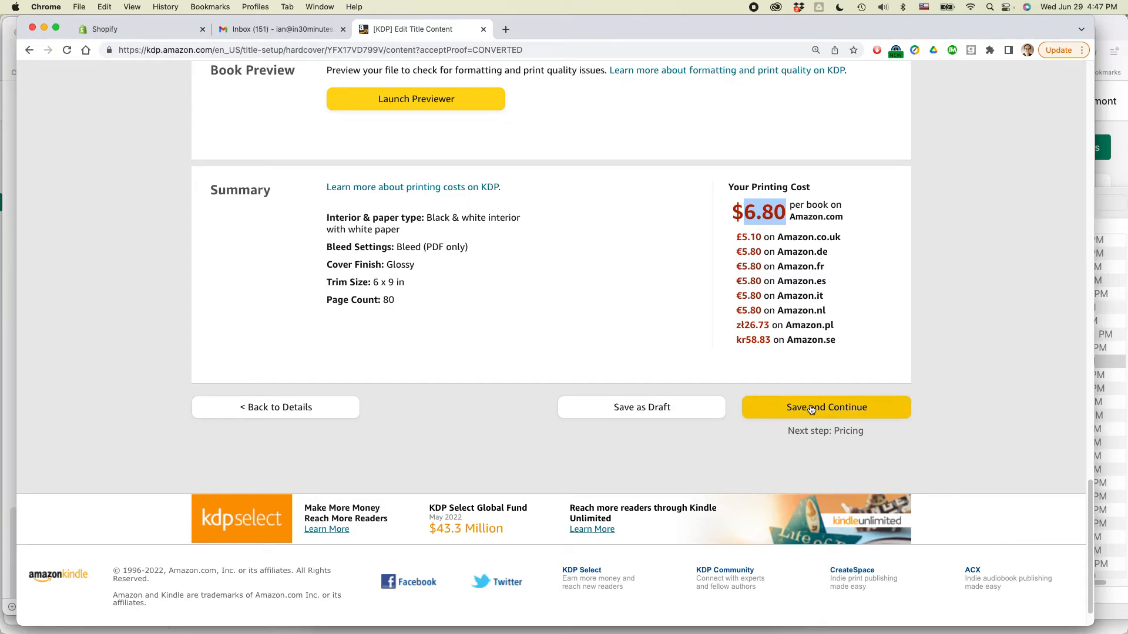
# Save the hardcover content and move to Rights & Pricing with worldwide rights selected
pyautogui.click(824, 407)
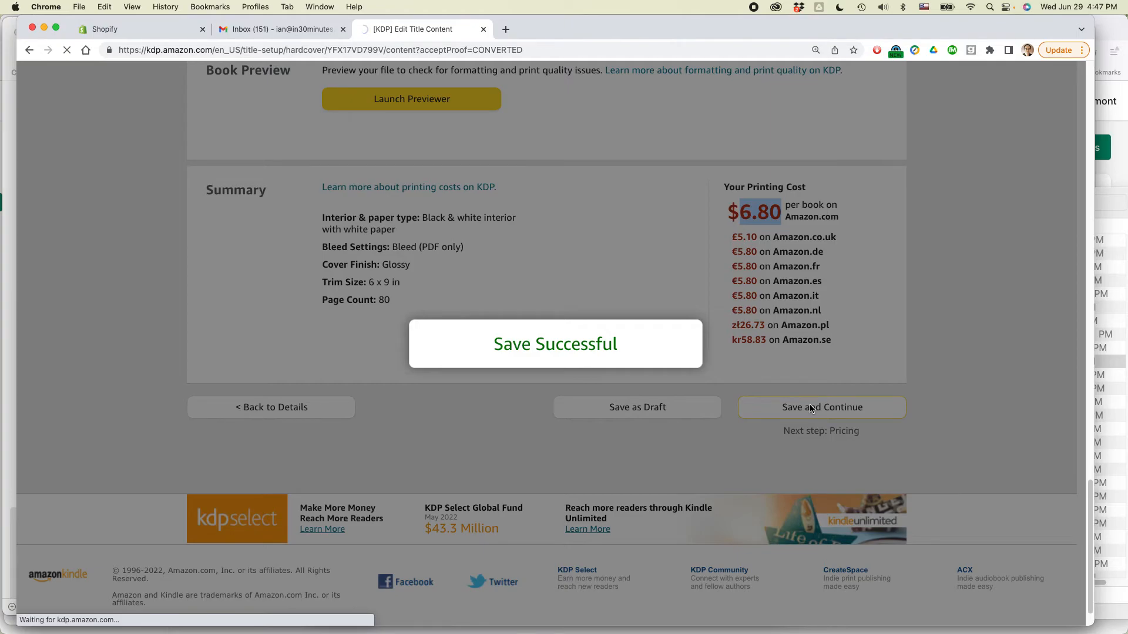
pyautogui.click(821, 407)
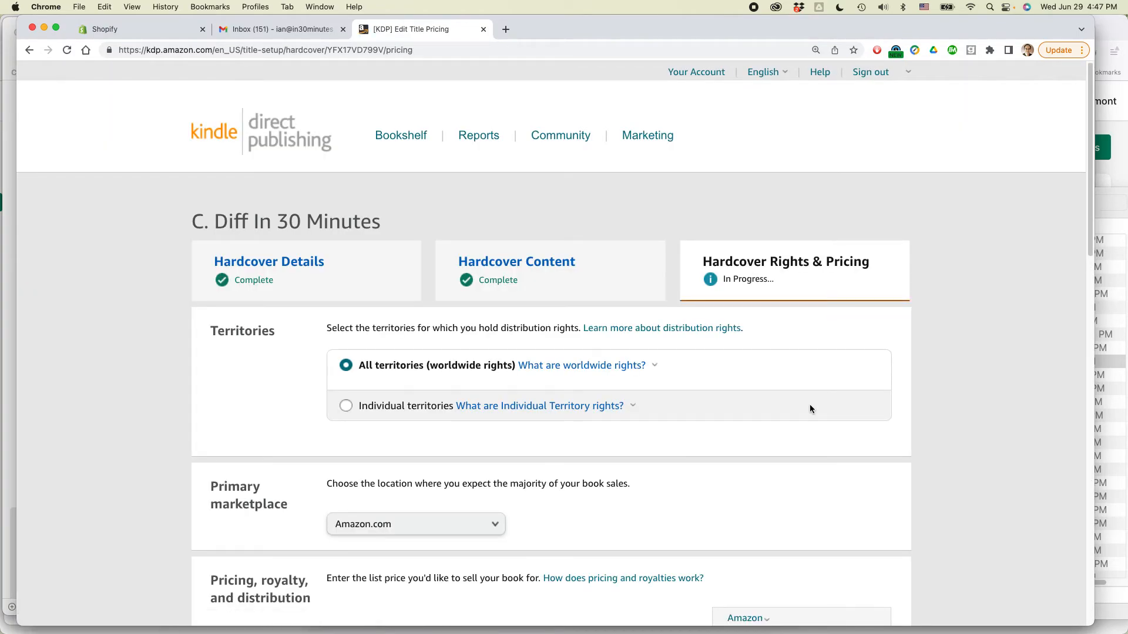
pyautogui.scroll(-3)
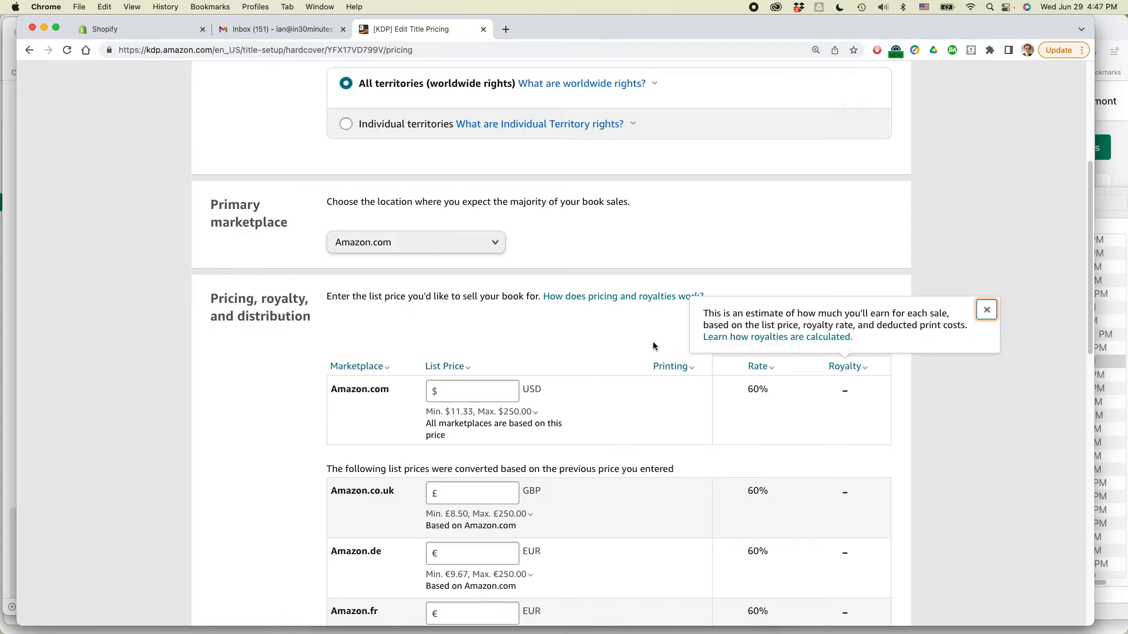
pyautogui.scroll(3)
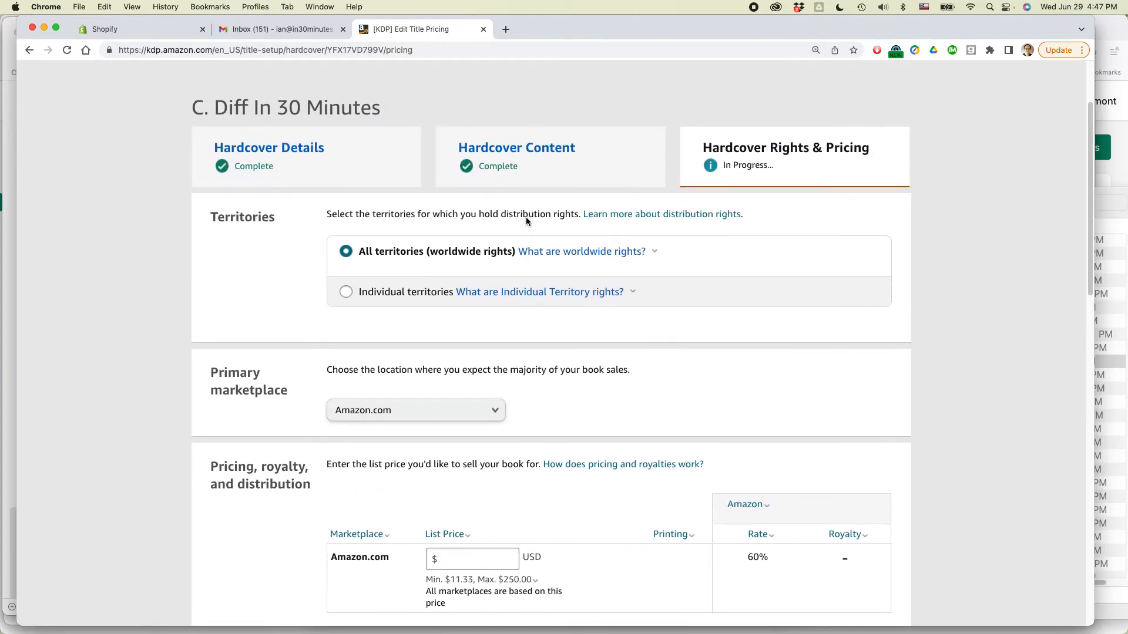
pyautogui.moveTo(437, 392)
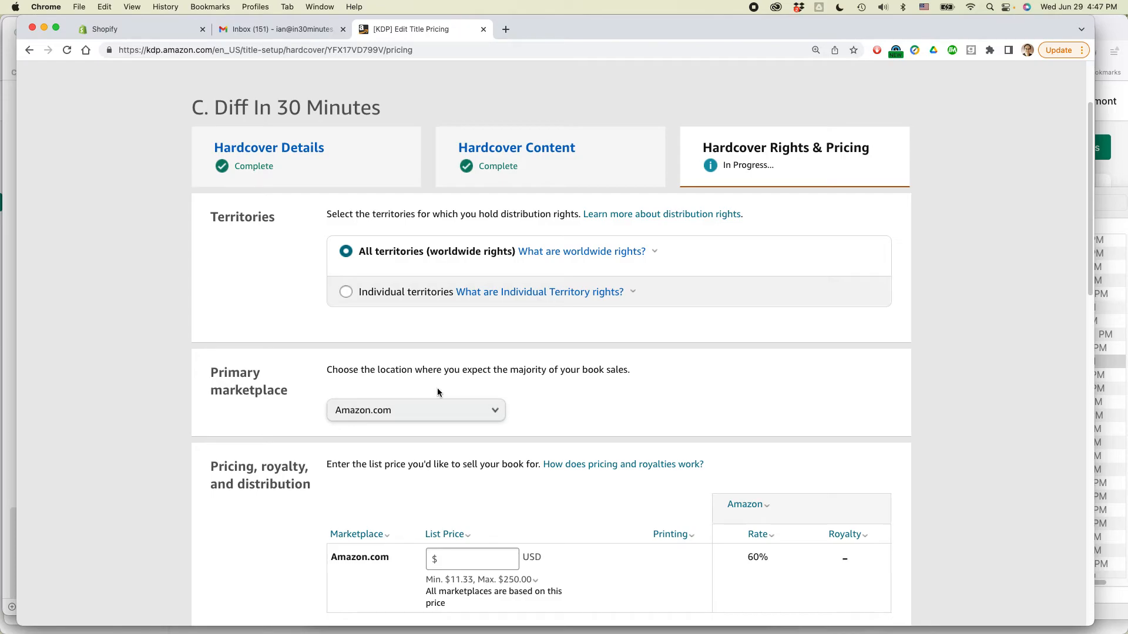
pyautogui.scroll(-3)
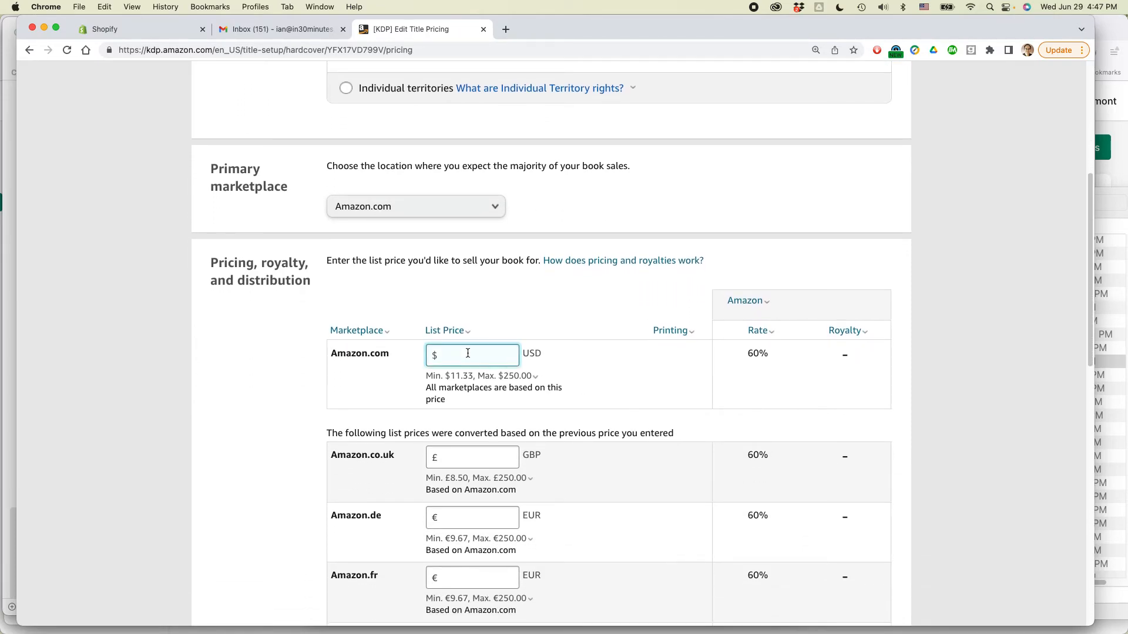
# Set list prices $22.99 Amazon.com, £18.99 UK, €22.99 euro stores and zł99.99 Poland
pyautogui.write('22.99')
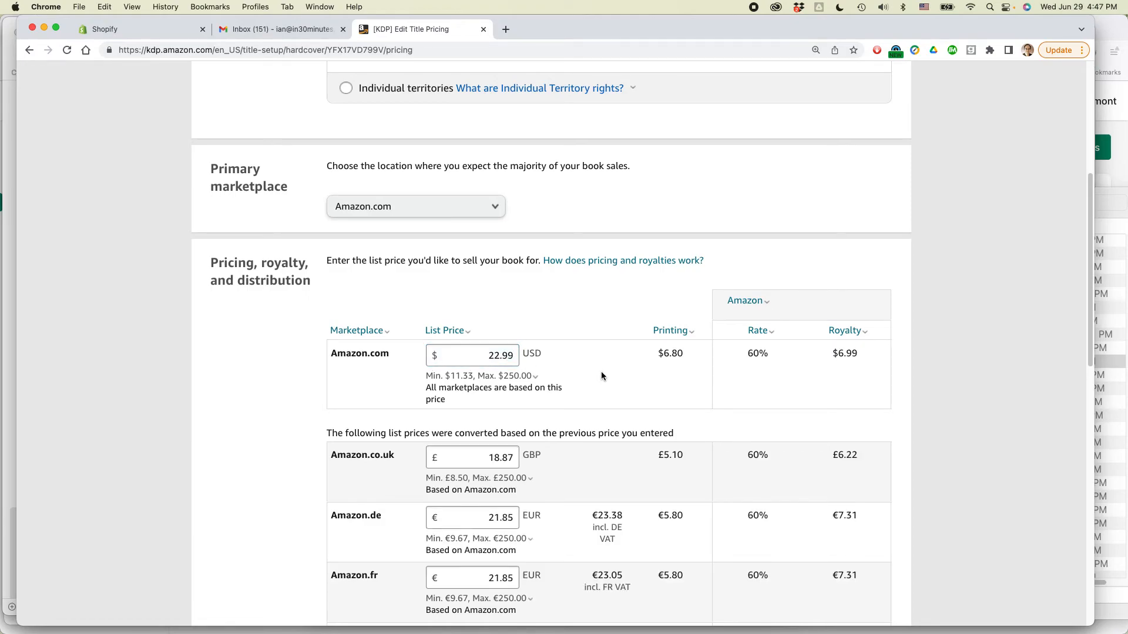
pyautogui.scroll(-3)
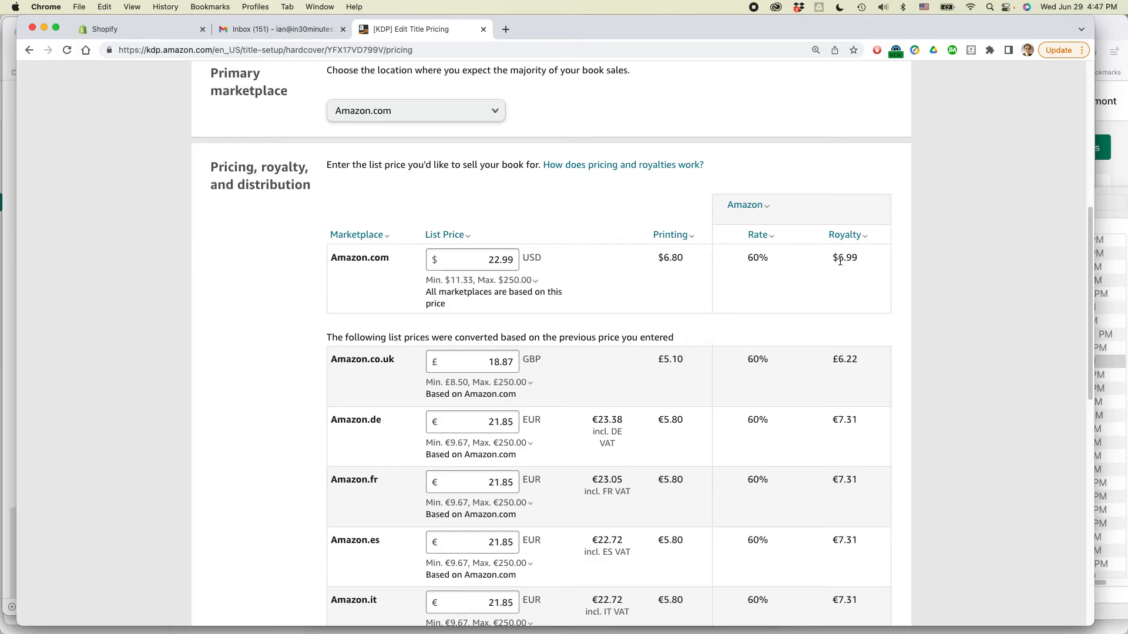
pyautogui.moveTo(488, 362)
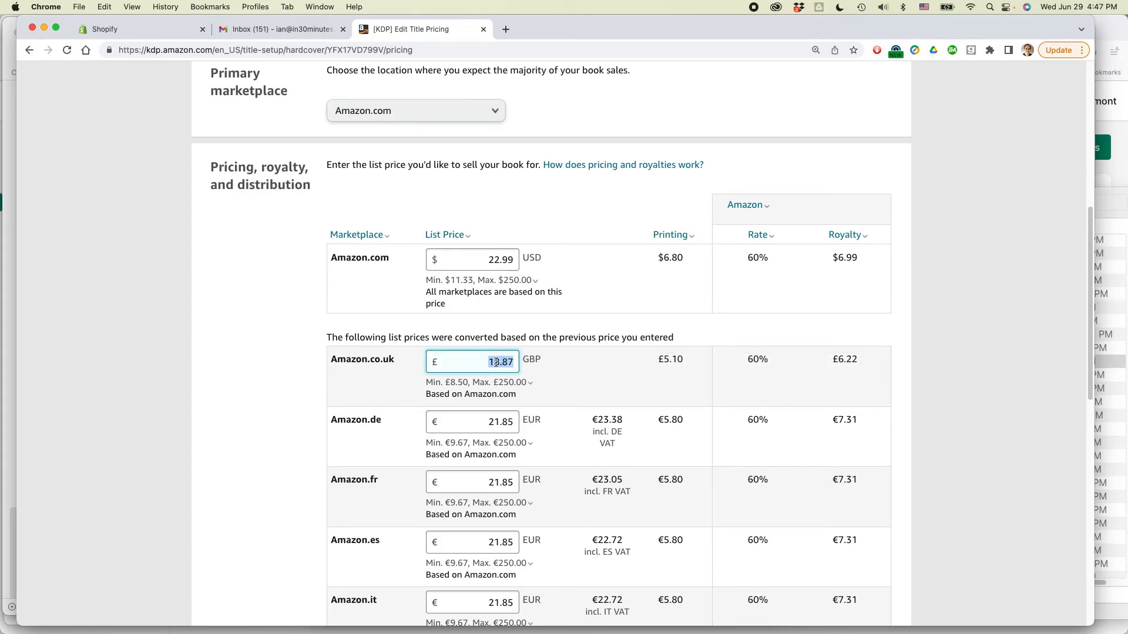
pyautogui.write('18')
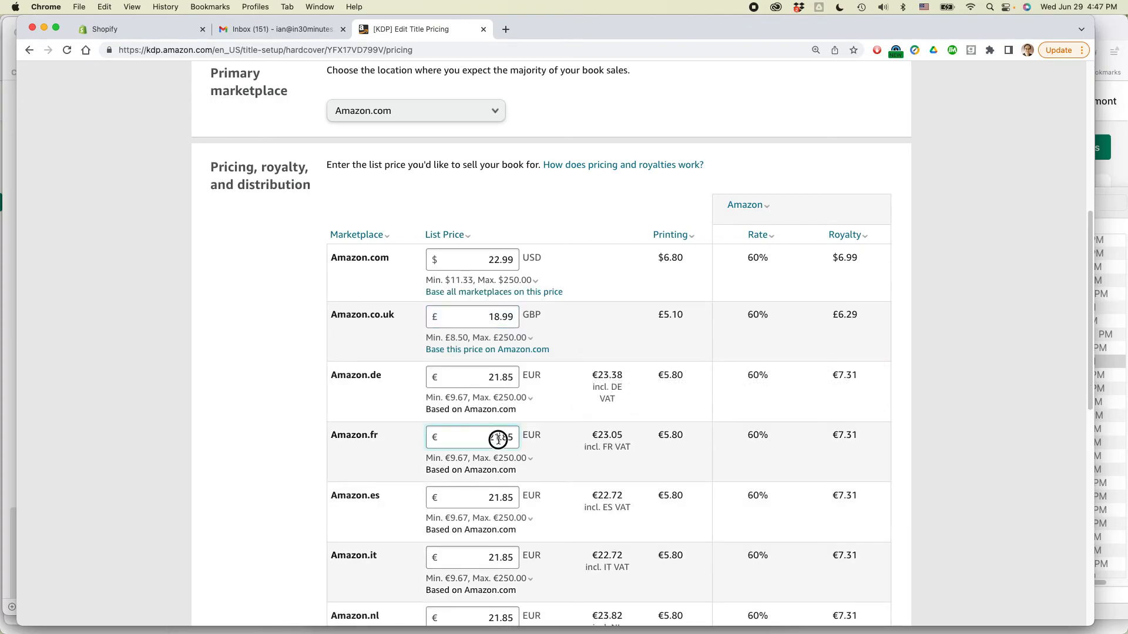
pyautogui.click(472, 377)
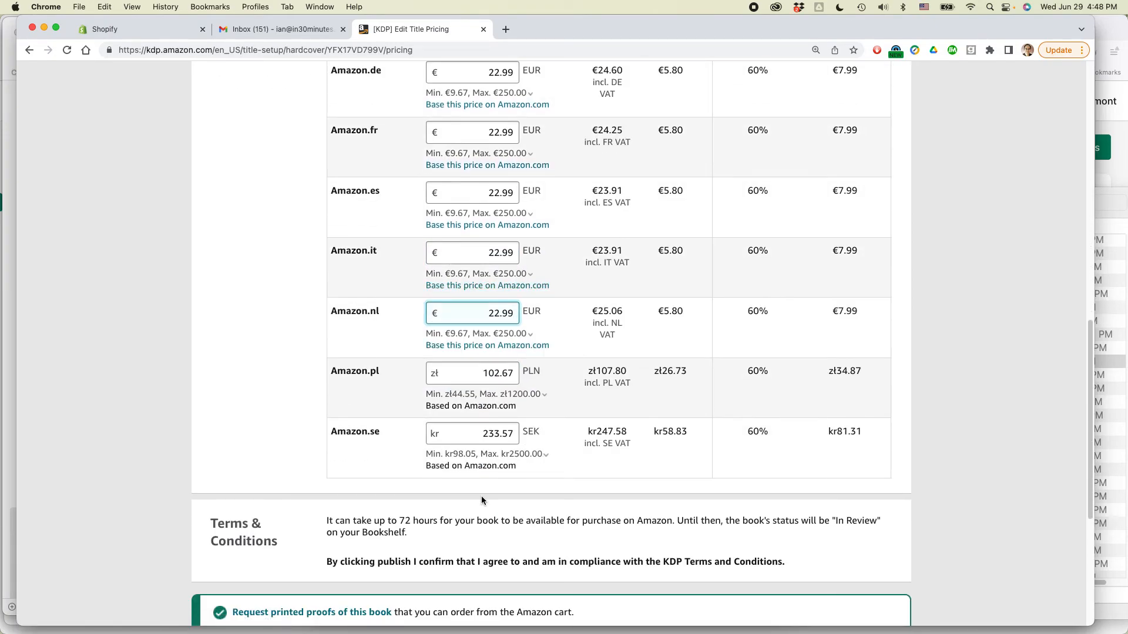
pyautogui.moveTo(511, 373)
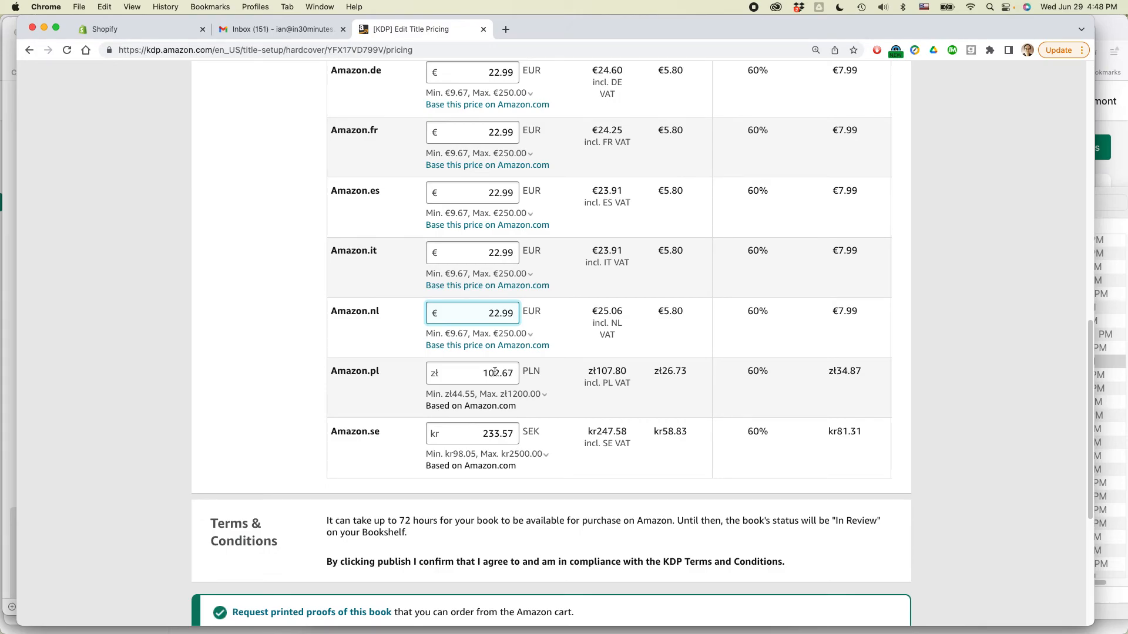
pyautogui.doubleClick(491, 372)
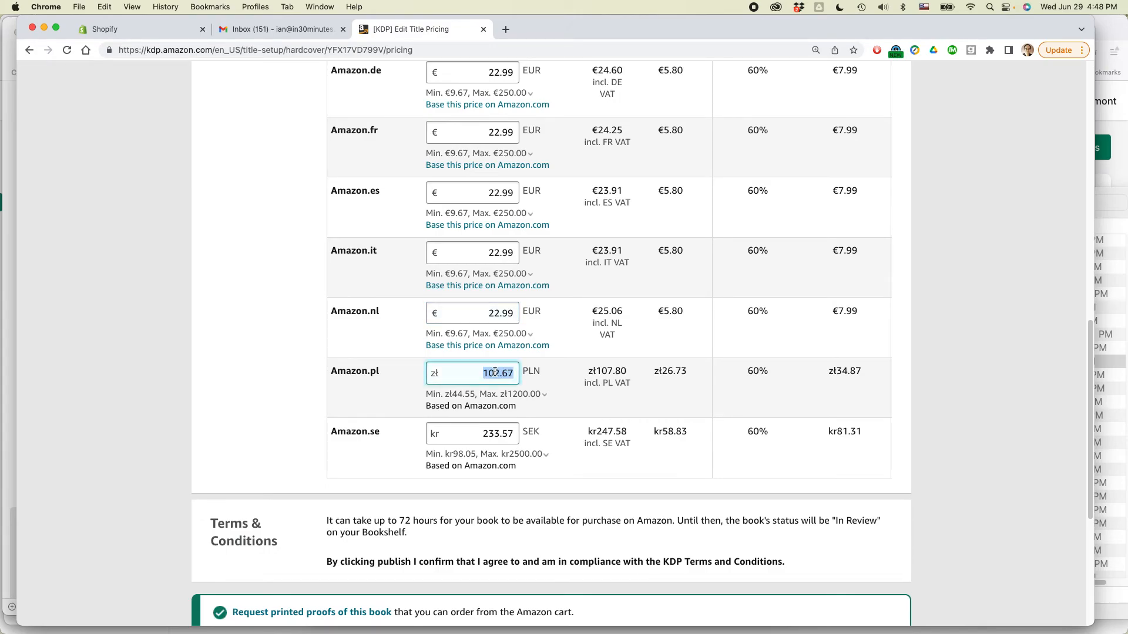
pyautogui.write('99.99')
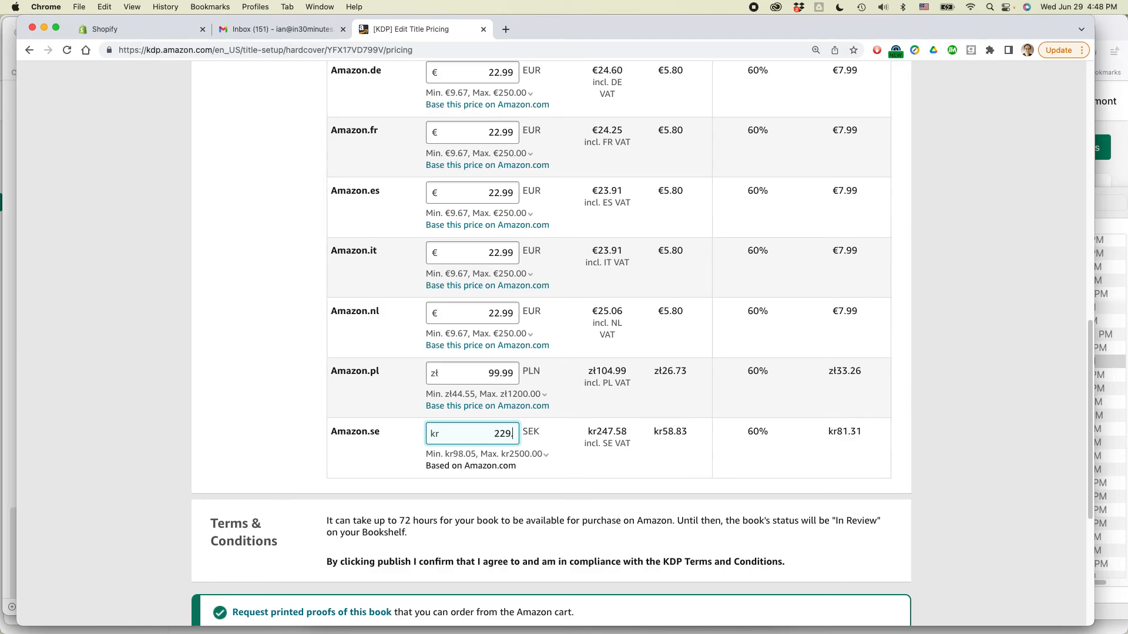
# Finish the Amazon.se price at kr229.99 and save the hardcover as a draft
pyautogui.scroll(-3)
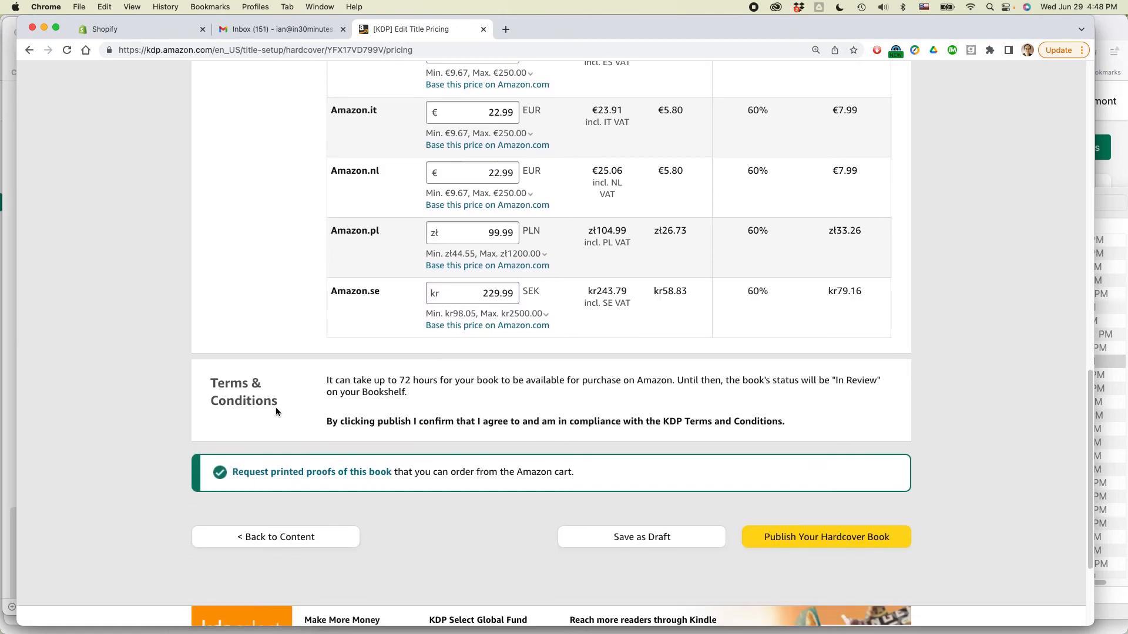
pyautogui.scroll(-3)
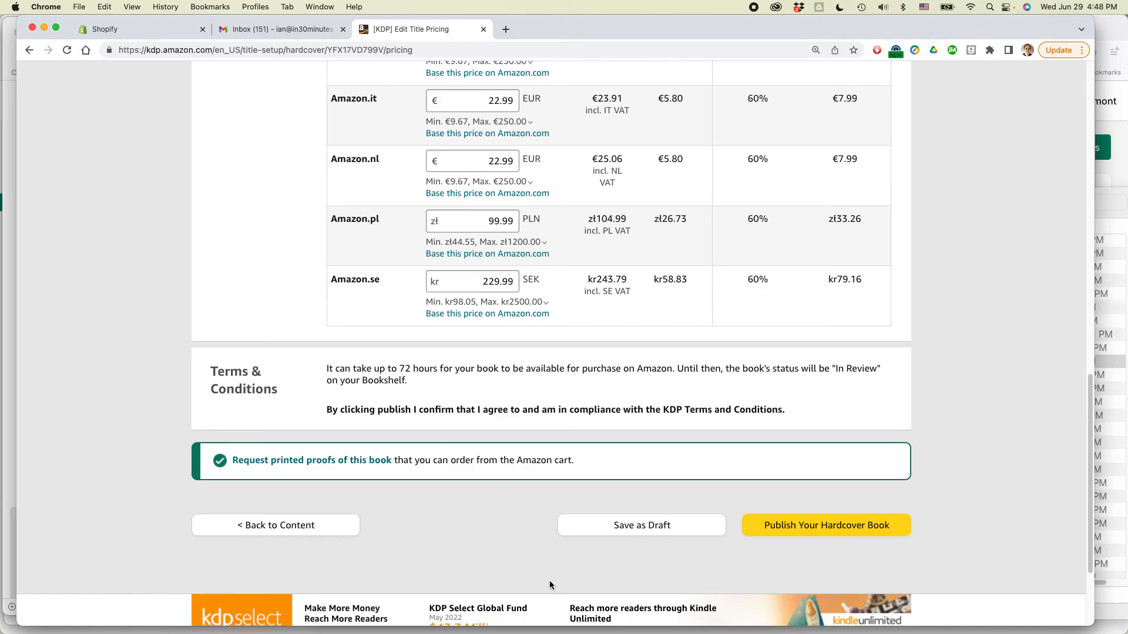
pyautogui.moveTo(612, 525)
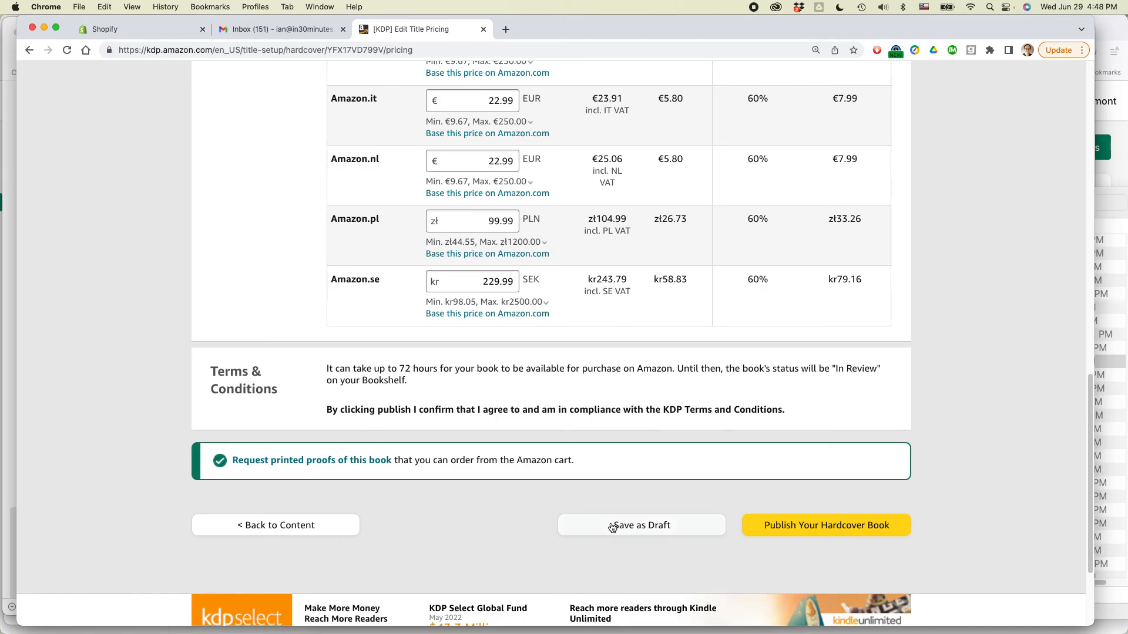
pyautogui.click(639, 525)
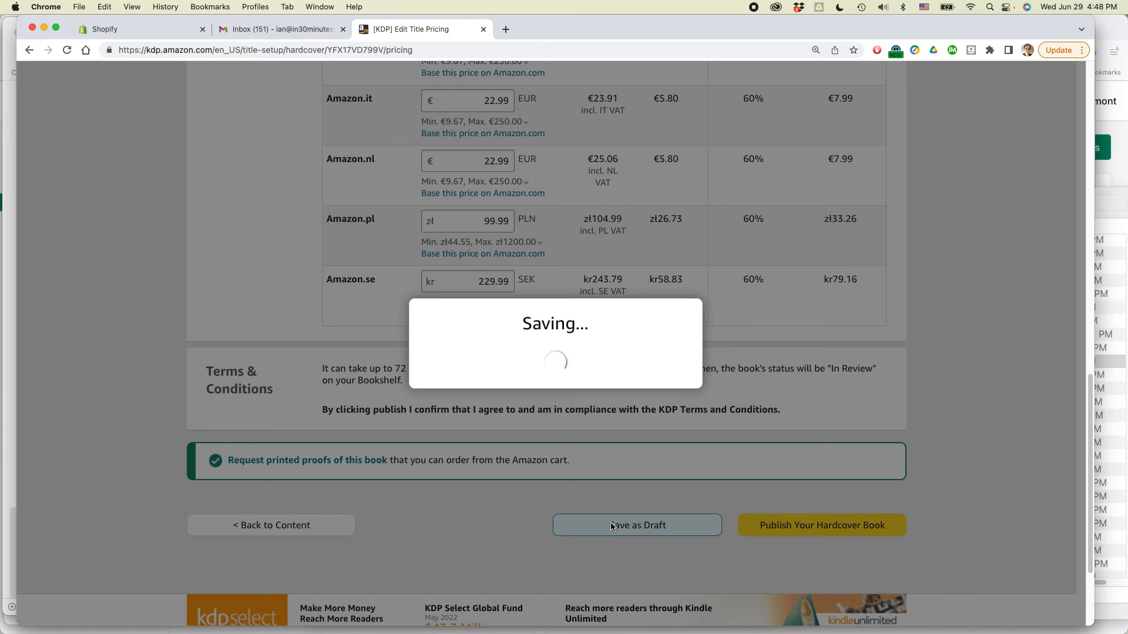
pyautogui.click(635, 524)
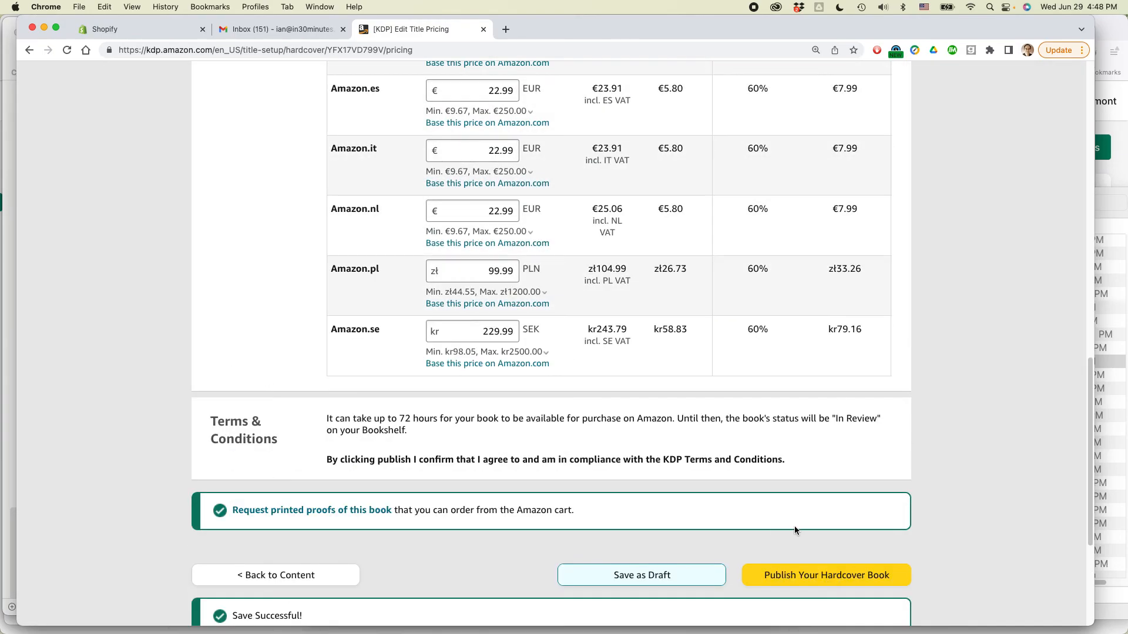
pyautogui.scroll(-3)
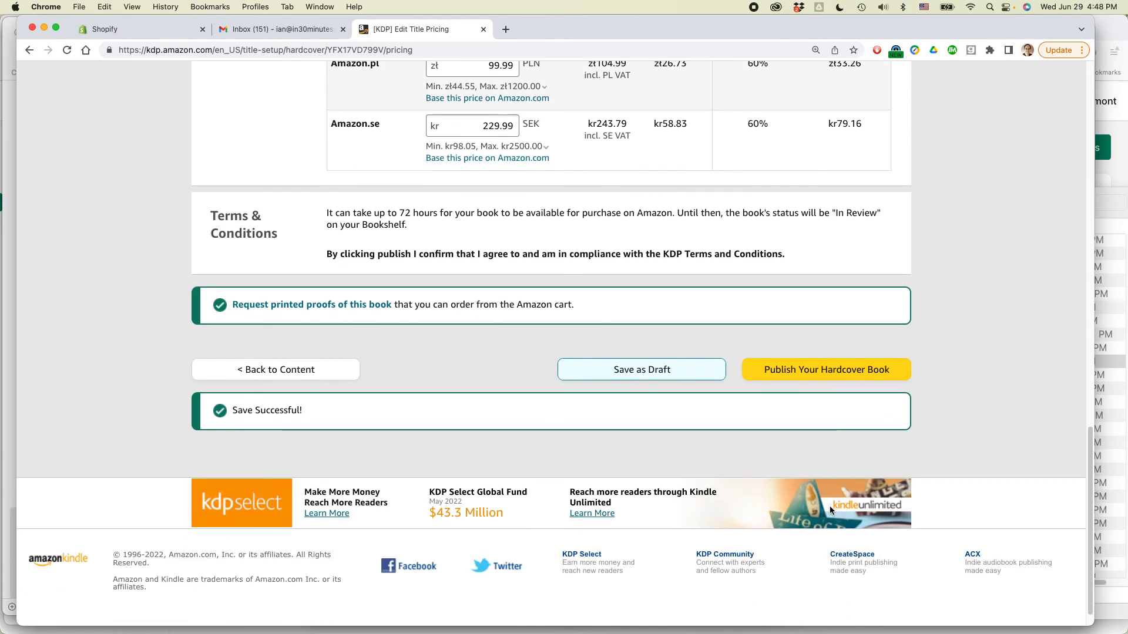
pyautogui.scroll(3)
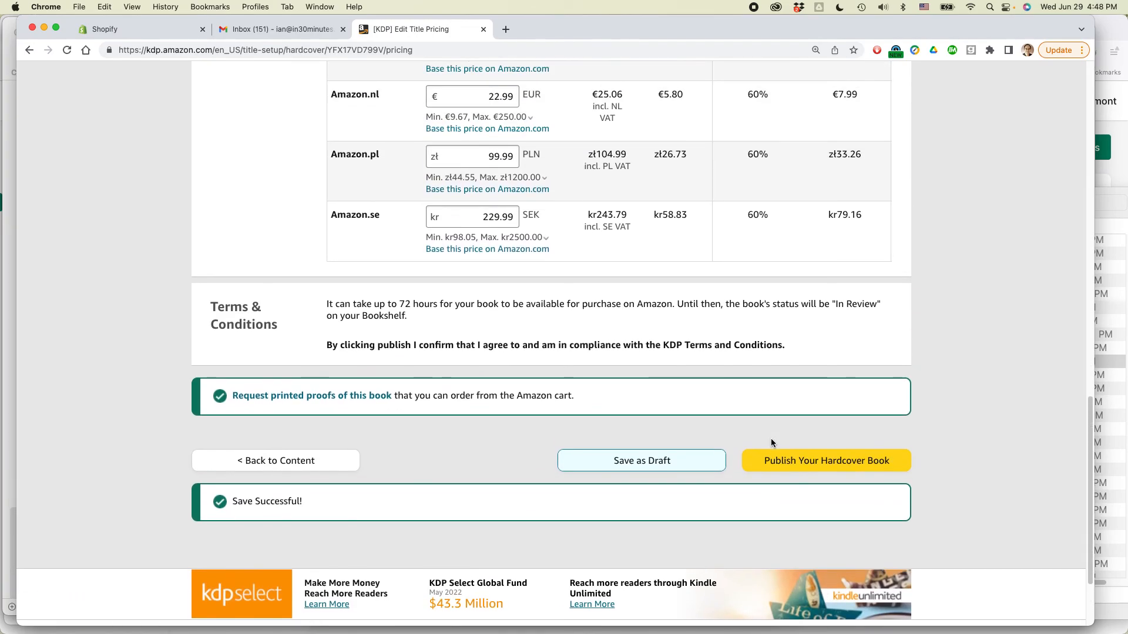
pyautogui.scroll(3)
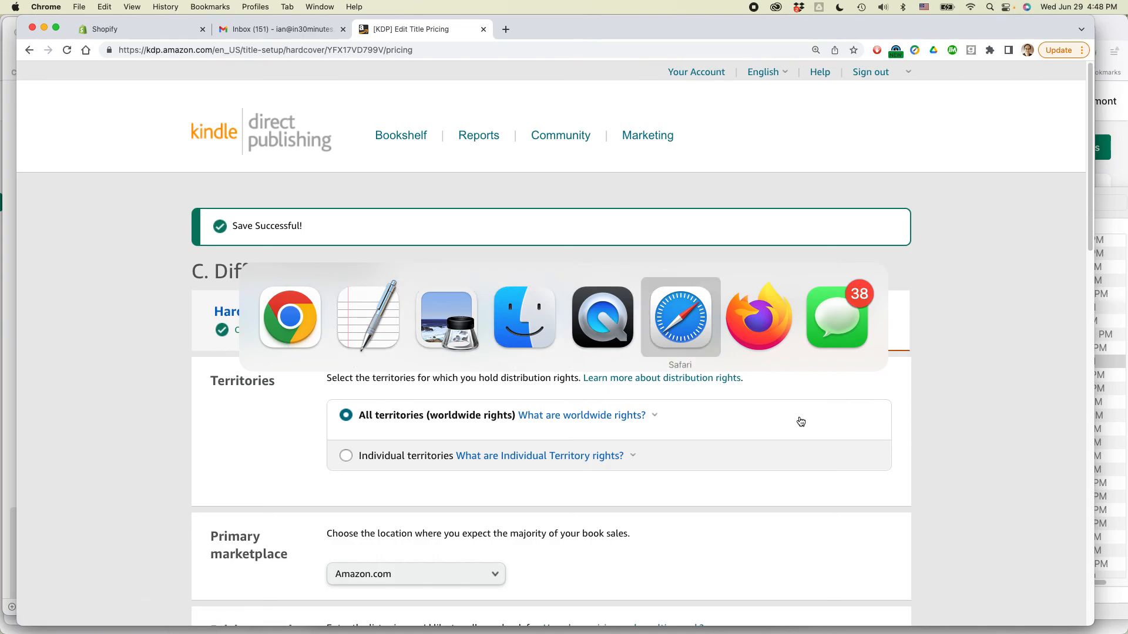
# Bring the Lean Media blog page forward in Safari and skim it
pyautogui.click(679, 316)
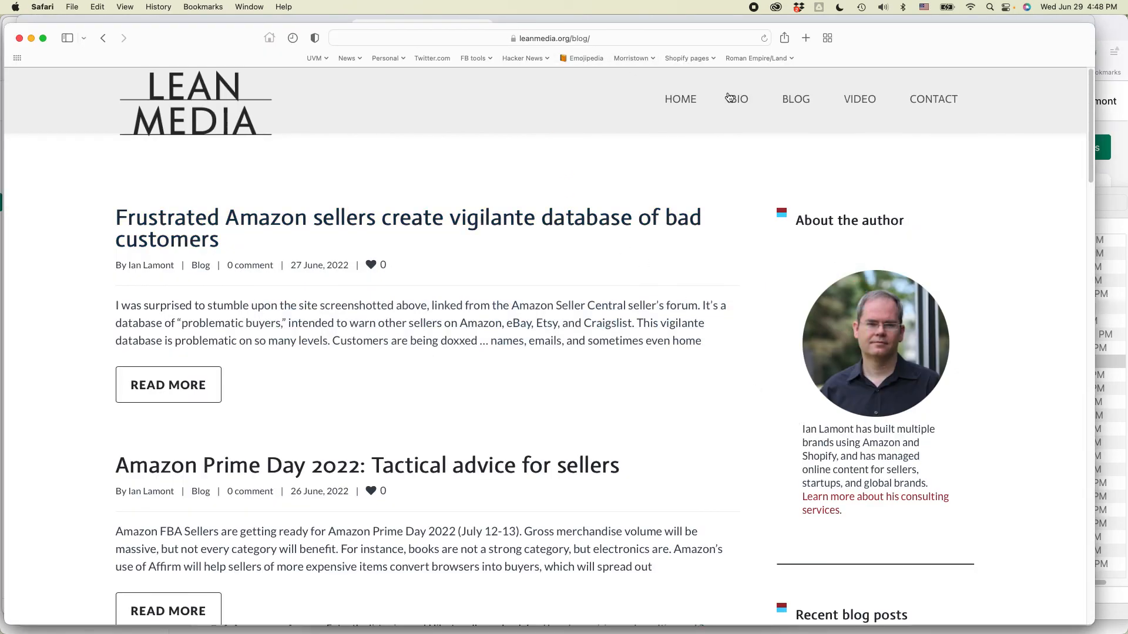
pyautogui.moveTo(553, 430)
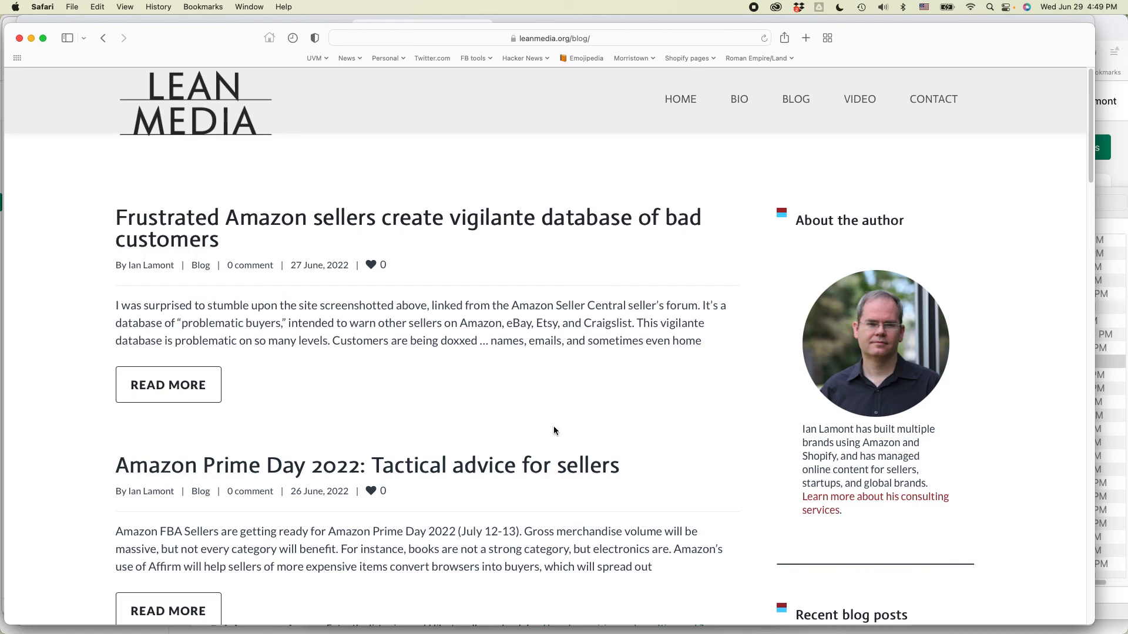
pyautogui.scroll(-3)
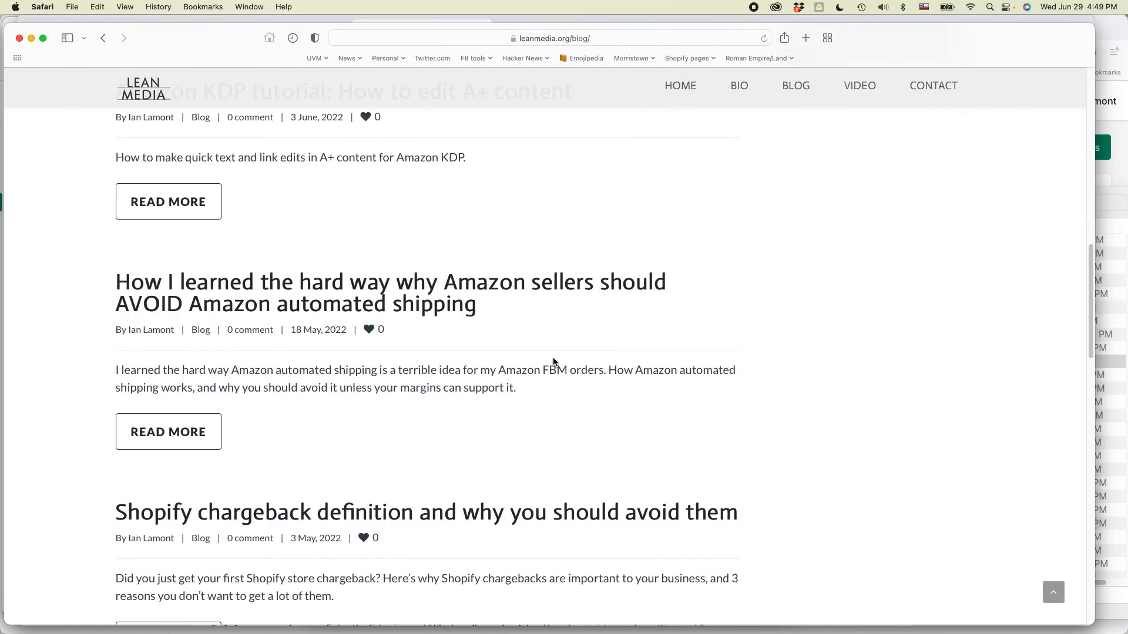
pyautogui.scroll(3)
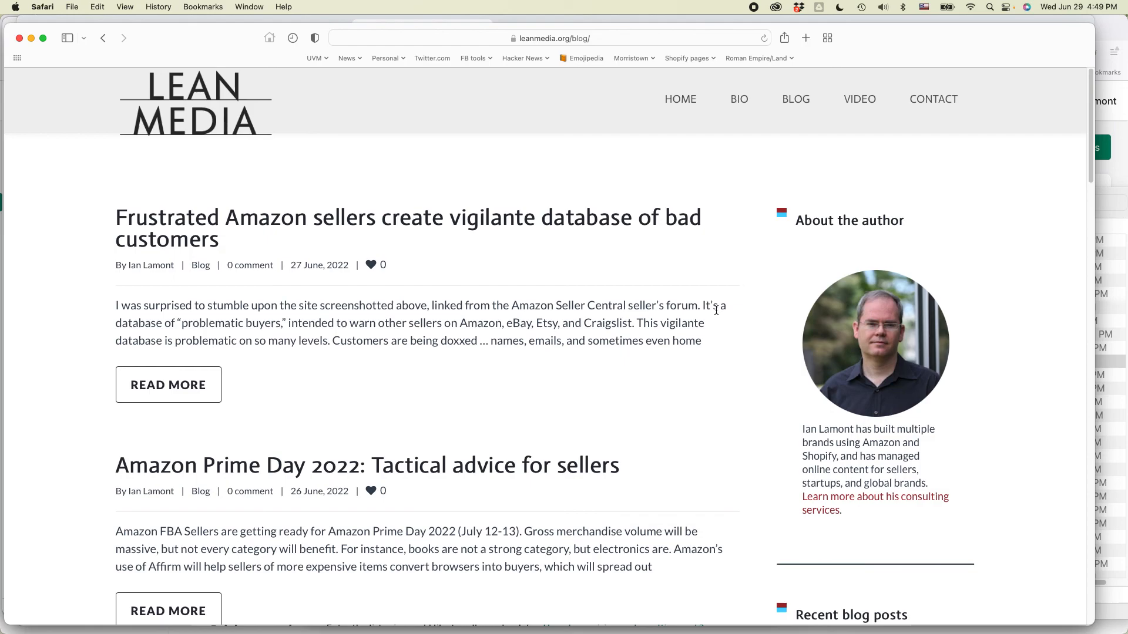
pyautogui.moveTo(712, 298)
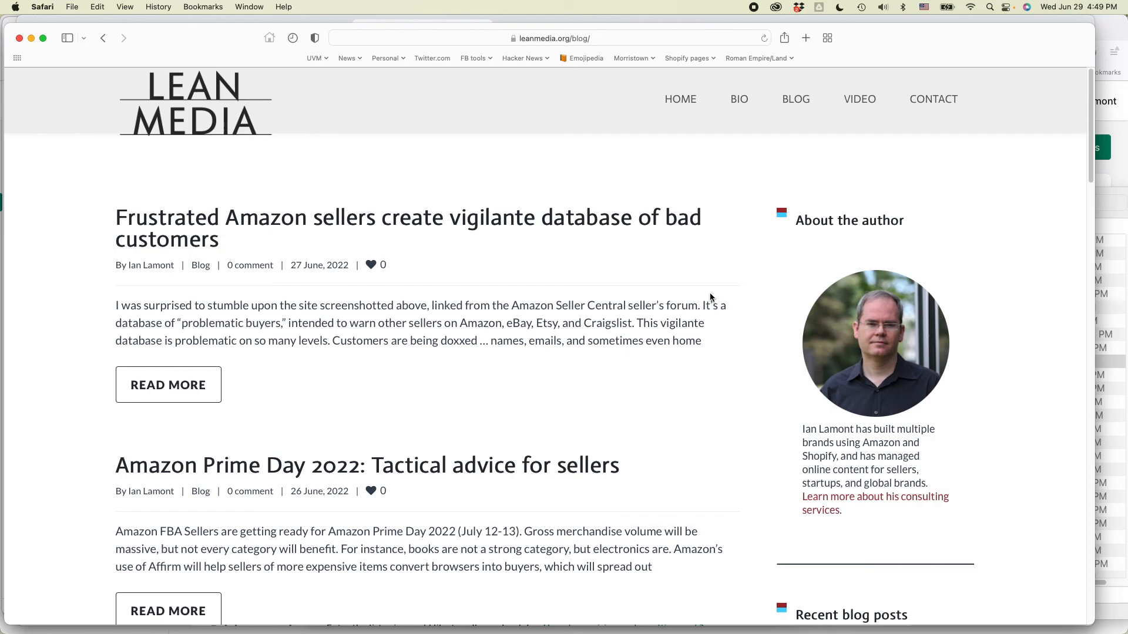